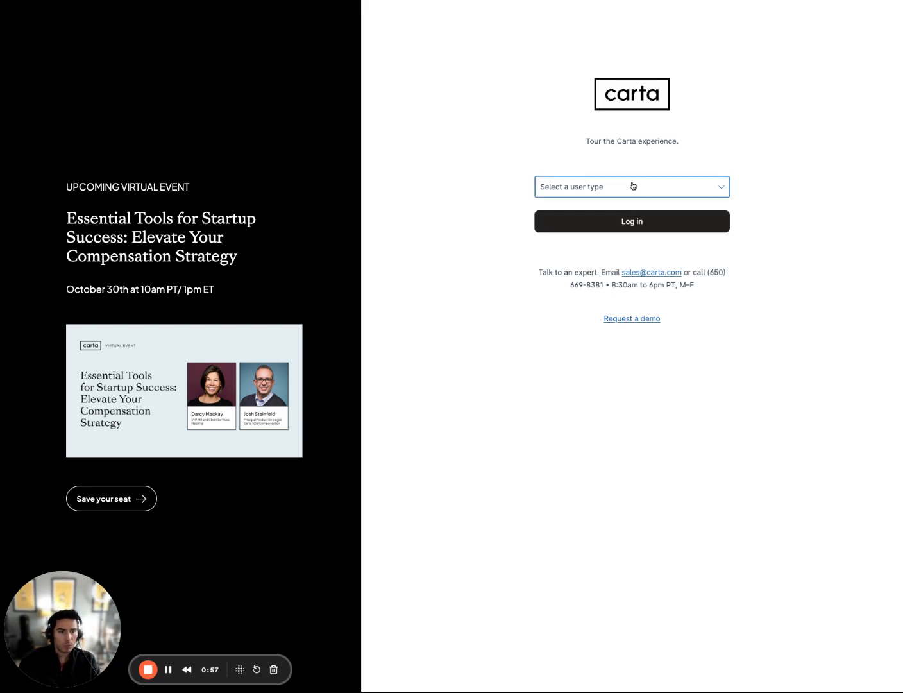
- Log in as a Company administrator, pass code verification, and expand the company switcher from Meetly
{"action": "left_click", "coordinate": [631, 187]}
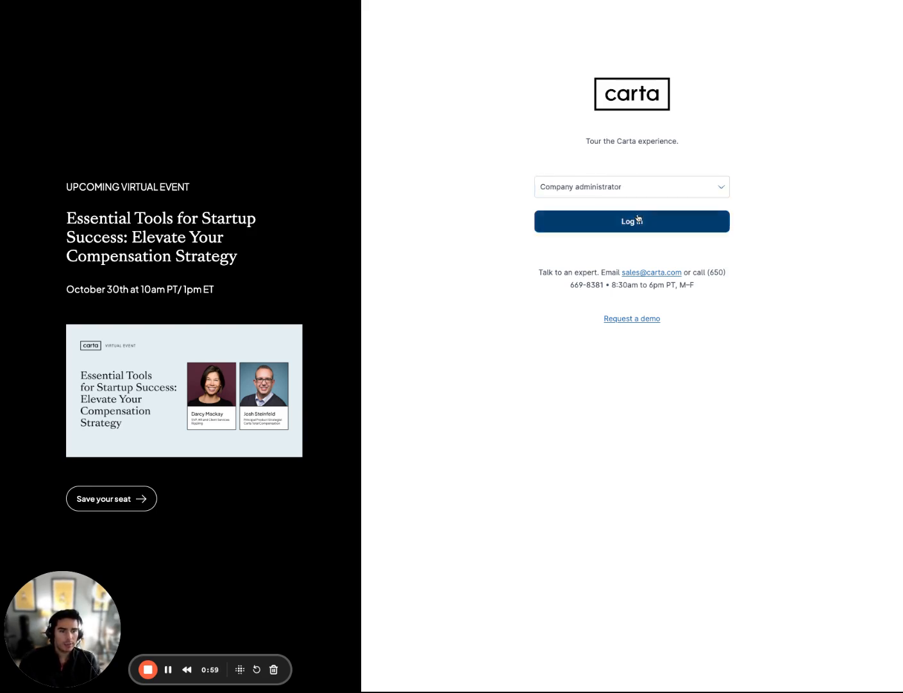
{"action": "left_click", "coordinate": [632, 220]}
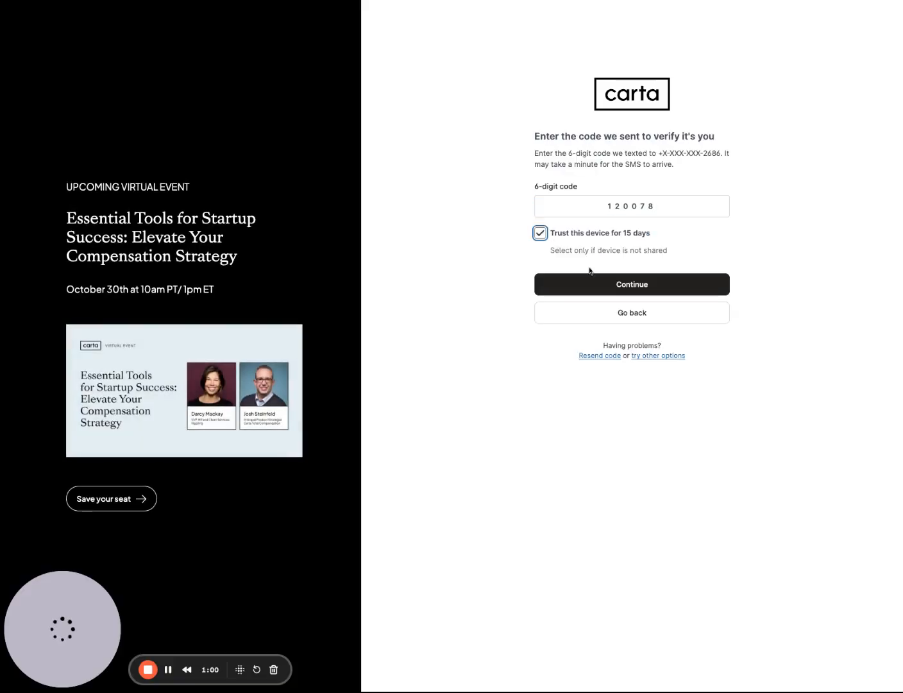
{"action": "left_click", "coordinate": [631, 284]}
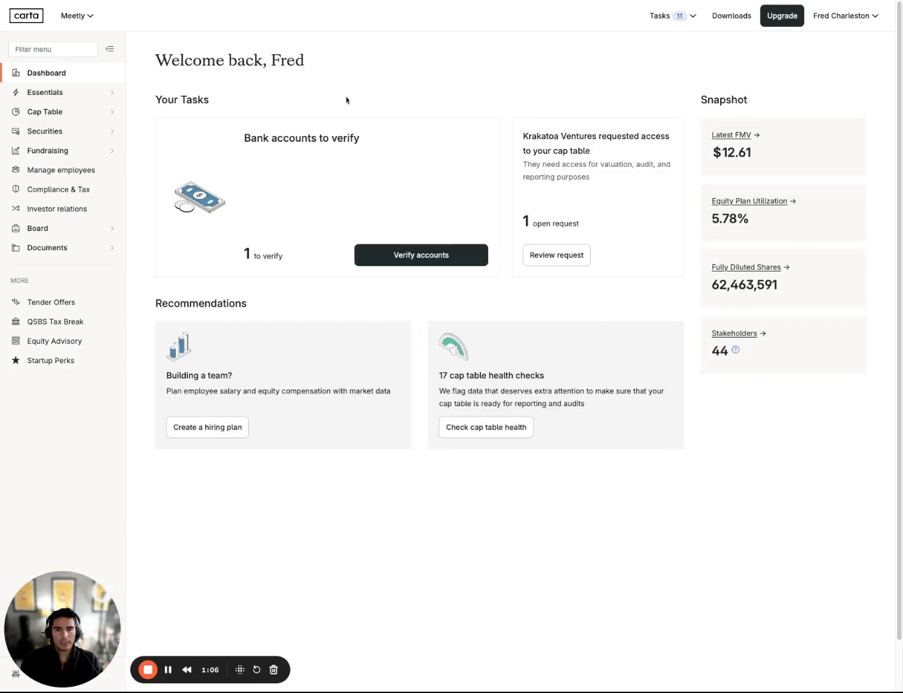
{"action": "left_click", "coordinate": [72, 16]}
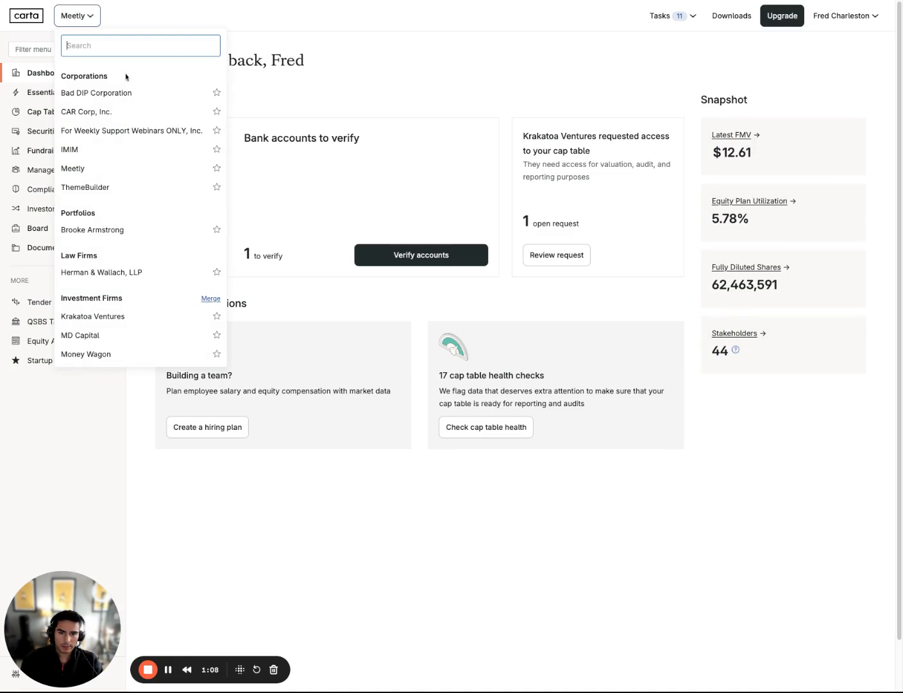
{"action": "mouse_move", "coordinate": [125, 167]}
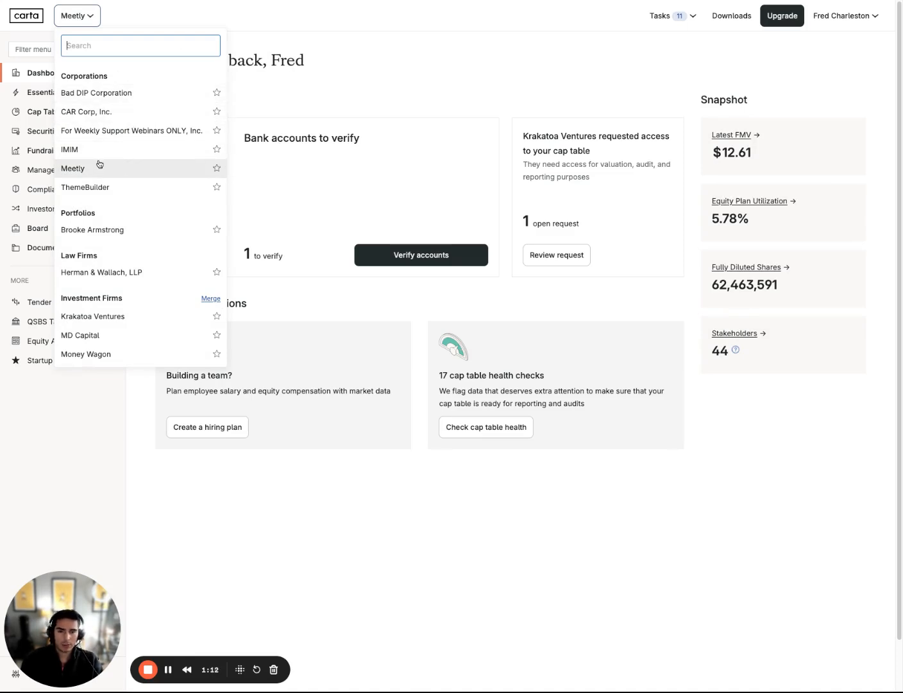
{"action": "mouse_move", "coordinate": [97, 172]}
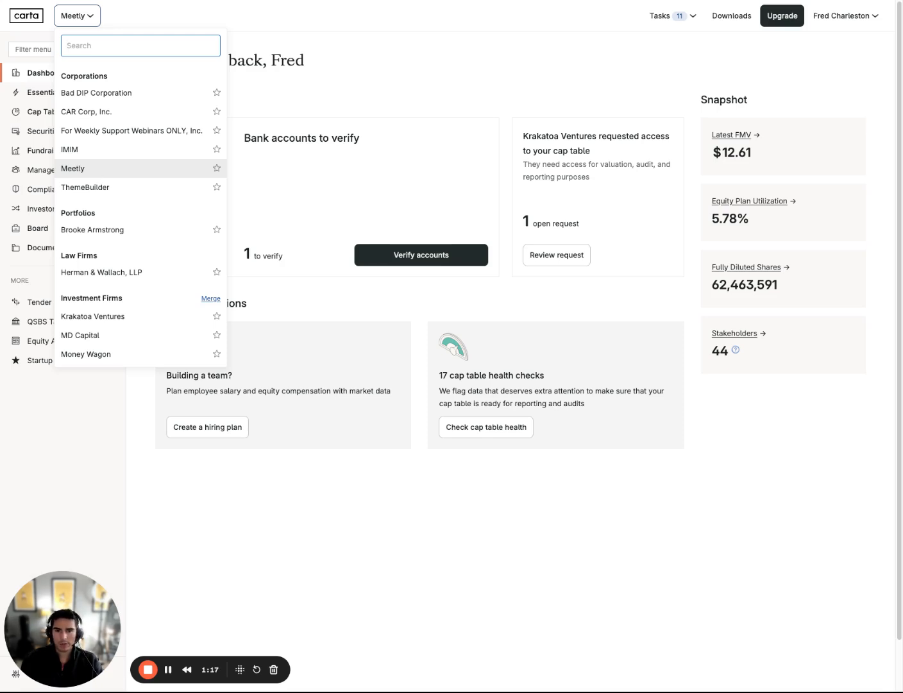
{"action": "mouse_move", "coordinate": [102, 148]}
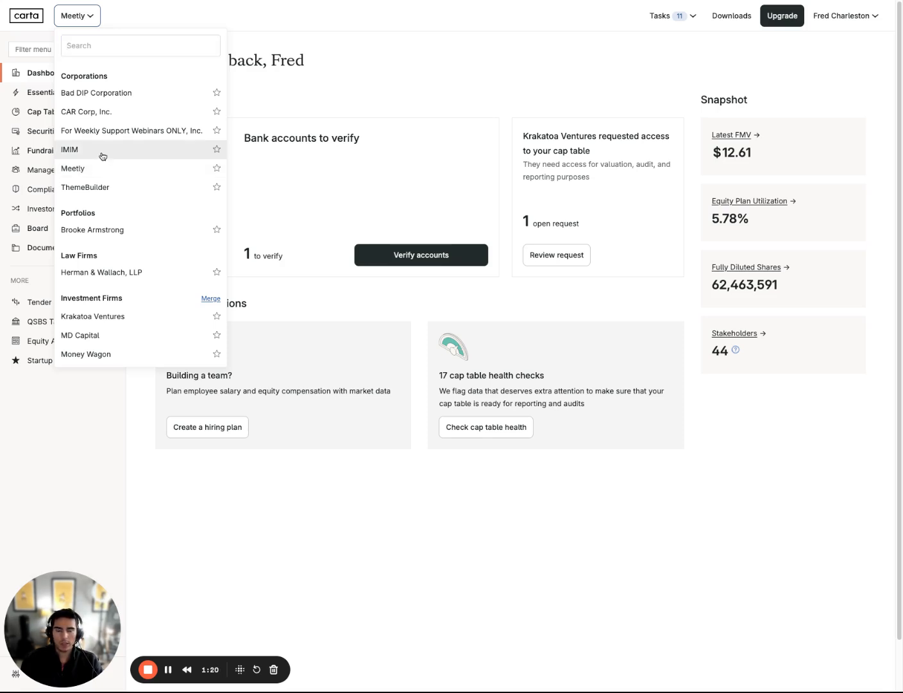
- Switch to the IMIM company and expand the Cap Table menu in its sidebar
{"action": "left_click", "coordinate": [69, 149]}
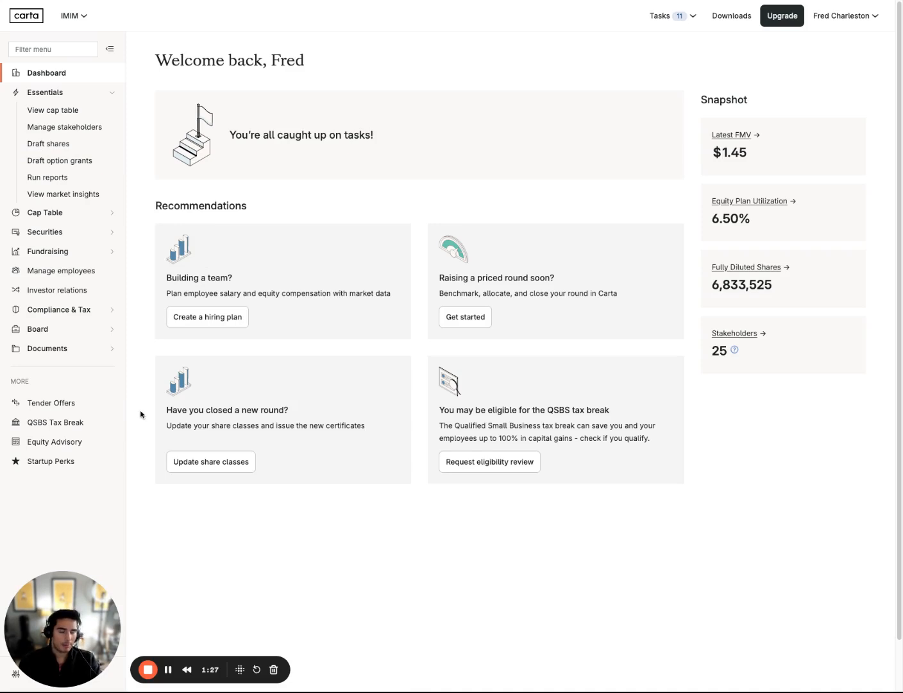
{"action": "mouse_move", "coordinate": [141, 342]}
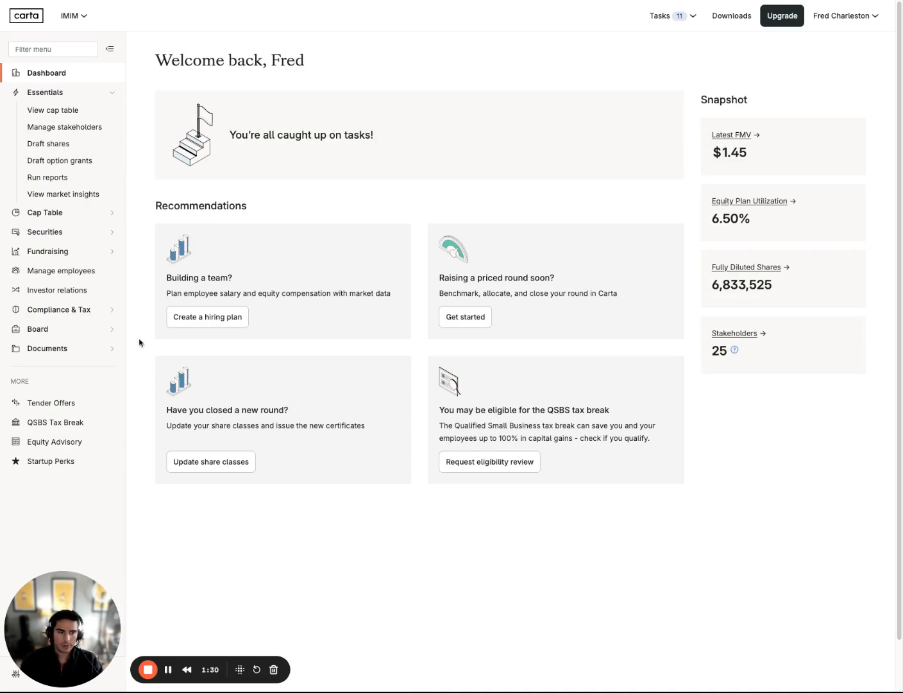
{"action": "mouse_move", "coordinate": [149, 336]}
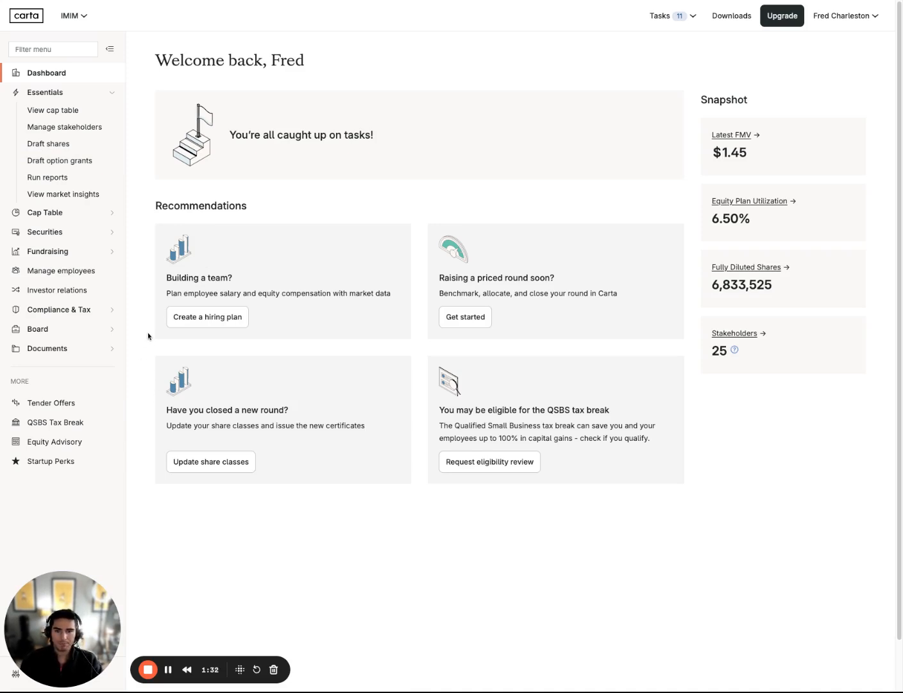
{"action": "mouse_move", "coordinate": [102, 272]}
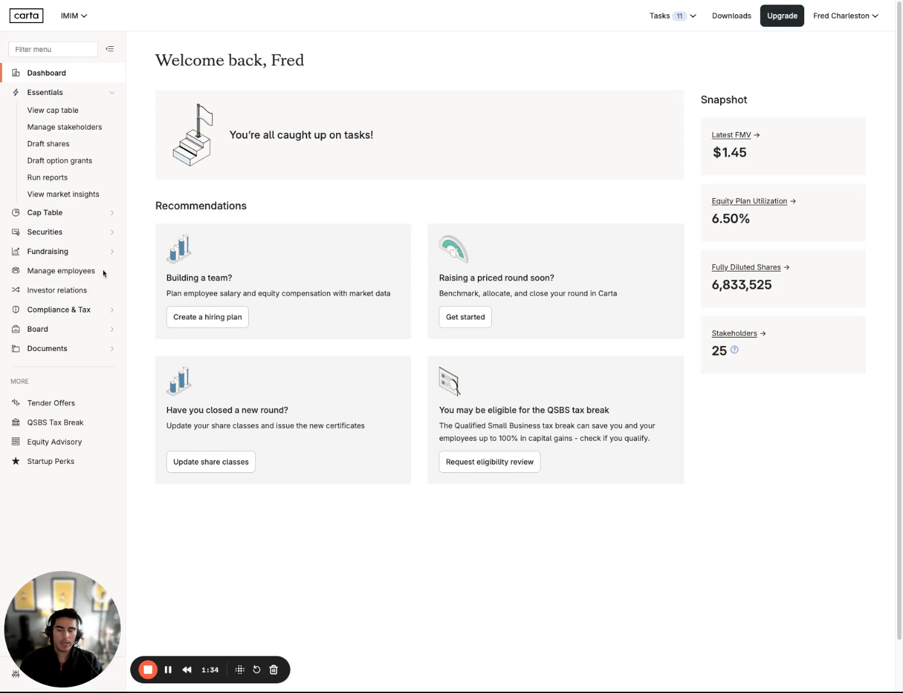
{"action": "mouse_move", "coordinate": [144, 202]}
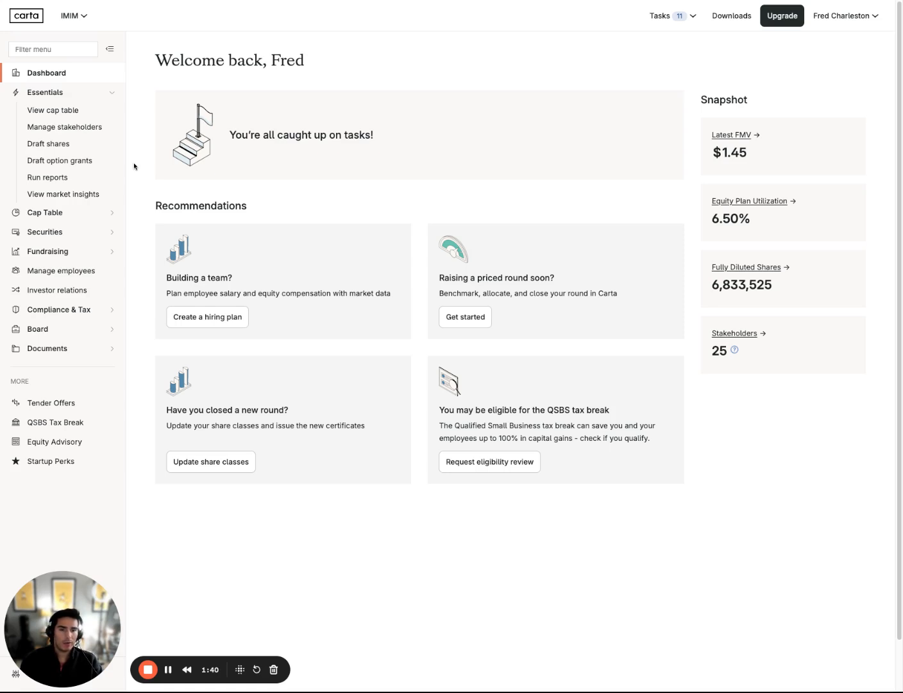
{"action": "mouse_move", "coordinate": [233, 47]}
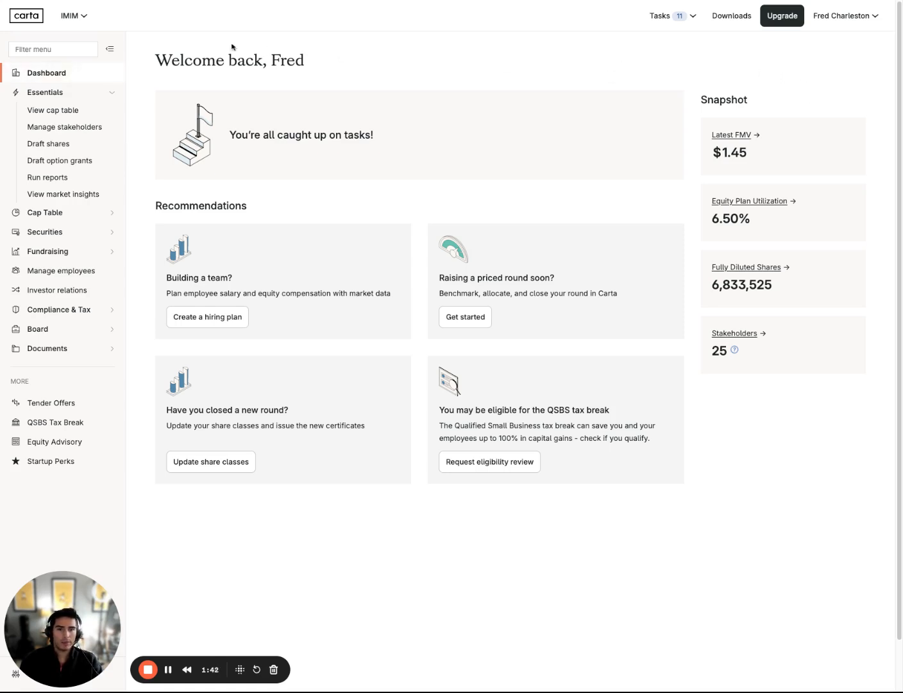
{"action": "mouse_move", "coordinate": [82, 100]}
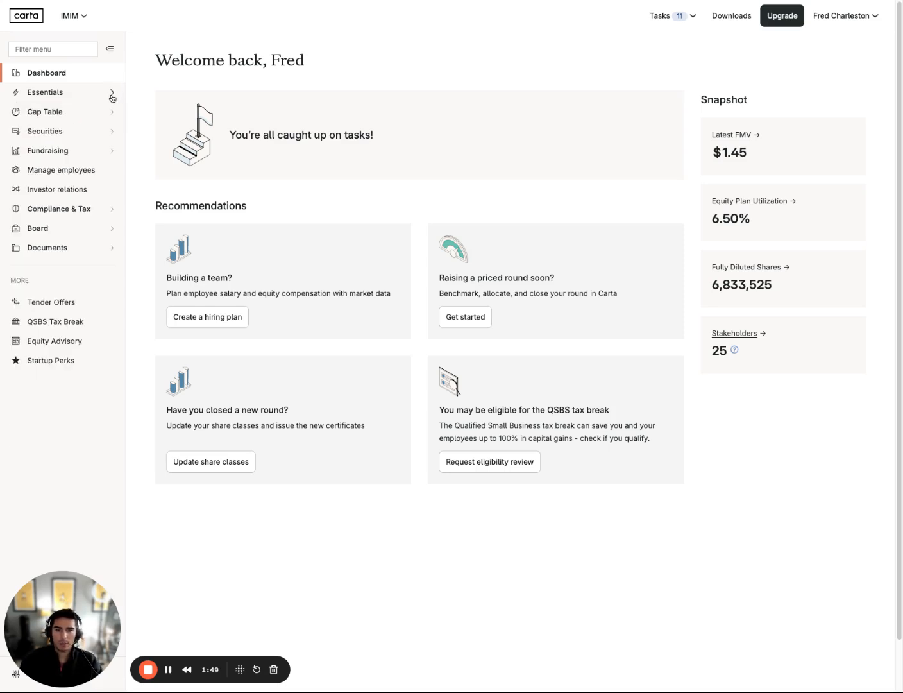
{"action": "left_click", "coordinate": [45, 112]}
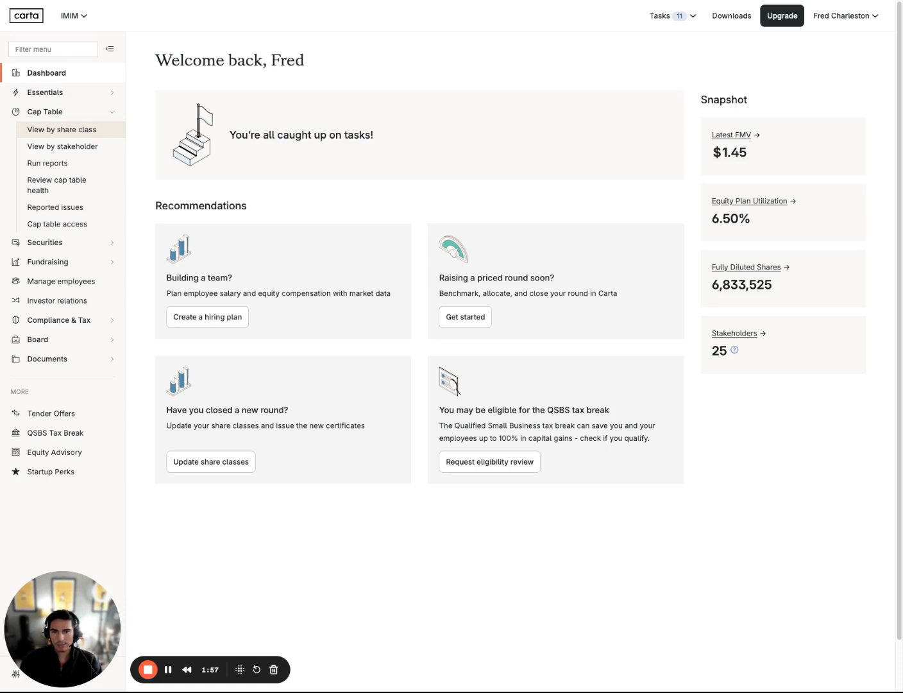
- View IMIM's cap table by share class with ownership charts and class totals
{"action": "left_click", "coordinate": [61, 129]}
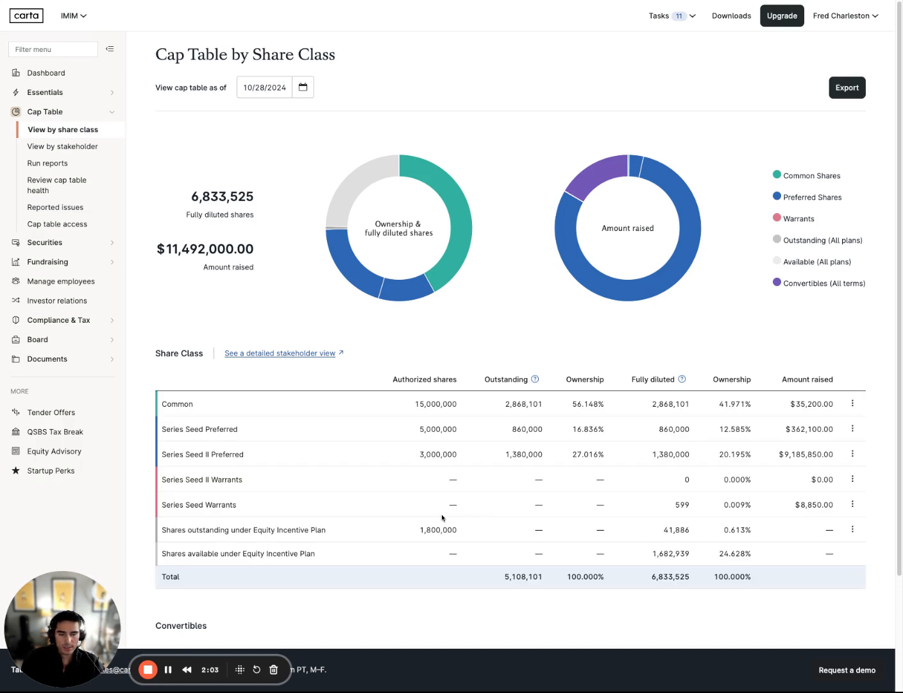
{"action": "mouse_move", "coordinate": [495, 331]}
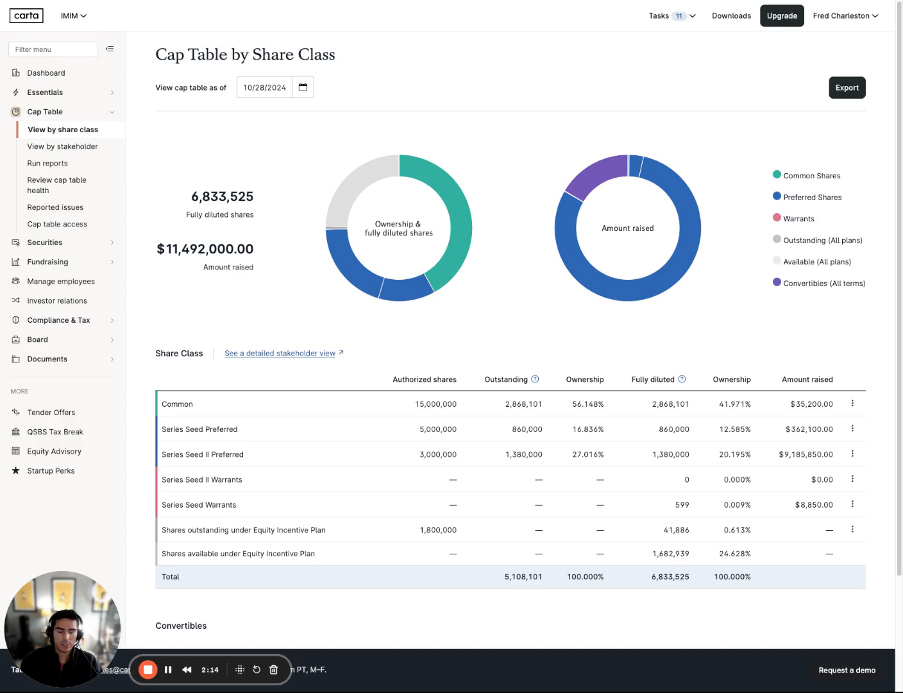
{"action": "mouse_move", "coordinate": [508, 357]}
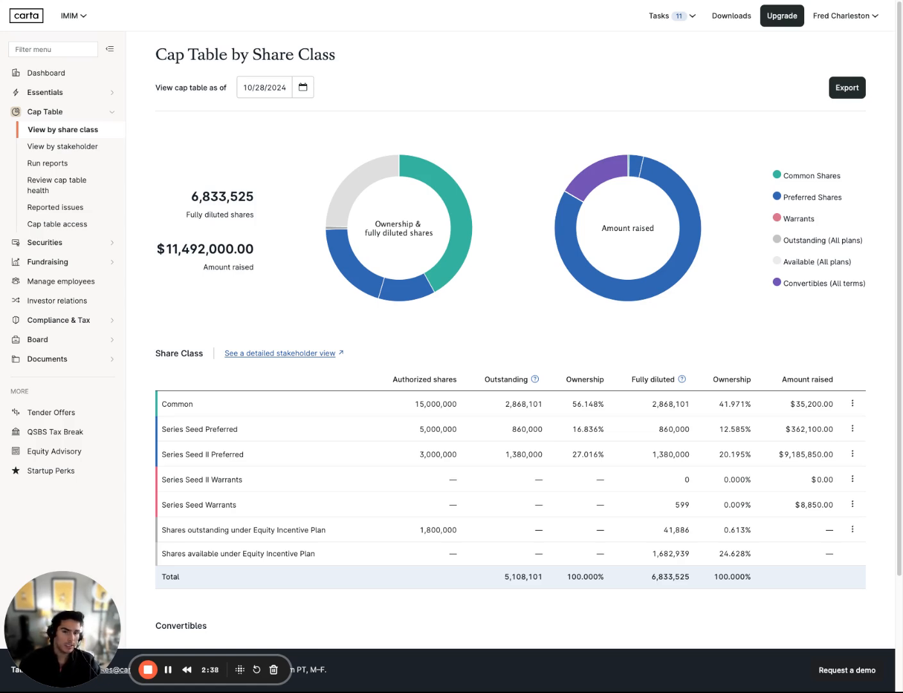
{"action": "mouse_move", "coordinate": [504, 336]}
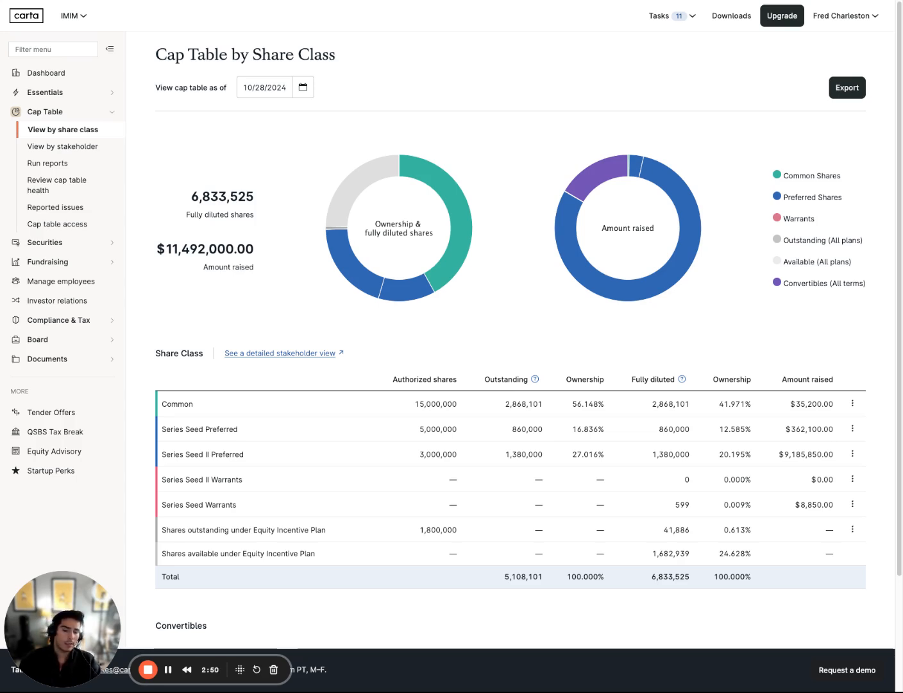
{"action": "mouse_move", "coordinate": [495, 353]}
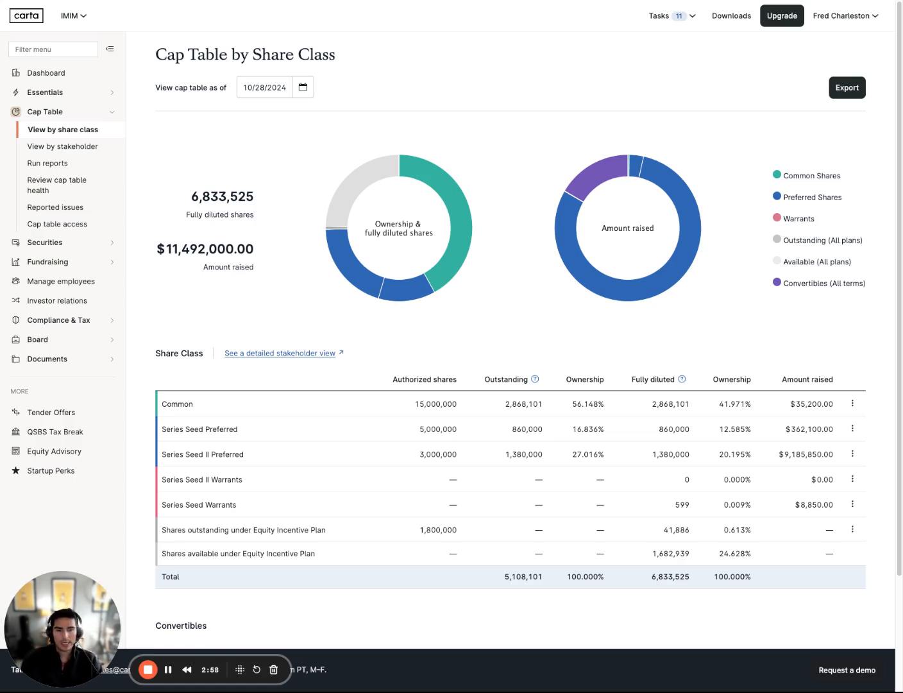
{"action": "mouse_move", "coordinate": [388, 399]}
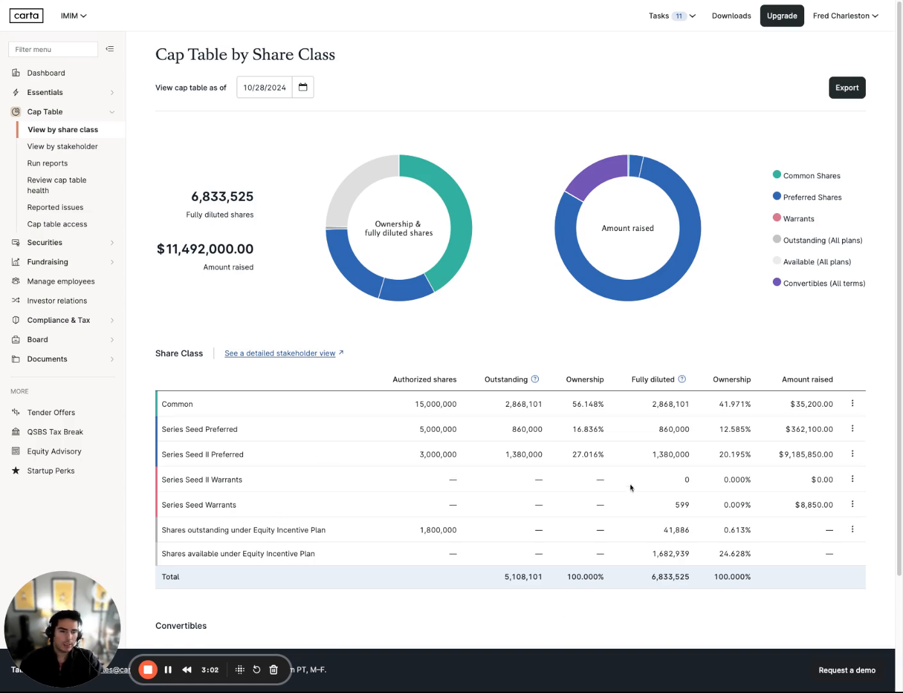
{"action": "mouse_move", "coordinate": [168, 412]}
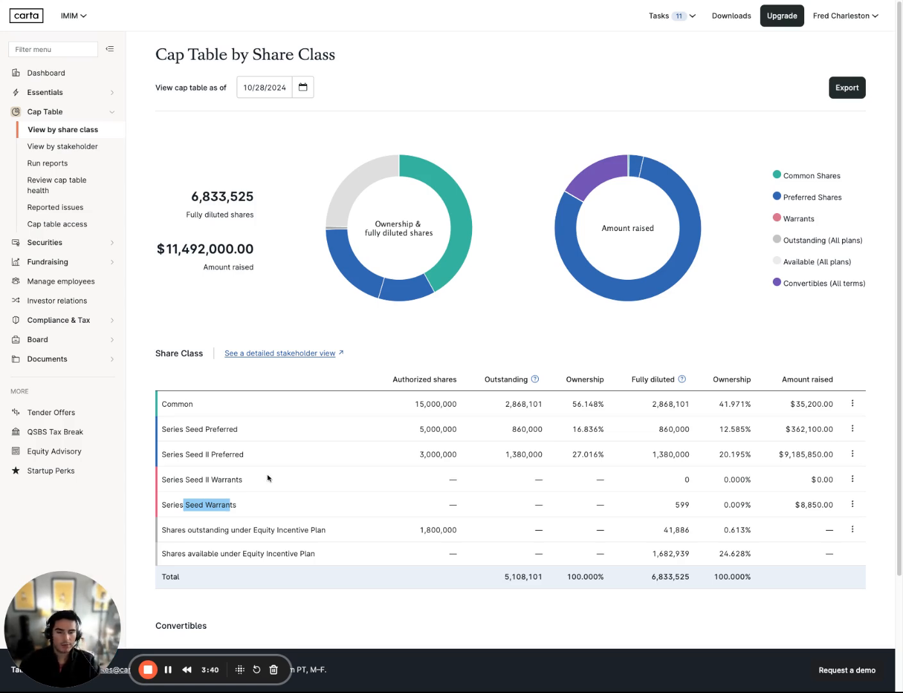
{"action": "mouse_move", "coordinate": [310, 498]}
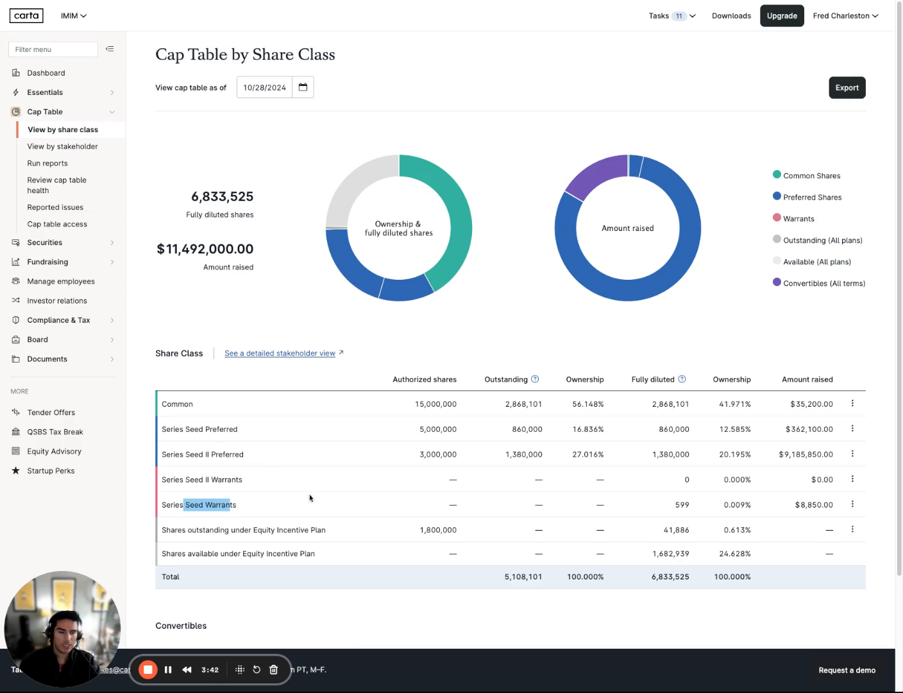
{"action": "mouse_move", "coordinate": [482, 444]}
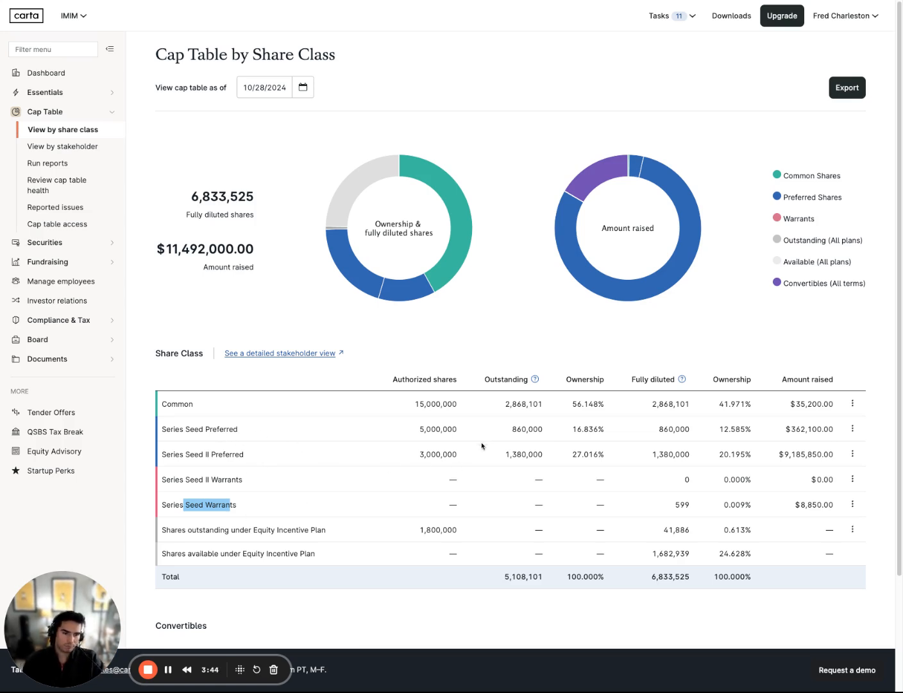
{"action": "mouse_move", "coordinate": [422, 340]}
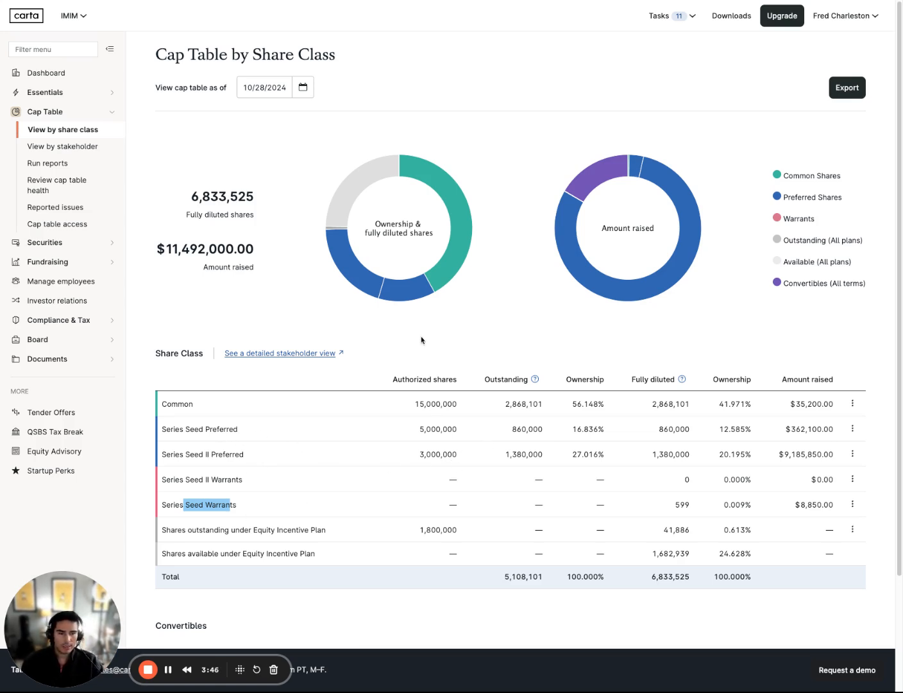
{"action": "mouse_move", "coordinate": [410, 377]}
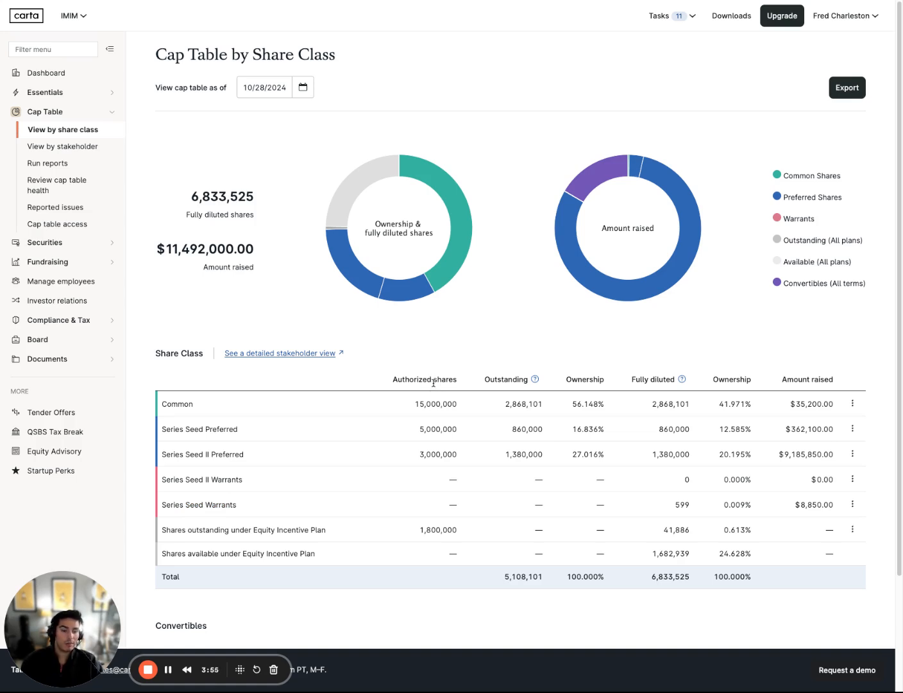
{"action": "mouse_move", "coordinate": [441, 393]}
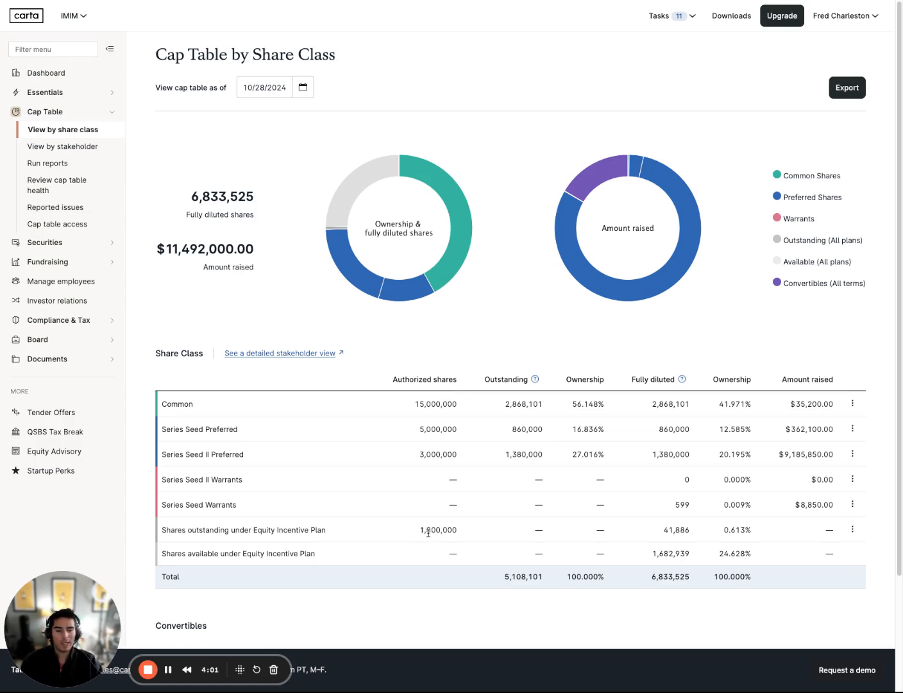
{"action": "mouse_move", "coordinate": [535, 379]}
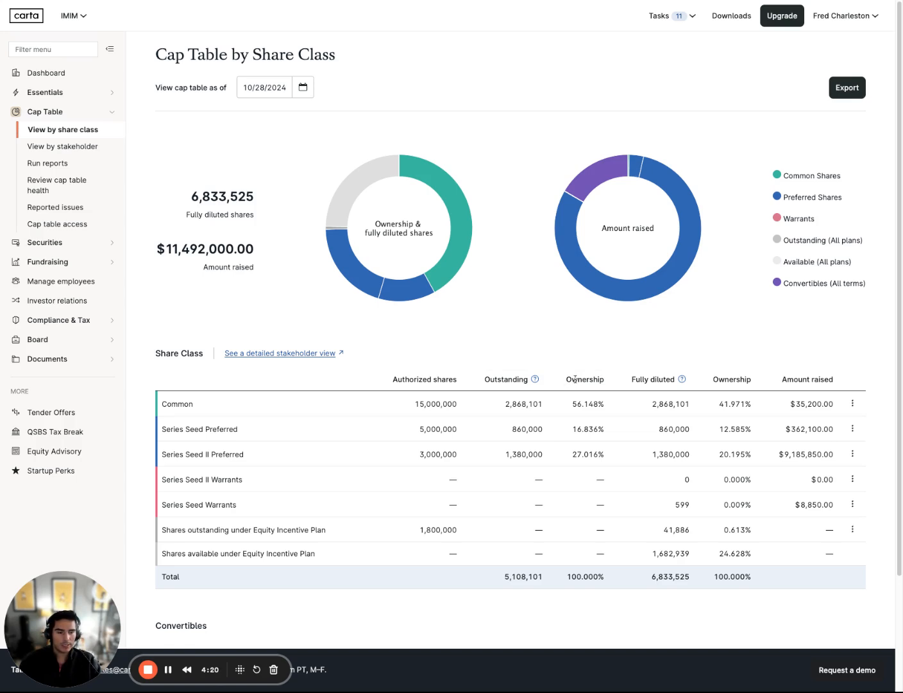
{"action": "mouse_move", "coordinate": [646, 377]}
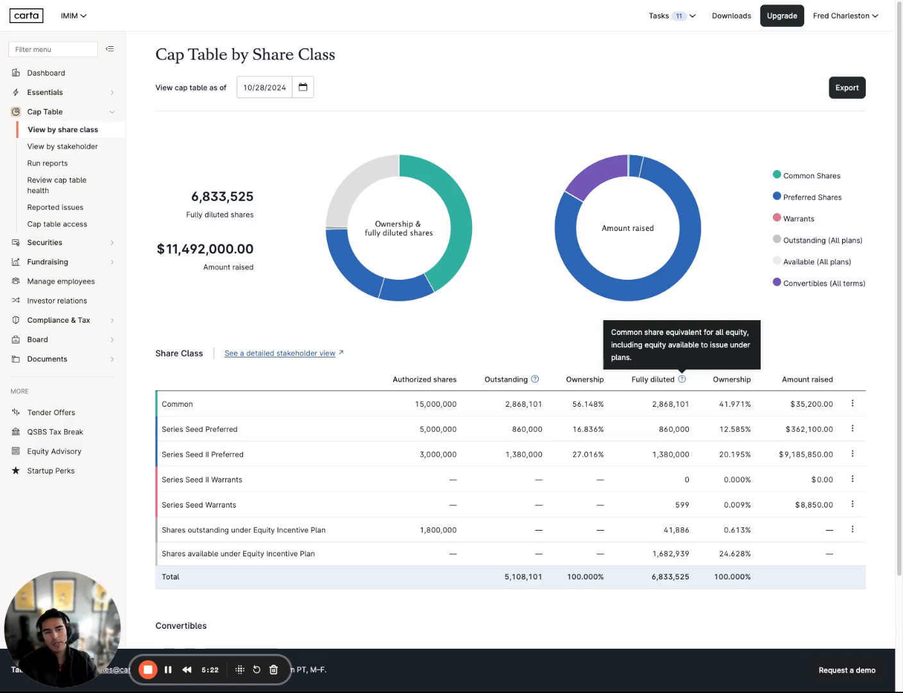
{"action": "mouse_move", "coordinate": [682, 548]}
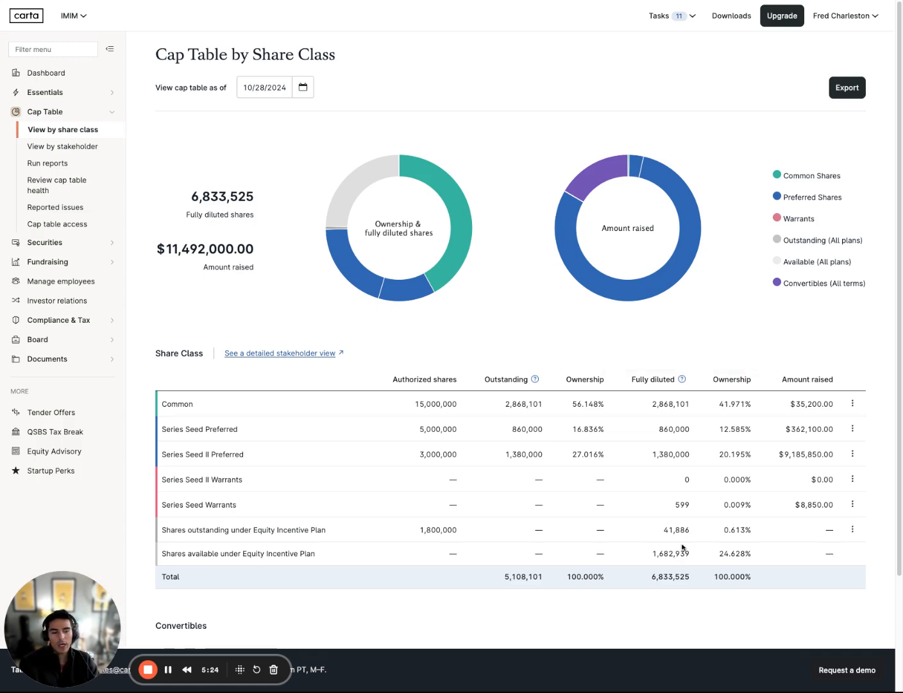
{"action": "mouse_move", "coordinate": [683, 546]}
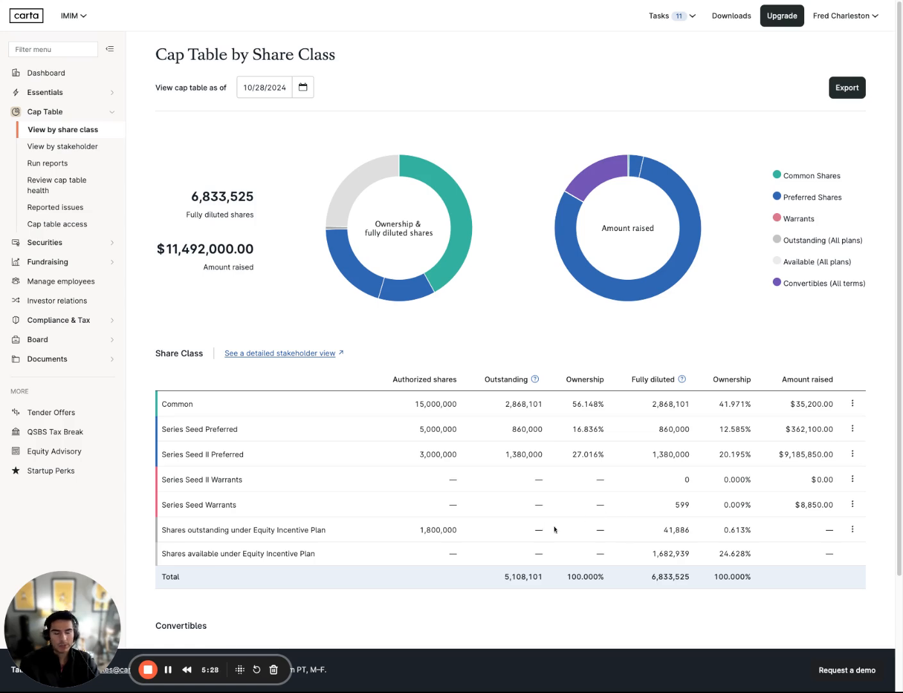
{"action": "mouse_move", "coordinate": [693, 534]}
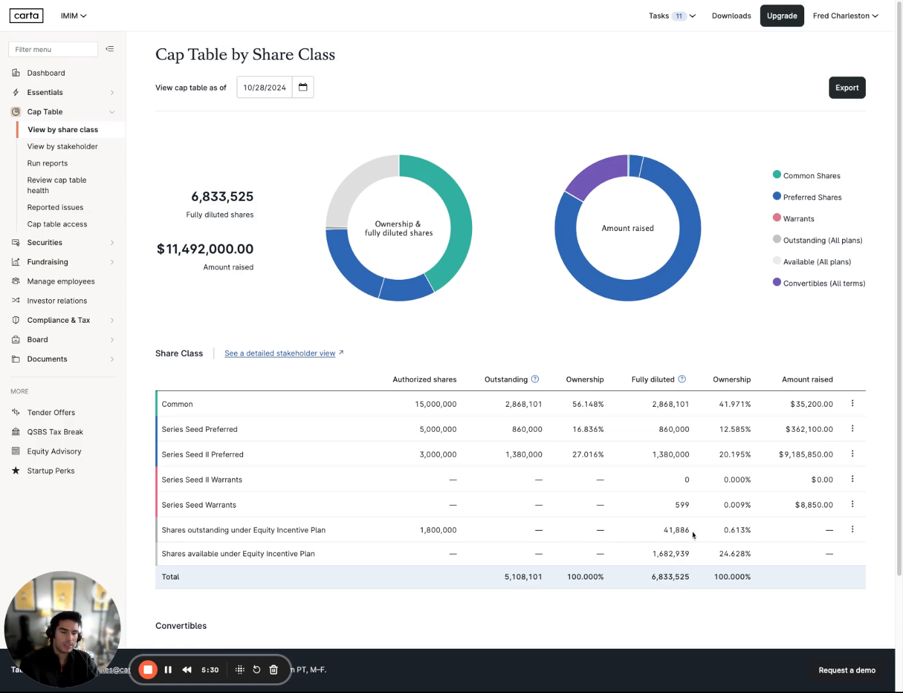
{"action": "mouse_move", "coordinate": [532, 533]}
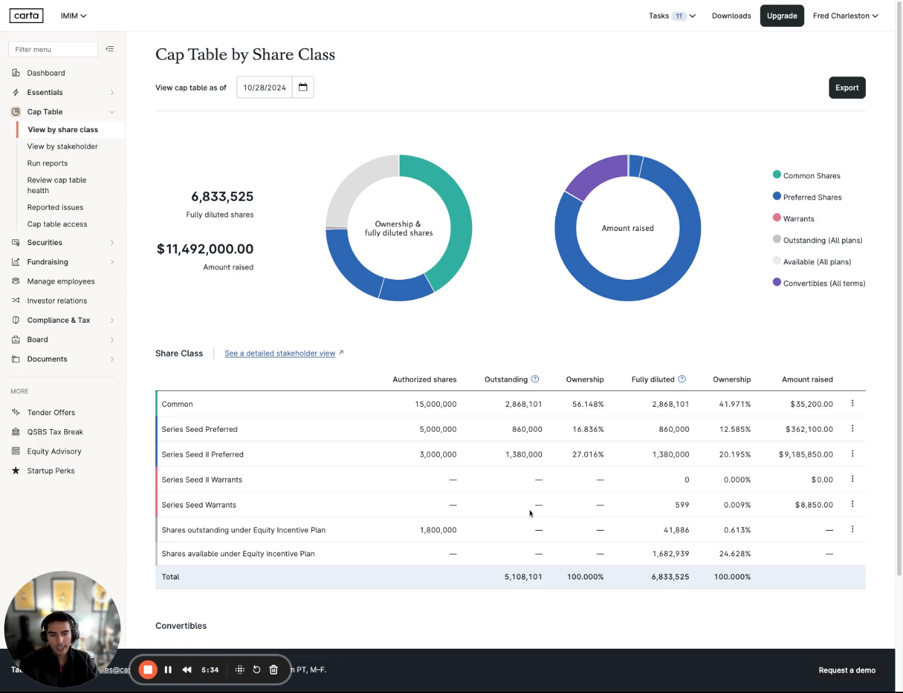
{"action": "mouse_move", "coordinate": [603, 526]}
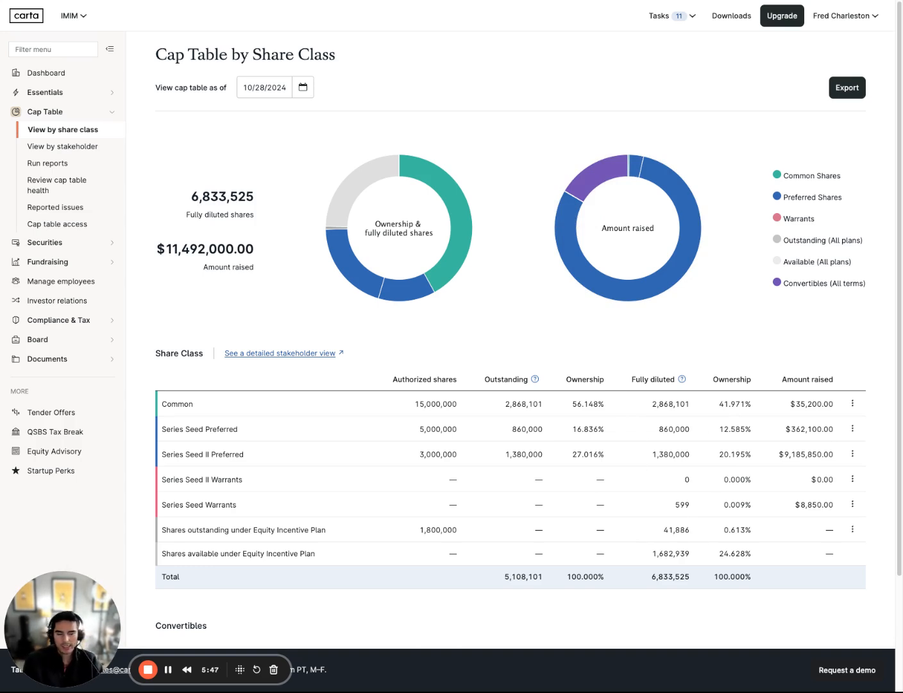
{"action": "mouse_move", "coordinate": [744, 398]}
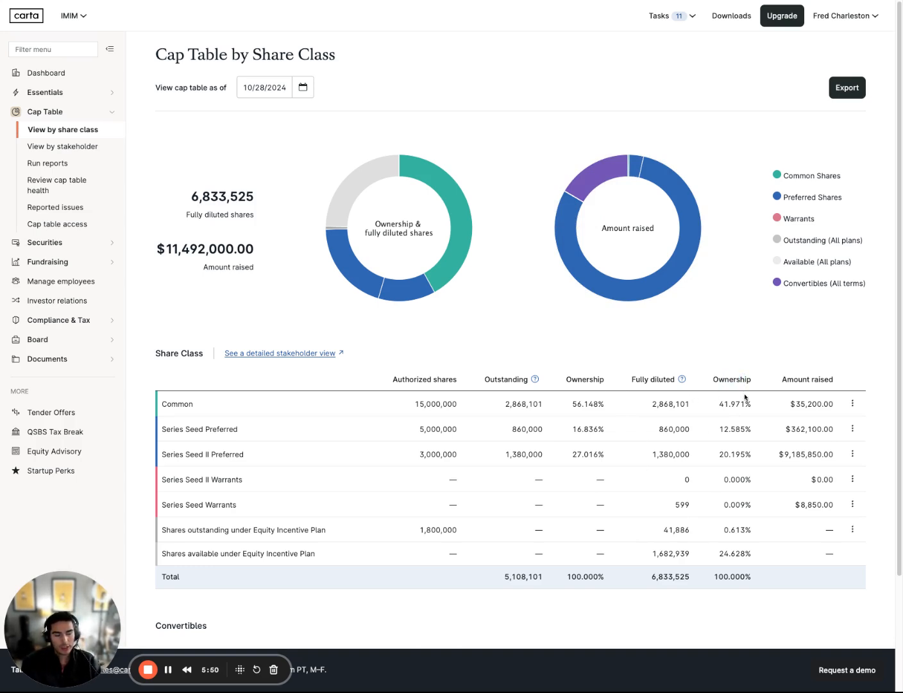
{"action": "mouse_move", "coordinate": [806, 416]}
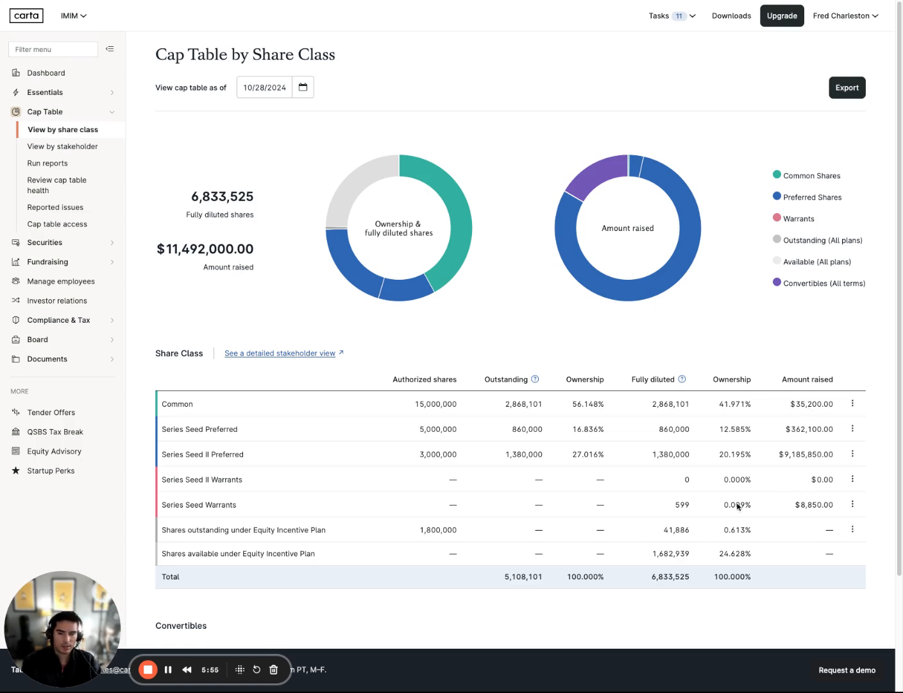
- Scroll to the Convertibles section showing $1,900,000 principal across the two notes
{"action": "scroll", "scroll_direction": "down", "scroll_amount": 3}
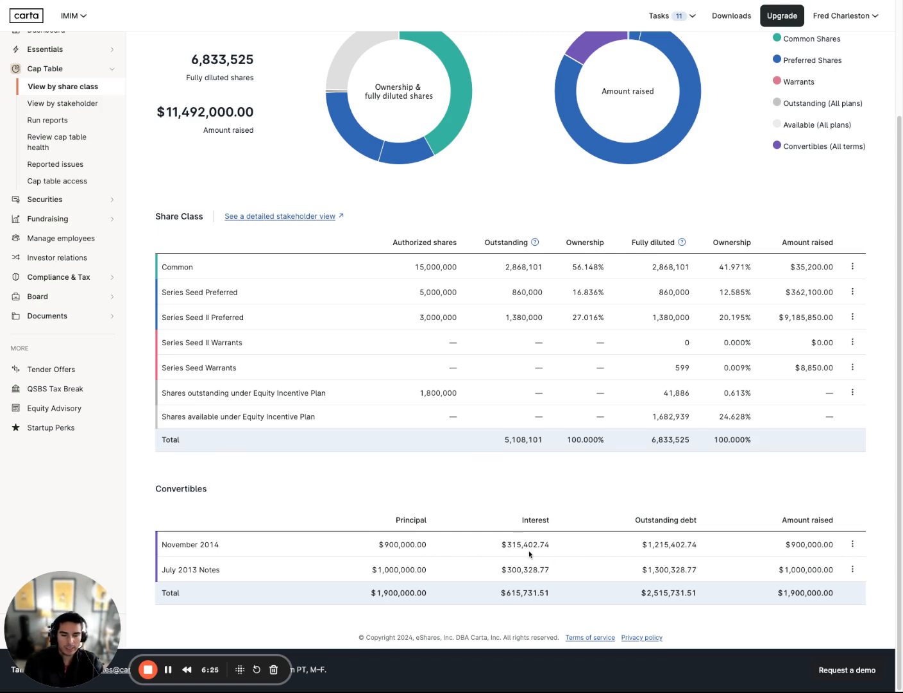
{"action": "mouse_move", "coordinate": [717, 552]}
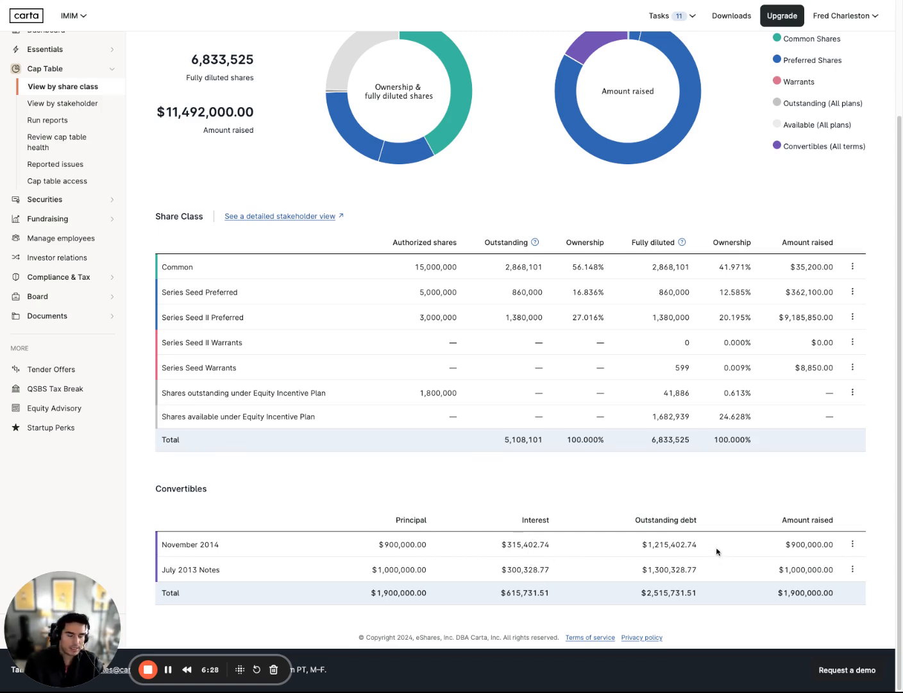
{"action": "mouse_move", "coordinate": [824, 534]}
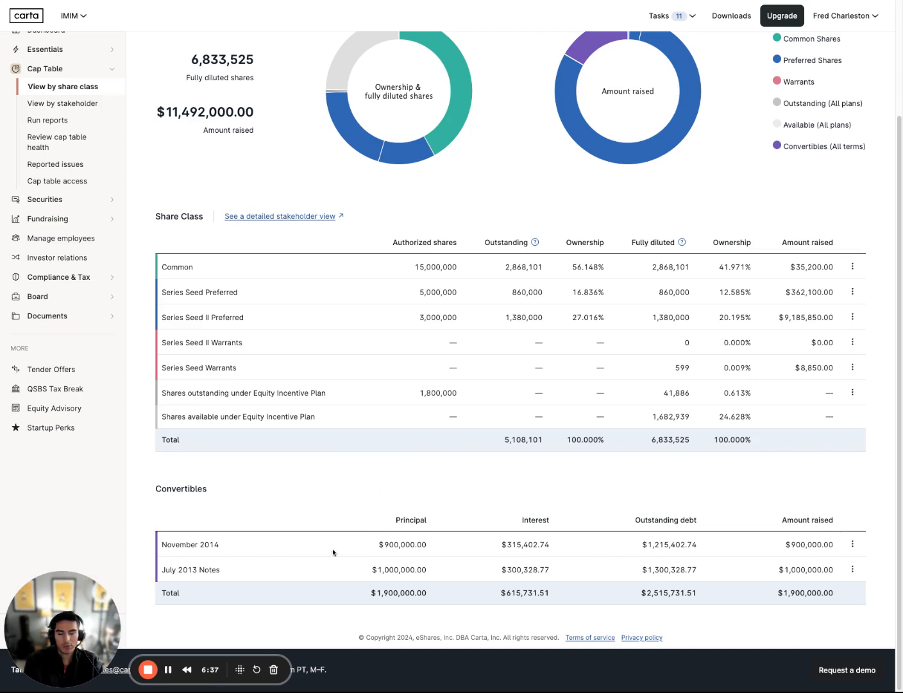
{"action": "mouse_move", "coordinate": [290, 562]}
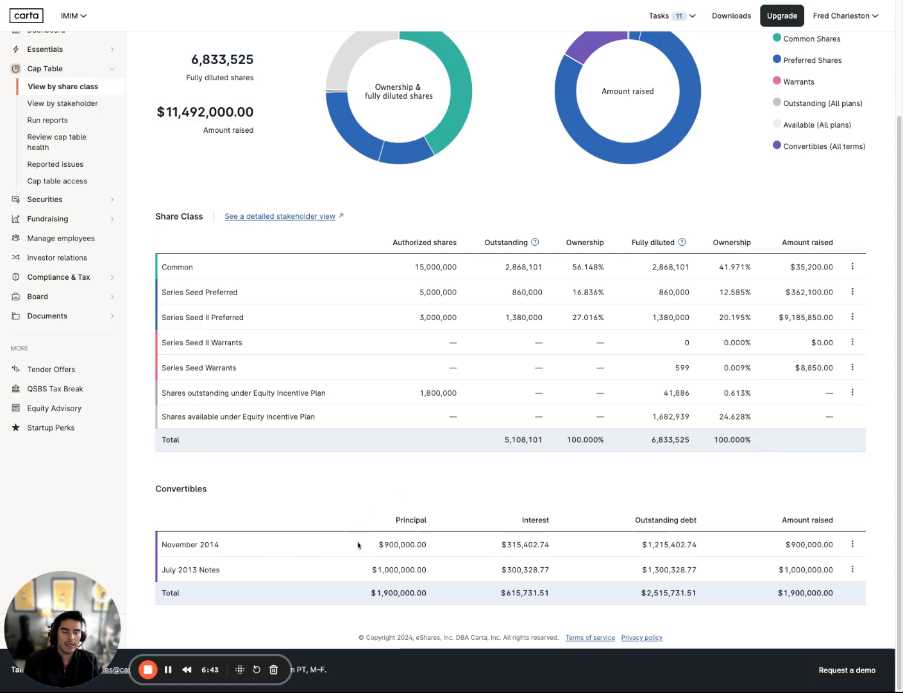
{"action": "mouse_move", "coordinate": [413, 492]}
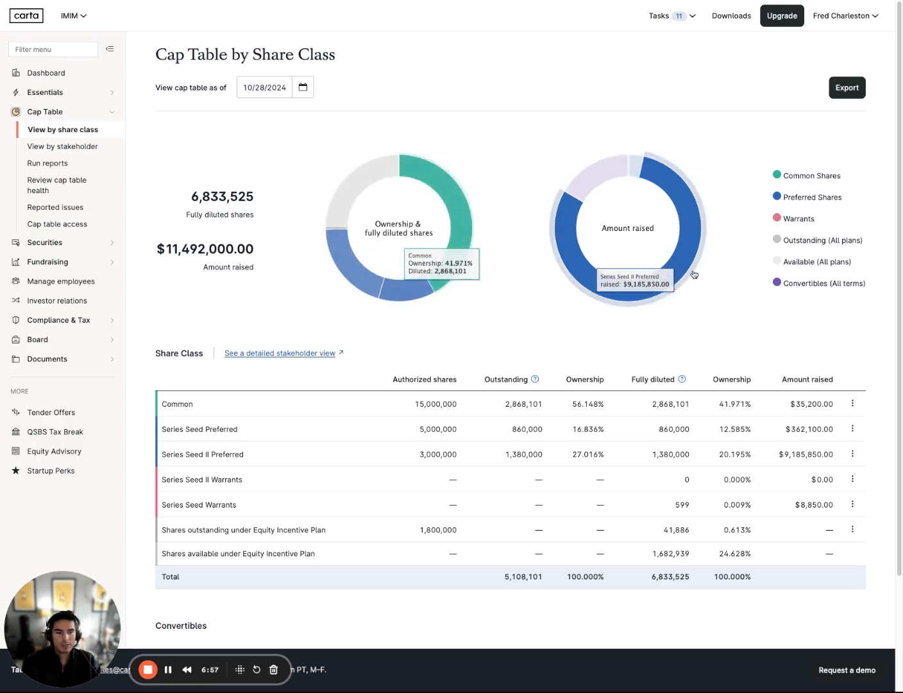
{"action": "mouse_move", "coordinate": [610, 319]}
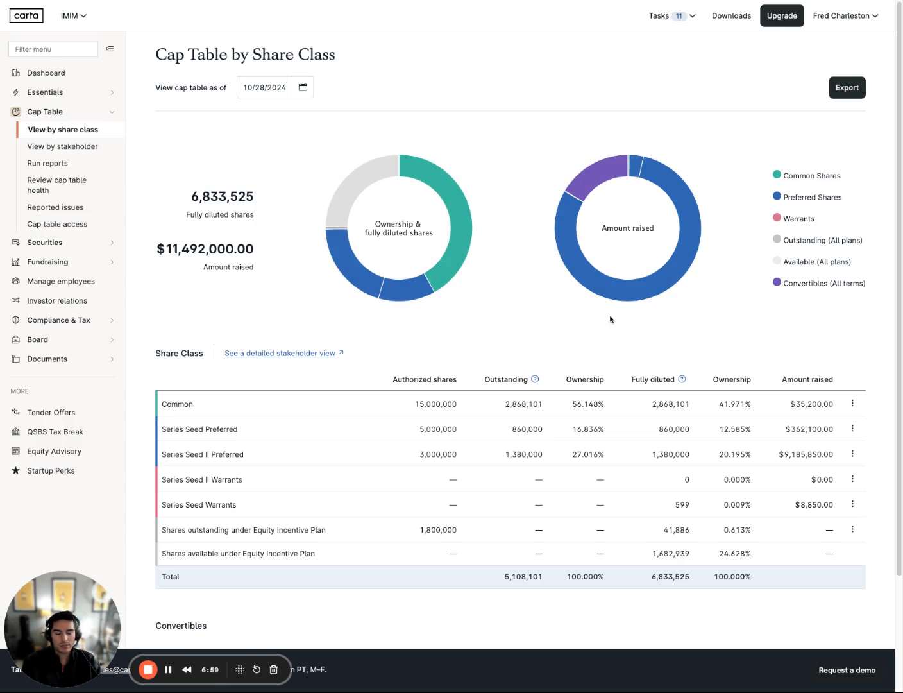
{"action": "mouse_move", "coordinate": [413, 283]}
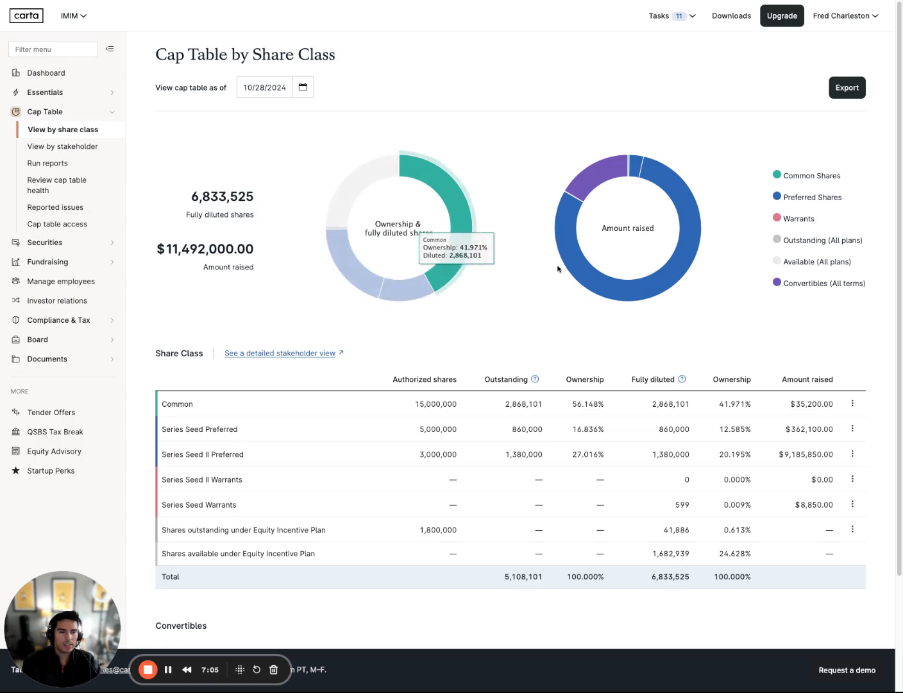
{"action": "mouse_move", "coordinate": [564, 224]}
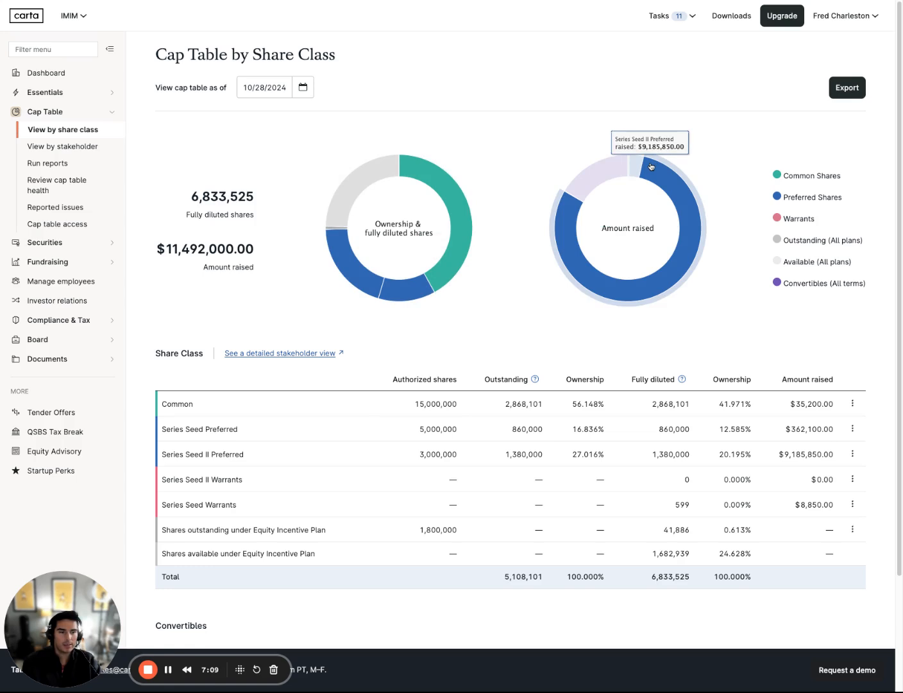
{"action": "mouse_move", "coordinate": [642, 170]}
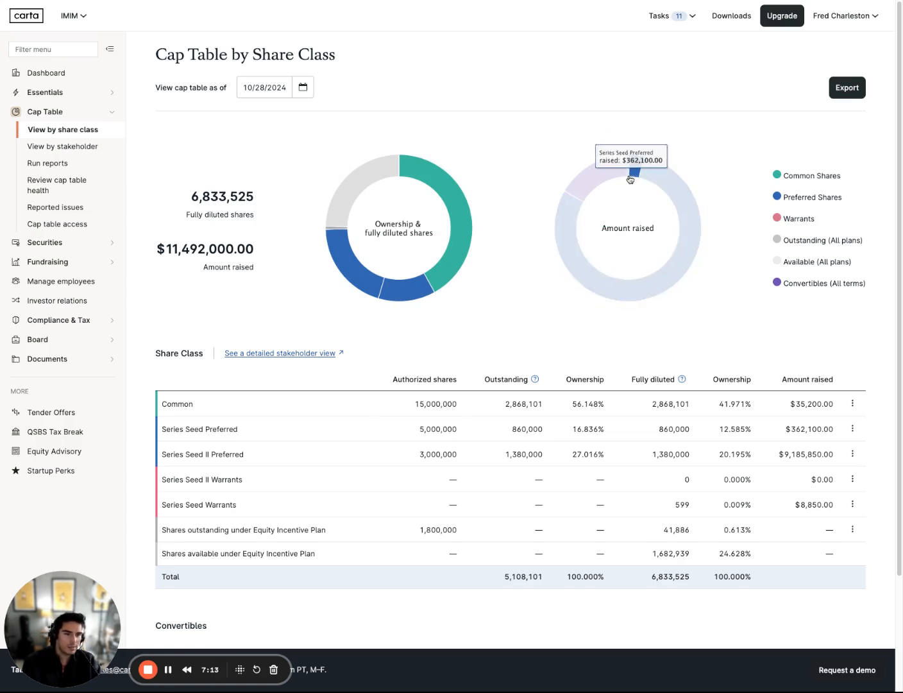
{"action": "mouse_move", "coordinate": [600, 185]}
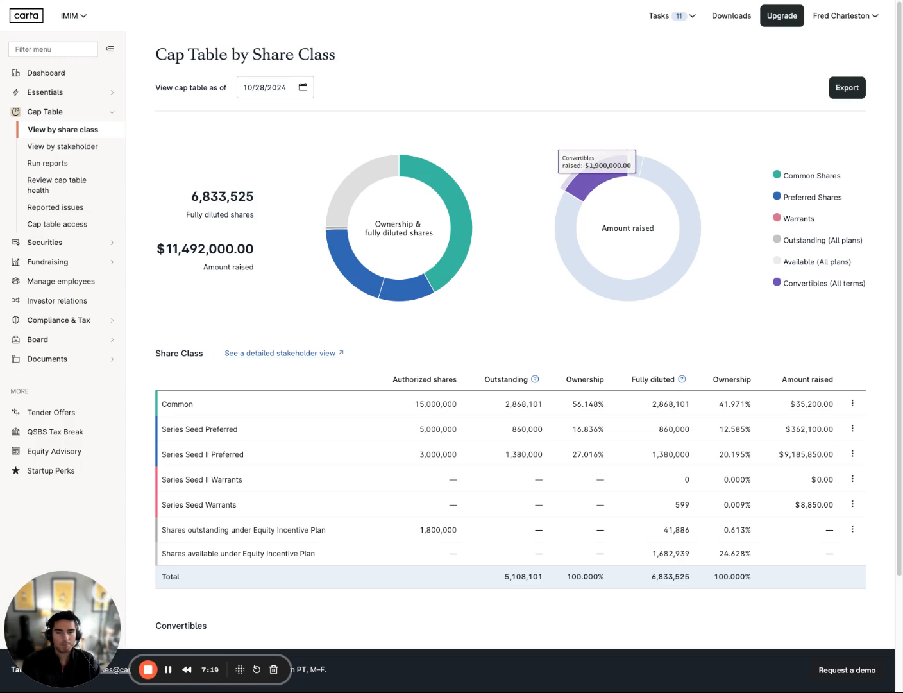
{"action": "mouse_move", "coordinate": [353, 146]}
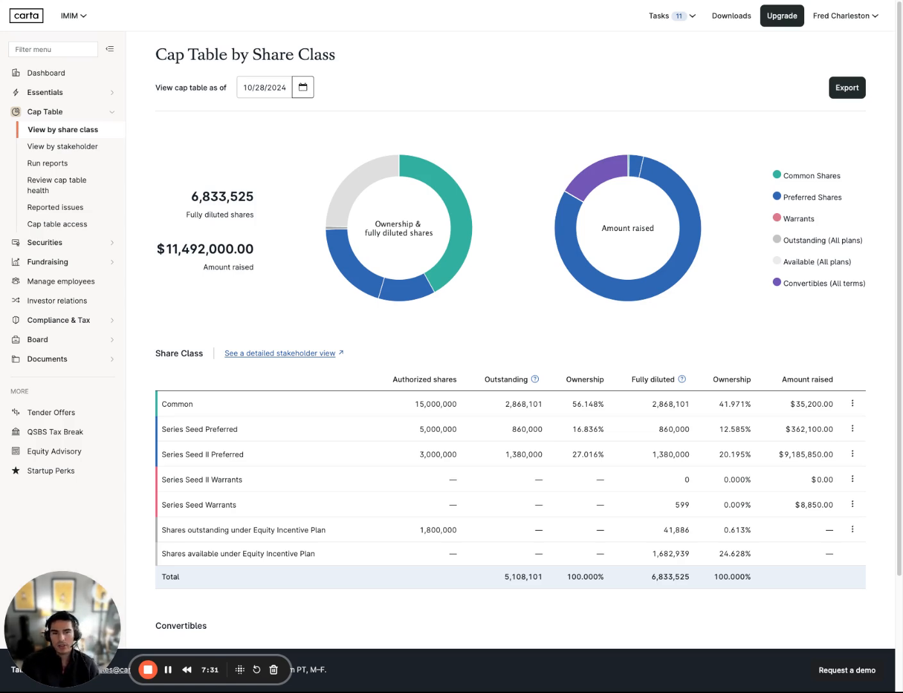
- Step the 'View cap table as of' calendar back toward December 2023
{"action": "left_click", "coordinate": [303, 87]}
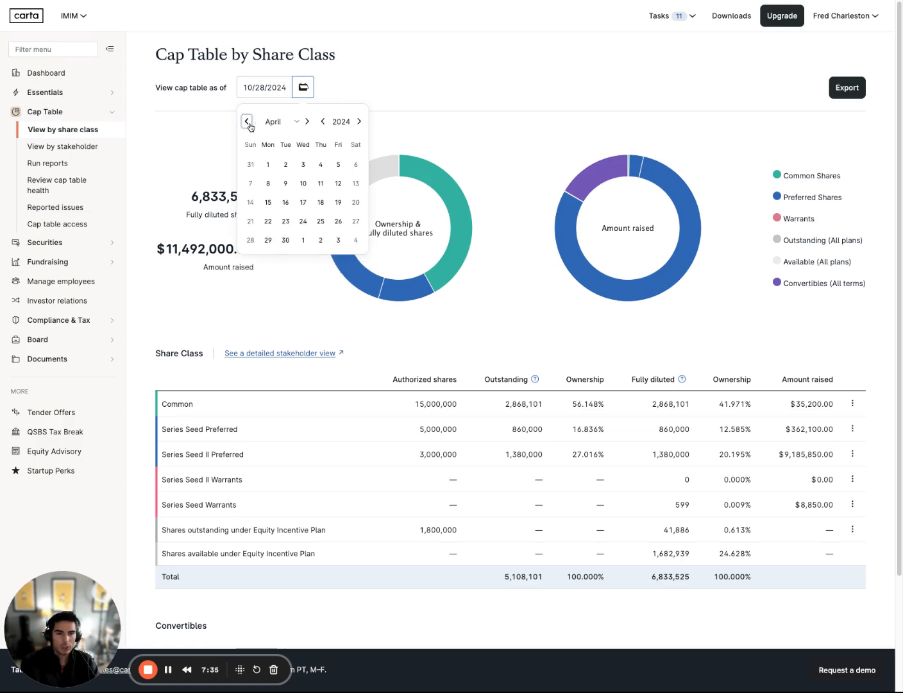
{"action": "left_click", "coordinate": [246, 120]}
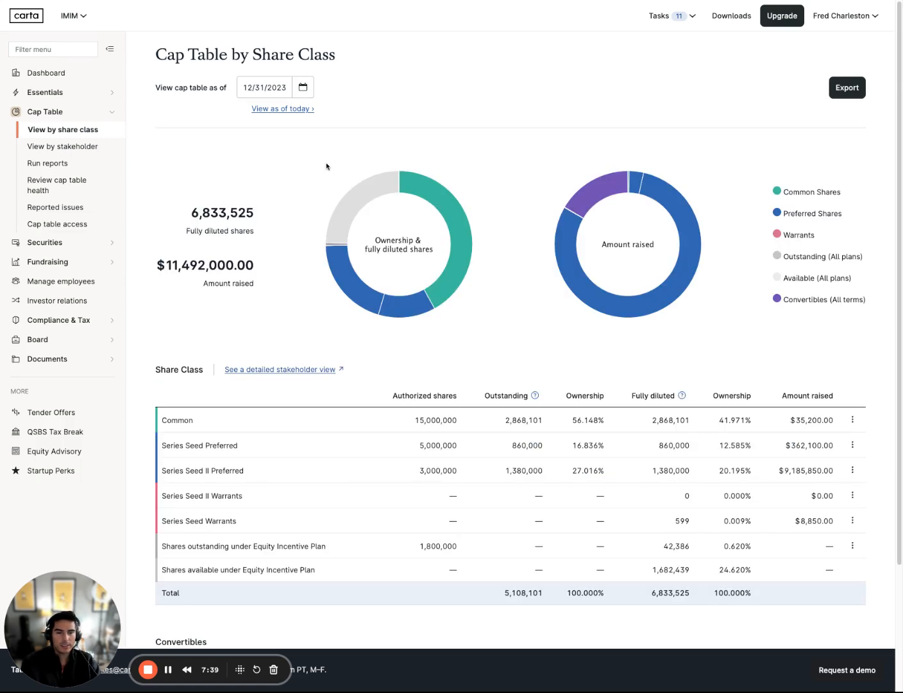
{"action": "mouse_move", "coordinate": [402, 528]}
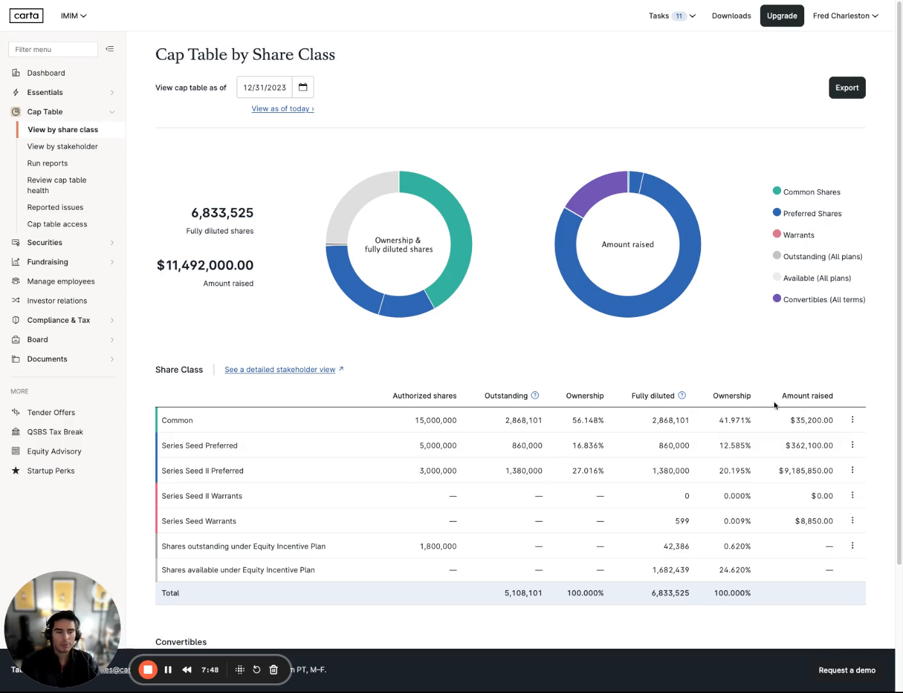
{"action": "mouse_move", "coordinate": [411, 303]}
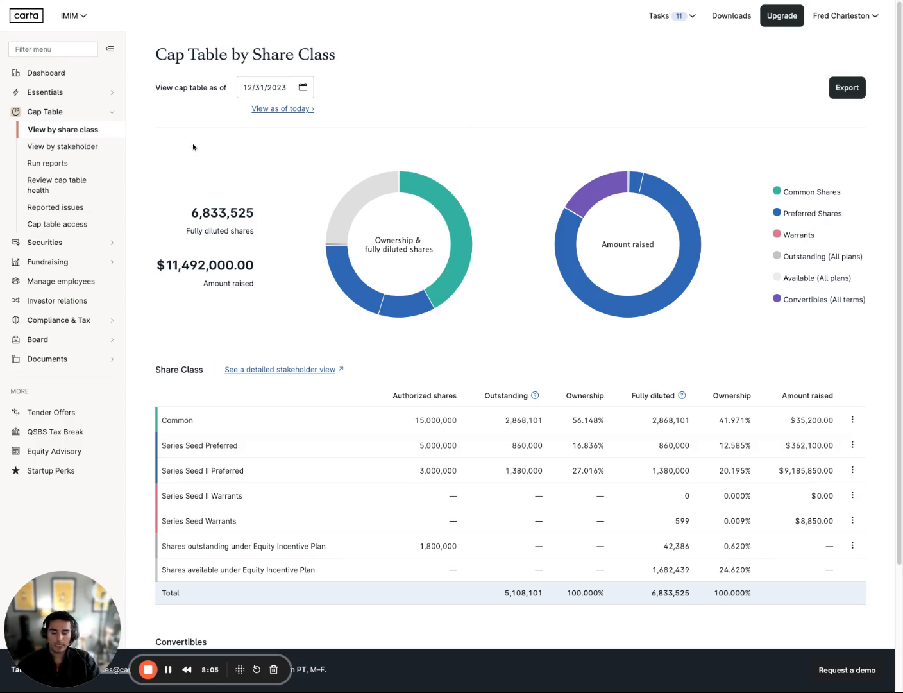
{"action": "mouse_move", "coordinate": [61, 146]}
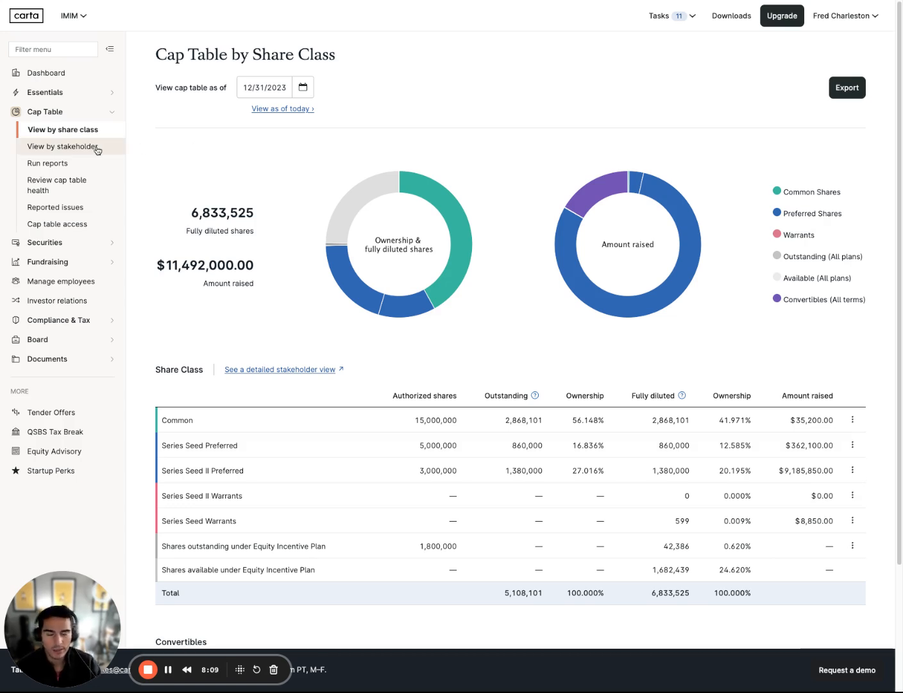
{"action": "left_click", "coordinate": [65, 147]}
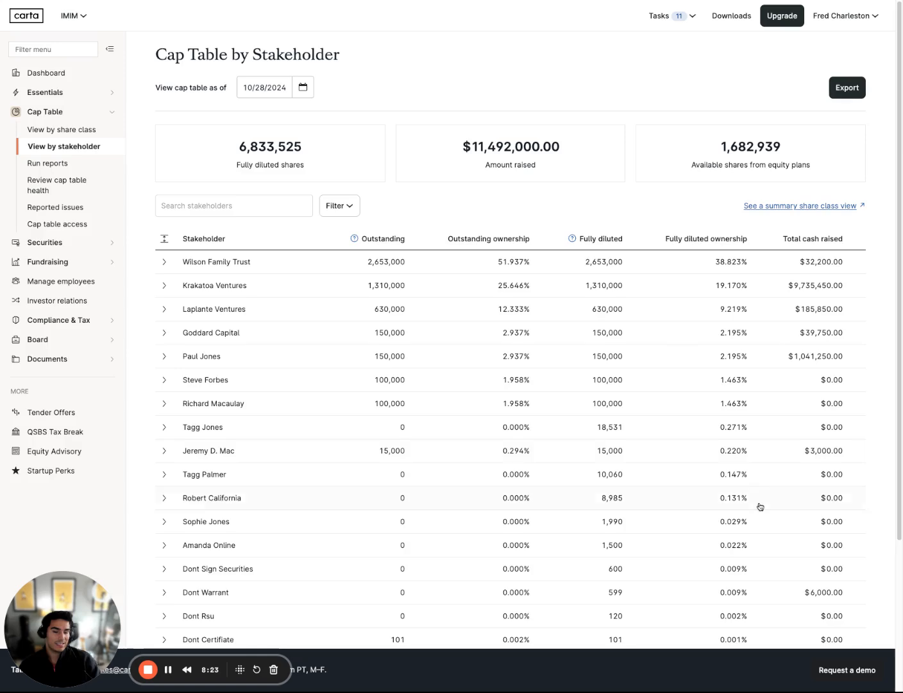
{"action": "scroll", "scroll_direction": "down", "scroll_amount": 3}
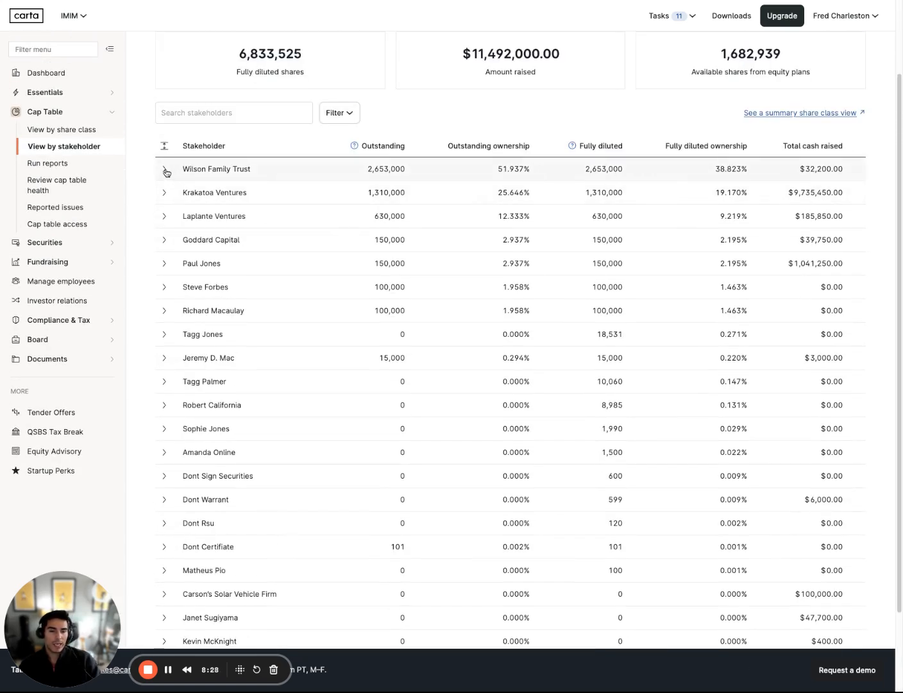
{"action": "left_click", "coordinate": [166, 170]}
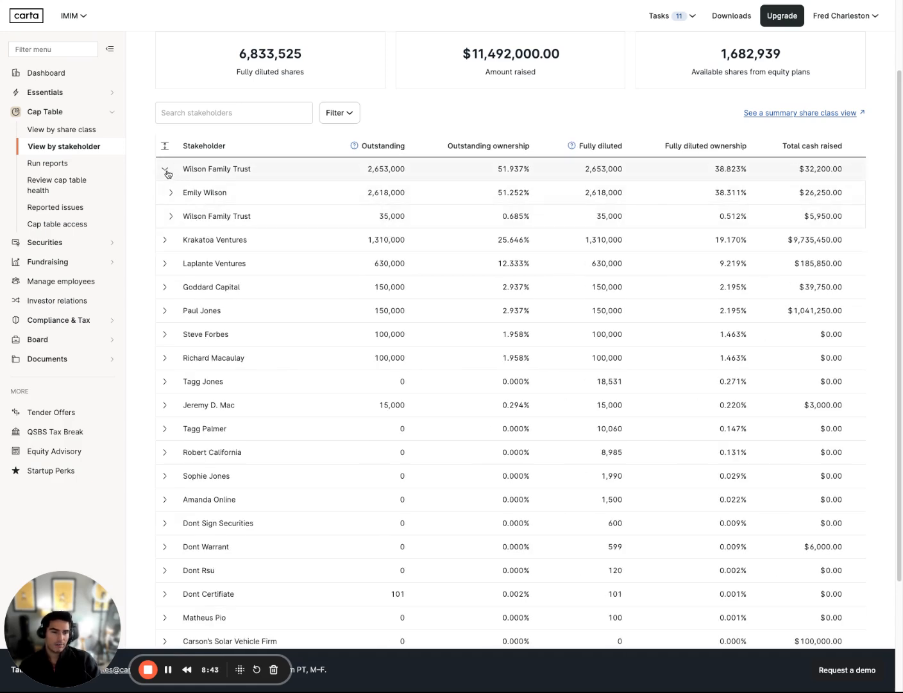
{"action": "left_click", "coordinate": [168, 173]}
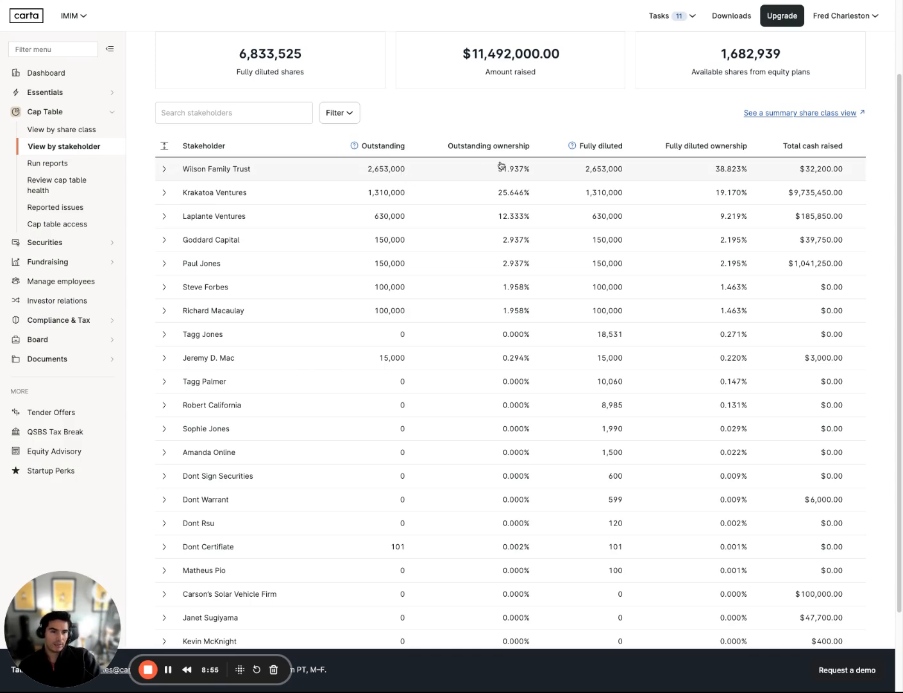
{"action": "mouse_move", "coordinate": [583, 165]}
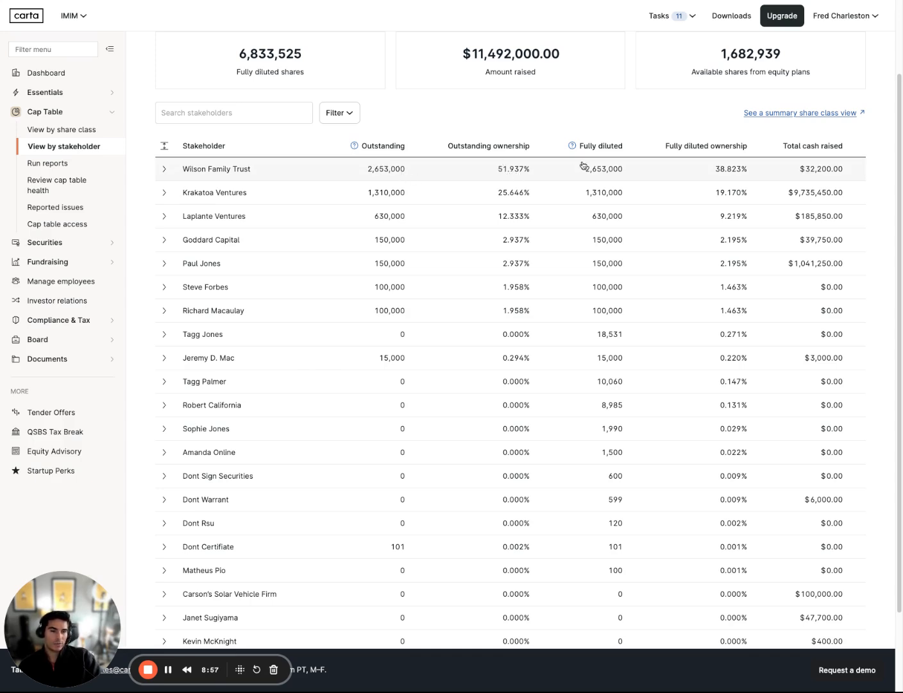
{"action": "mouse_move", "coordinate": [737, 166]}
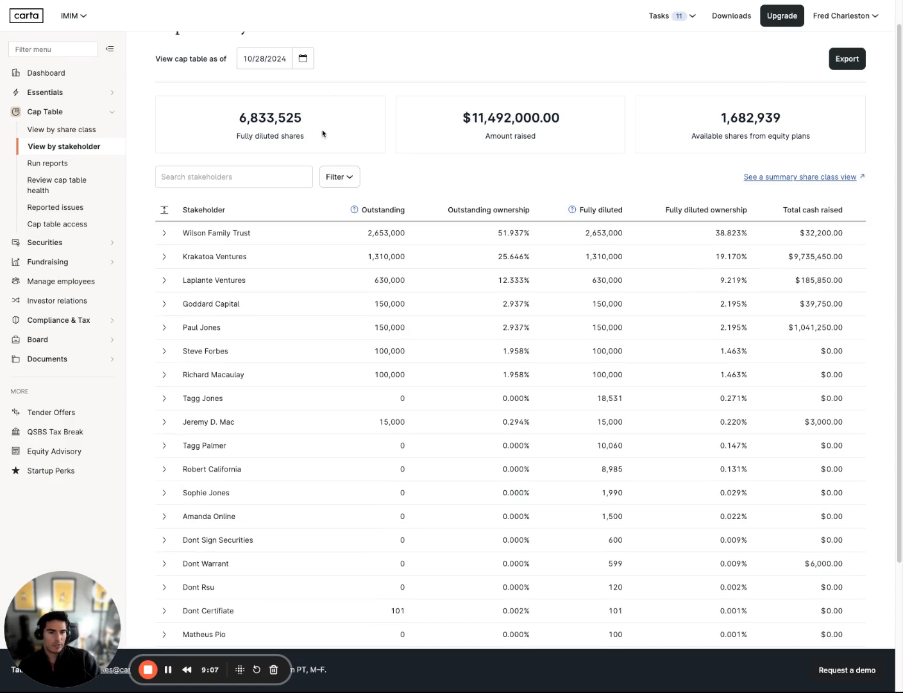
{"action": "mouse_move", "coordinate": [711, 130]}
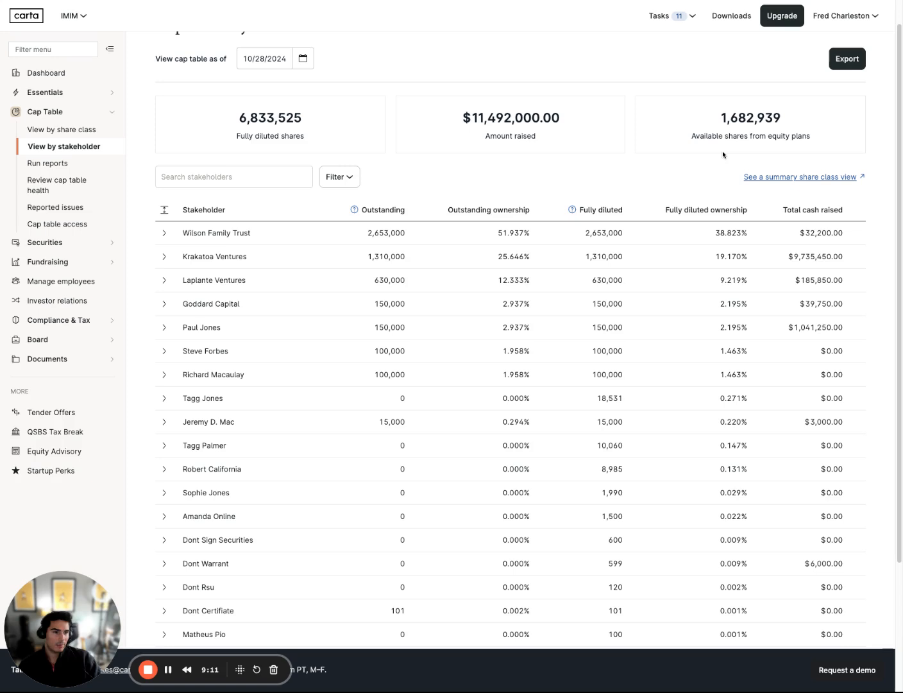
{"action": "mouse_move", "coordinate": [726, 157]}
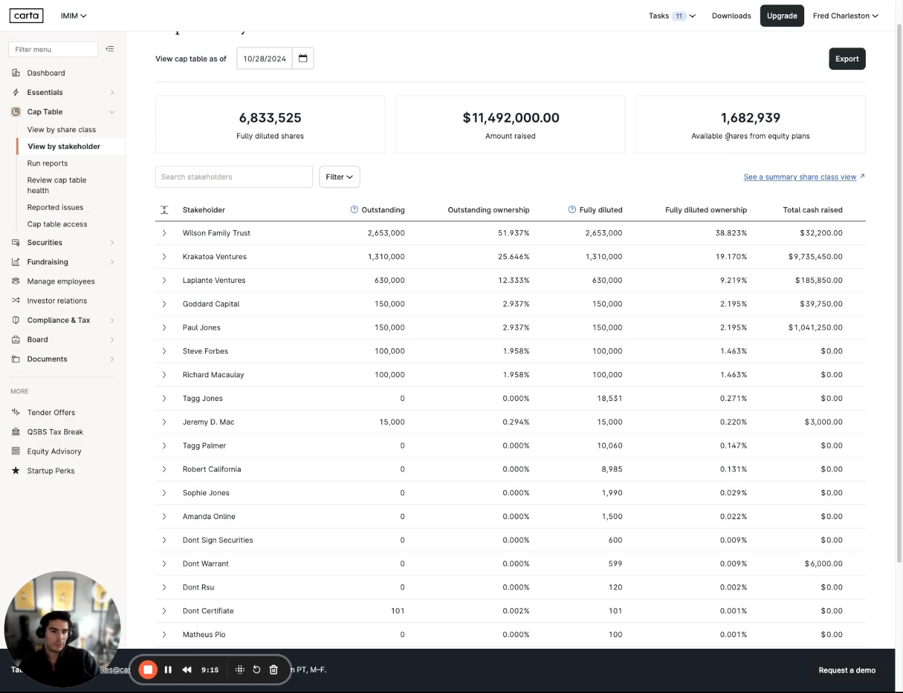
{"action": "left_click", "coordinate": [234, 177]}
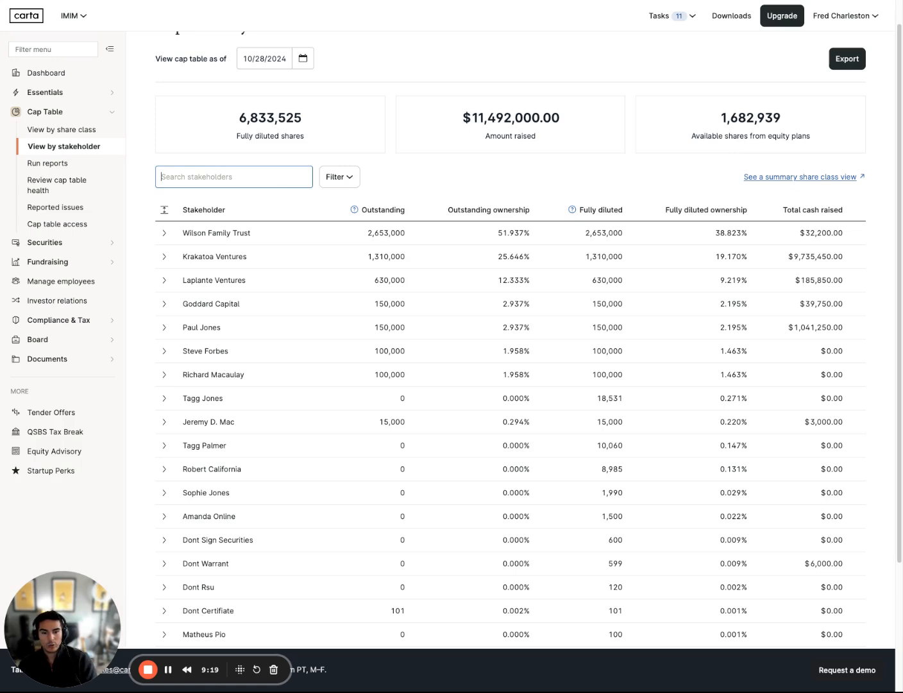
- Search stakeholders for 'Tagg', date the stakeholder cap table 12/31/2023, then reload it unfiltered
{"action": "type", "text": "Tagg"}
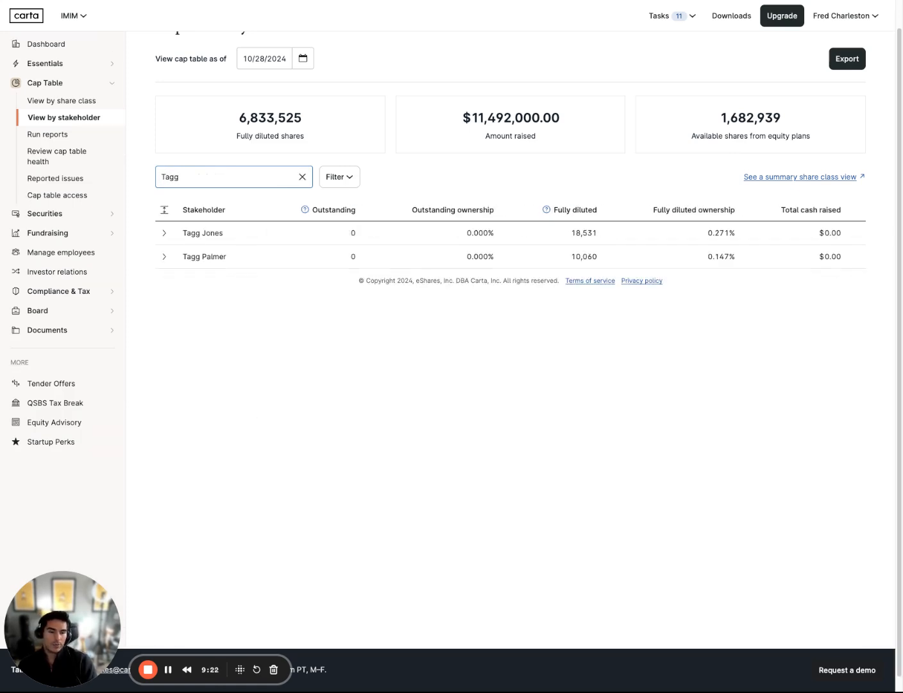
{"action": "left_click", "coordinate": [303, 59]}
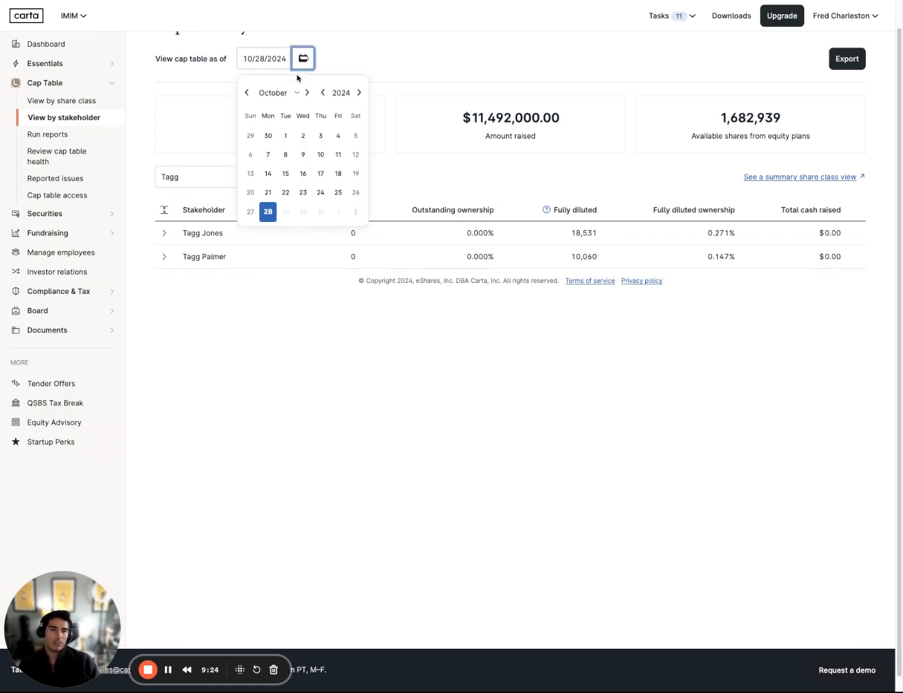
{"action": "left_click", "coordinate": [246, 92]}
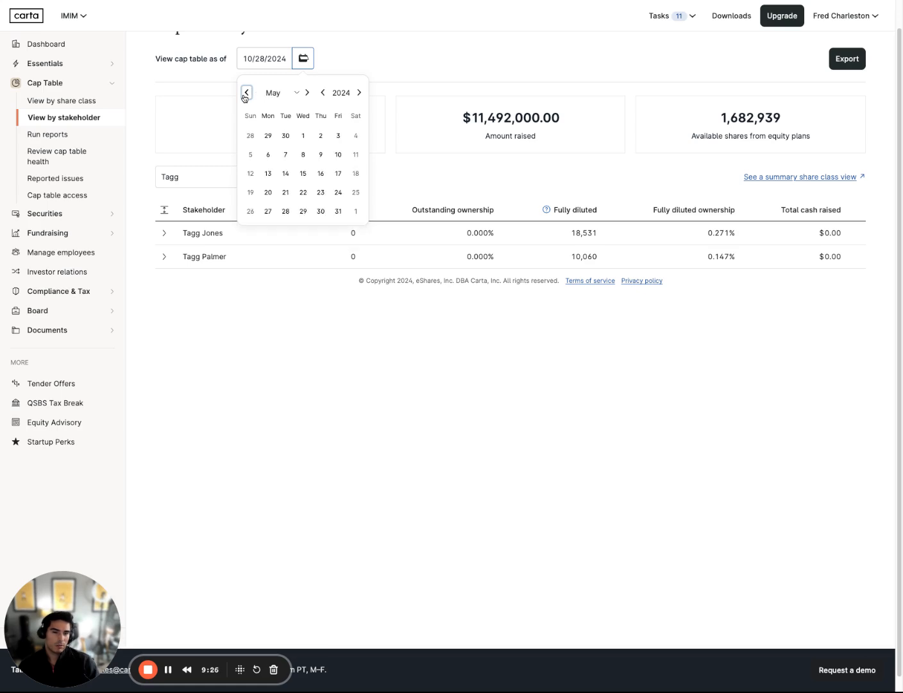
{"action": "left_click", "coordinate": [246, 93]}
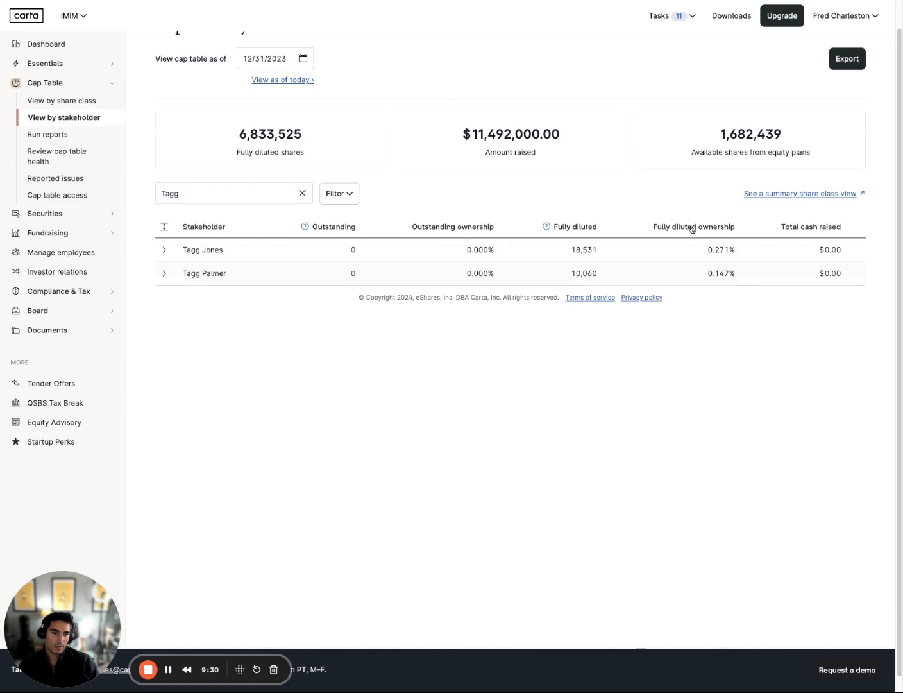
{"action": "left_click", "coordinate": [339, 194]}
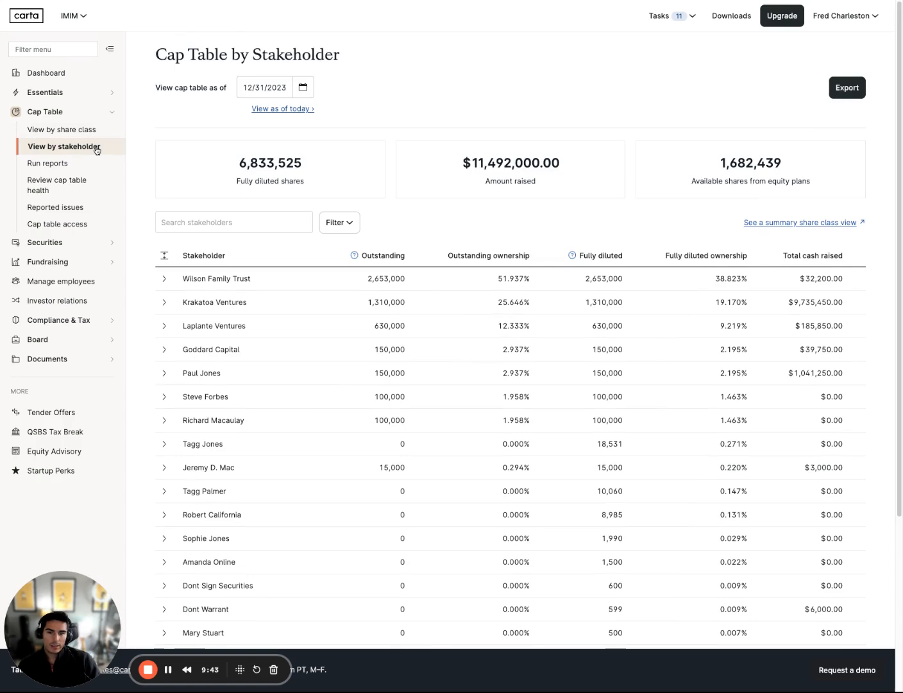
{"action": "mouse_move", "coordinate": [682, 176]}
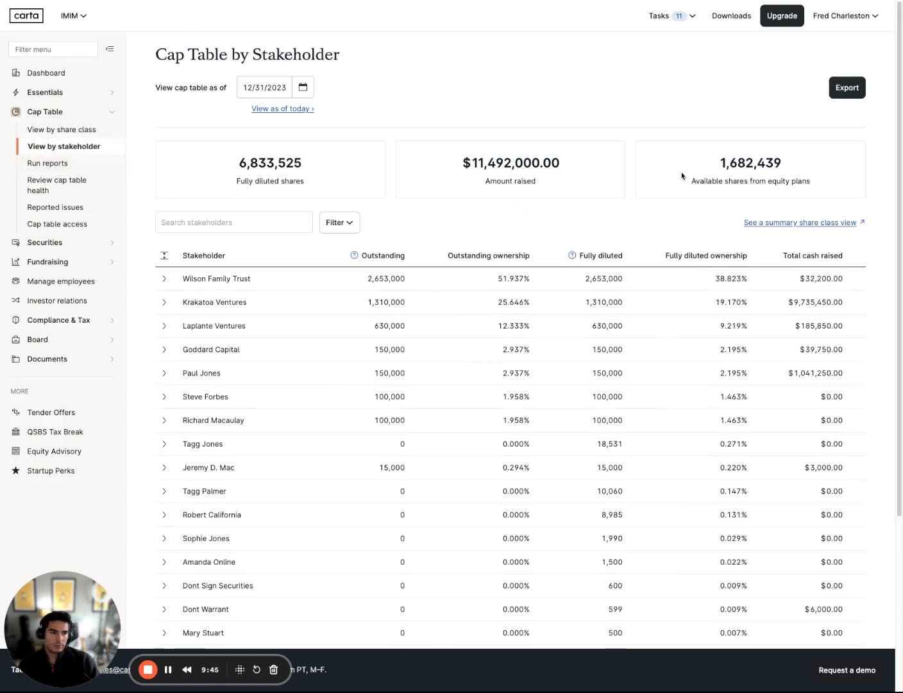
- Go to Run reports and search the equity reports for 'cap tab'
{"action": "left_click", "coordinate": [47, 163]}
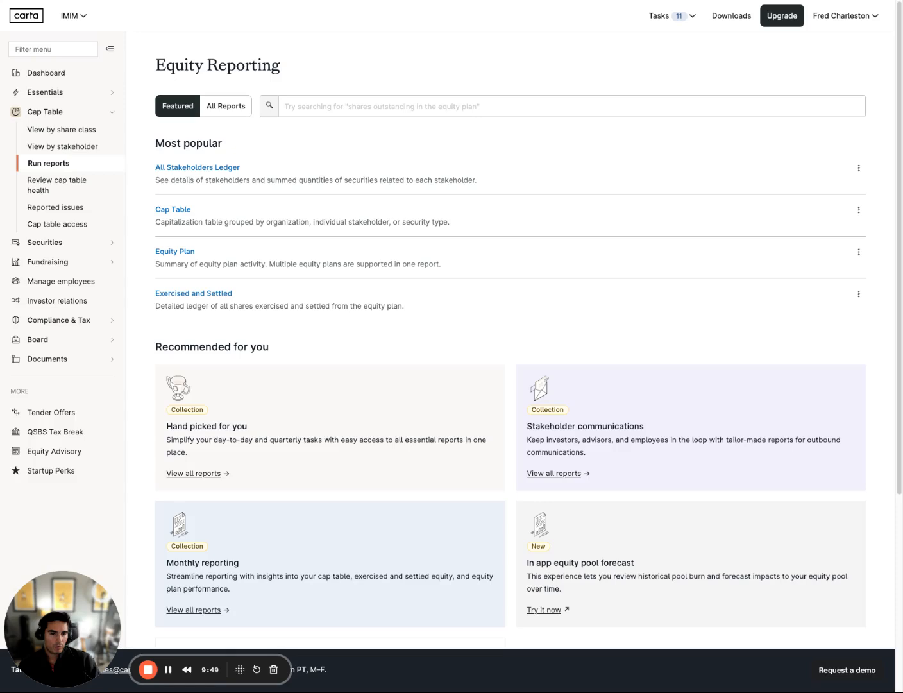
{"action": "mouse_move", "coordinate": [521, 296]}
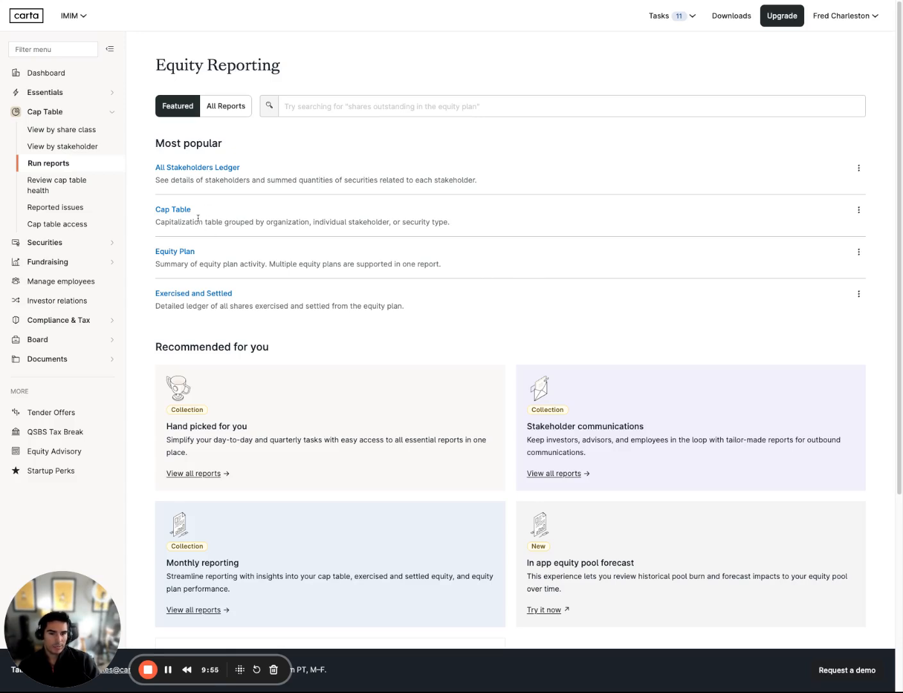
{"action": "mouse_move", "coordinate": [173, 209]}
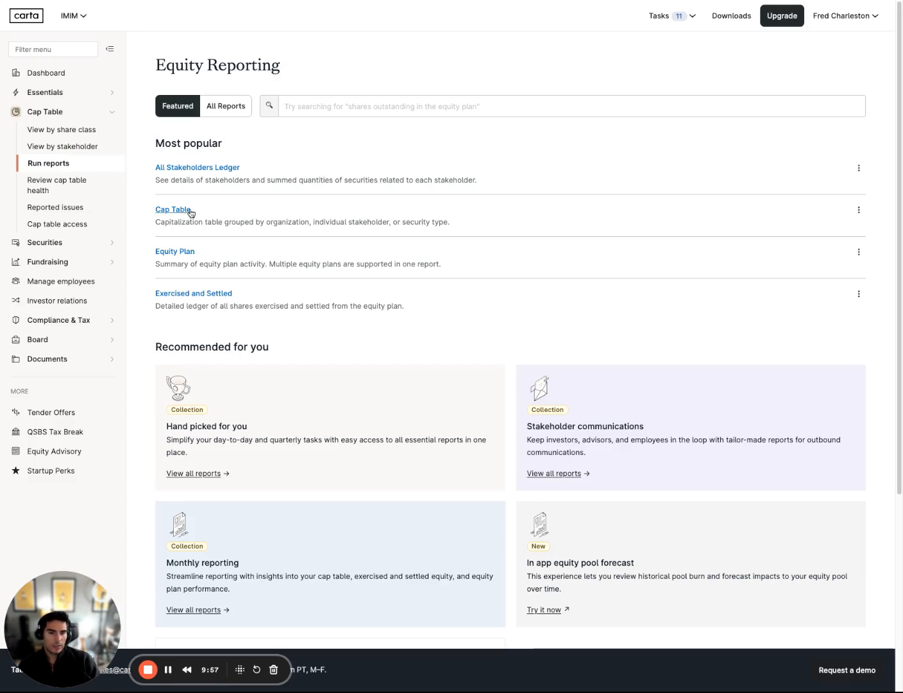
{"action": "left_click", "coordinate": [569, 106]}
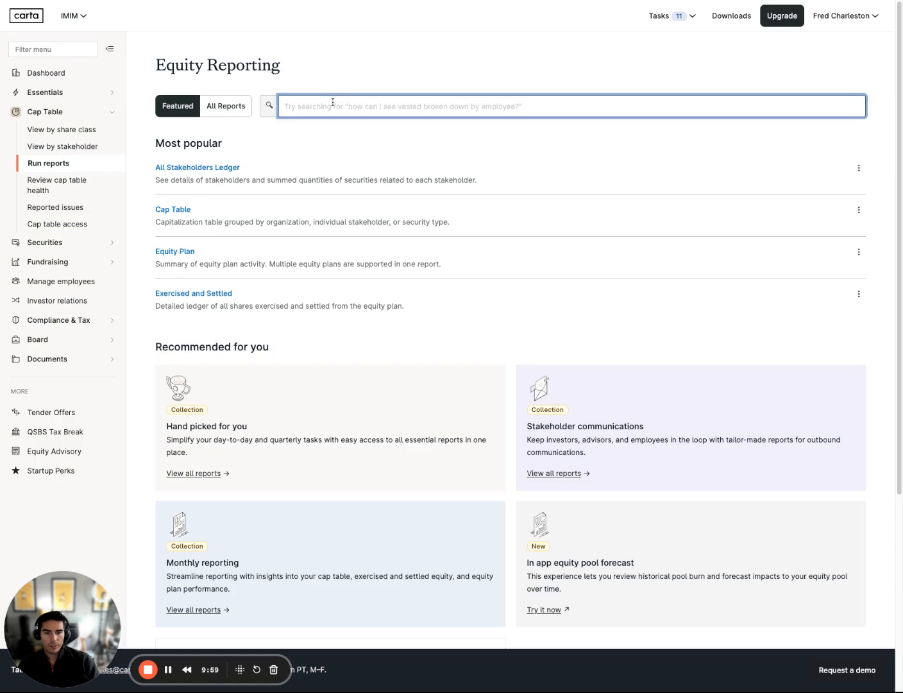
{"action": "type", "text": "cap tab"}
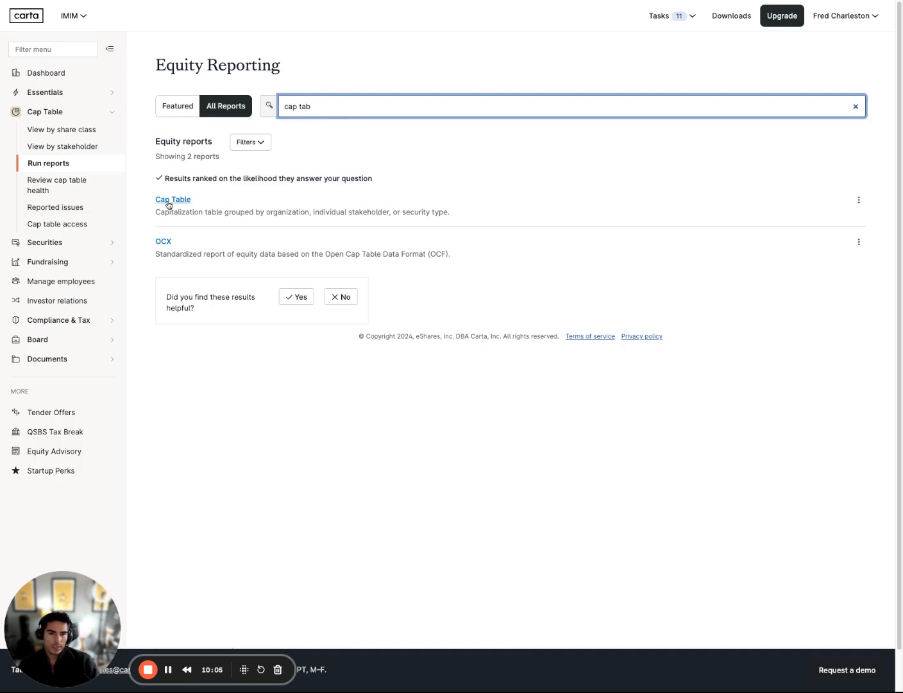
- Generate the Cap Table report with securities ledgers and formulas set to Yes, exported to Excel
{"action": "left_click", "coordinate": [172, 200]}
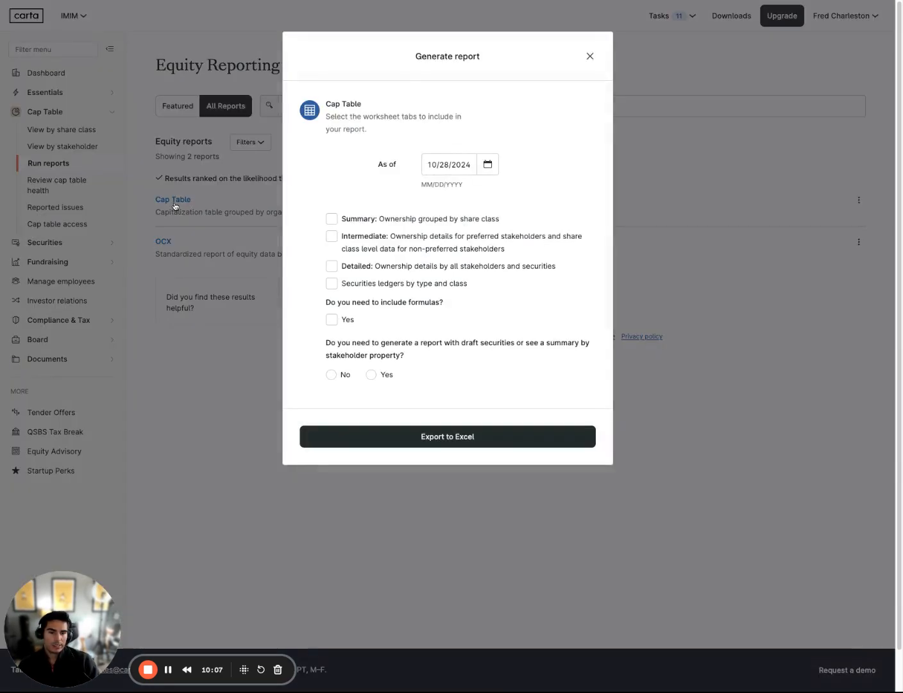
{"action": "mouse_move", "coordinate": [562, 173]}
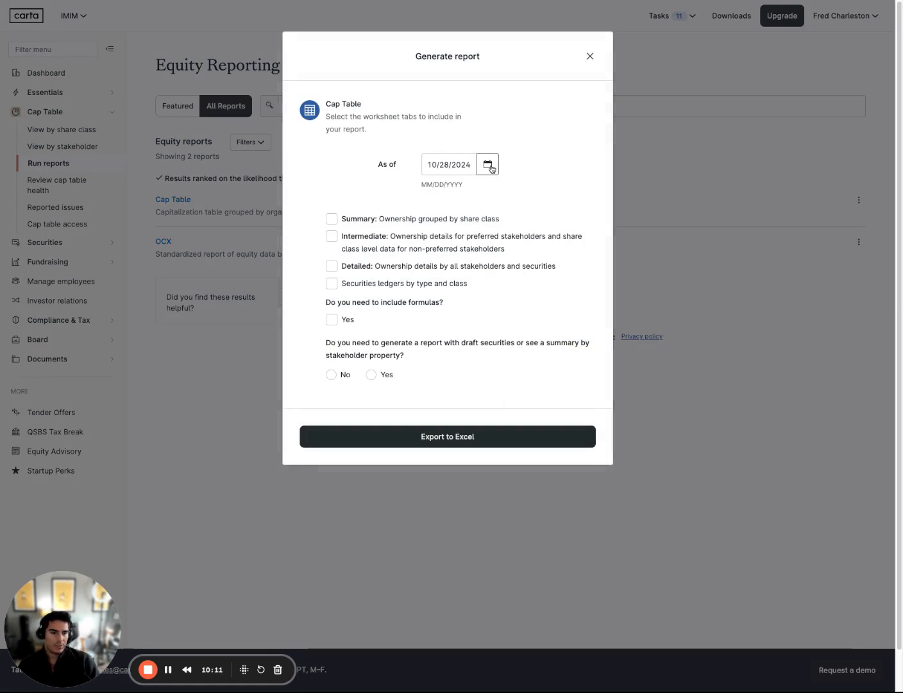
{"action": "mouse_move", "coordinate": [441, 199]}
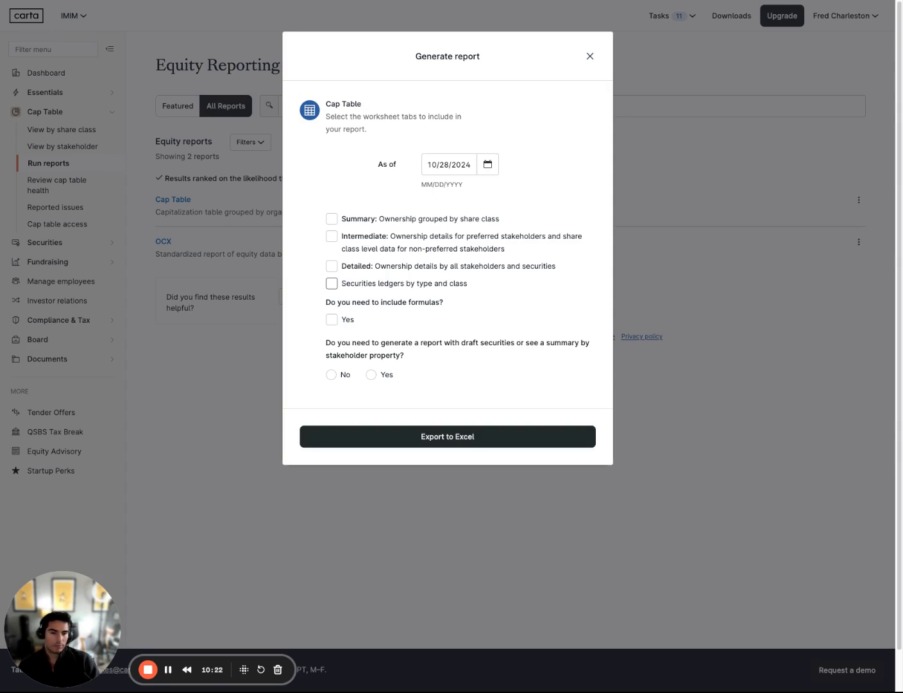
{"action": "left_click", "coordinate": [331, 283]}
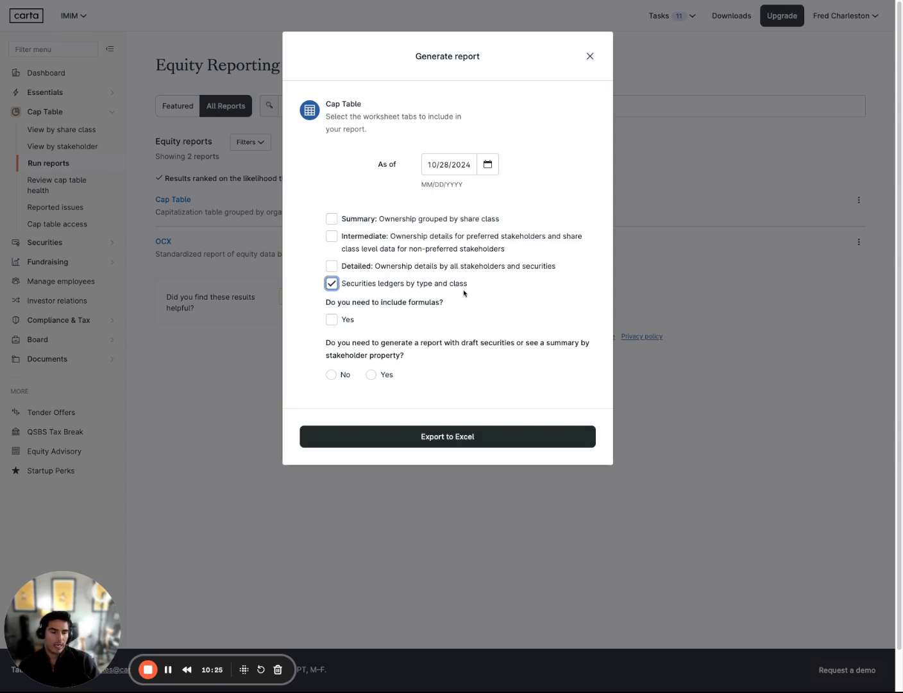
{"action": "mouse_move", "coordinate": [464, 292]}
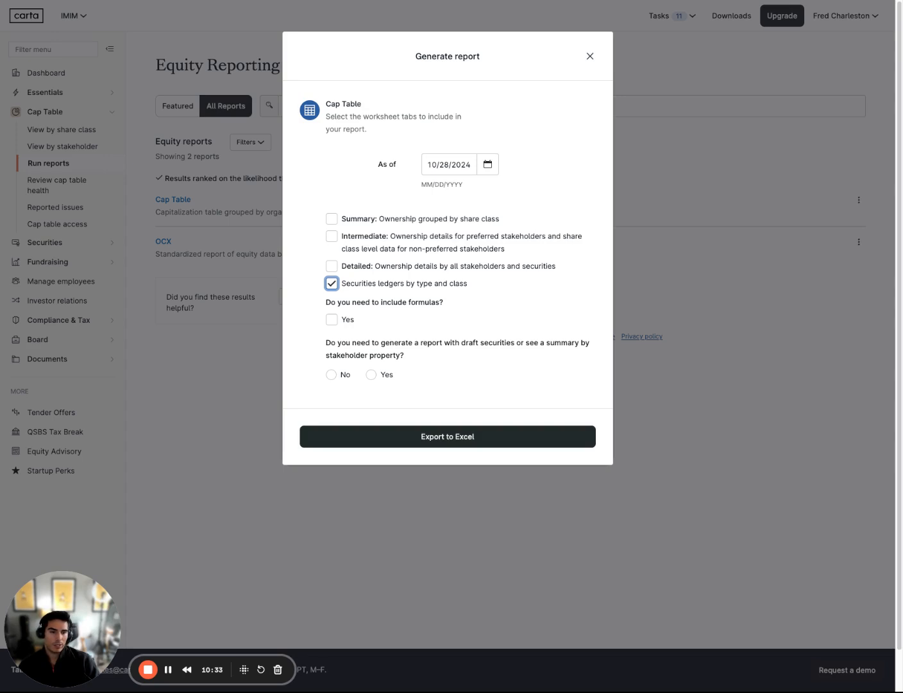
{"action": "mouse_move", "coordinate": [404, 290]}
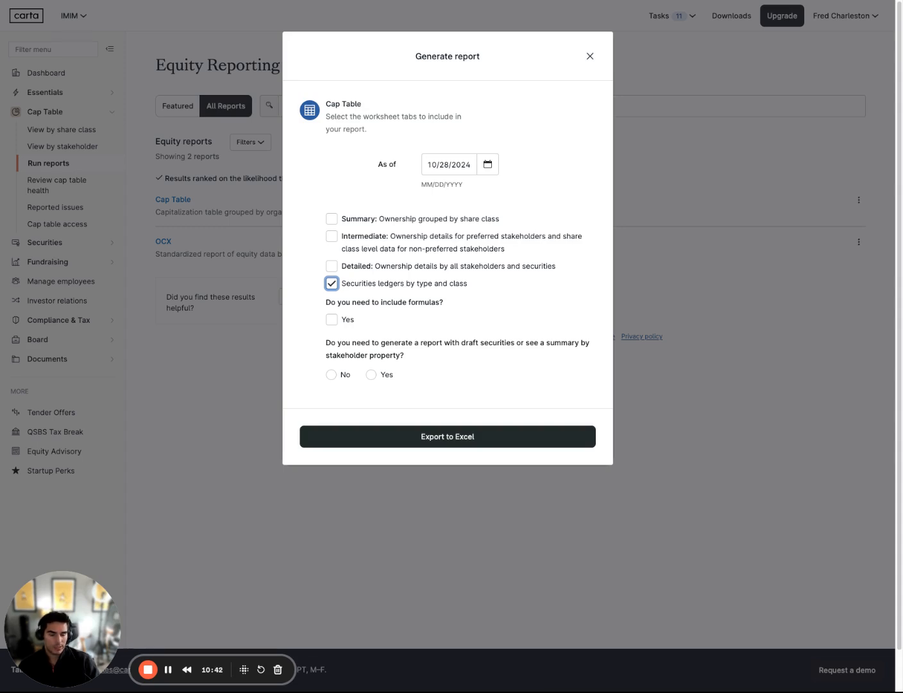
{"action": "mouse_move", "coordinate": [431, 273]}
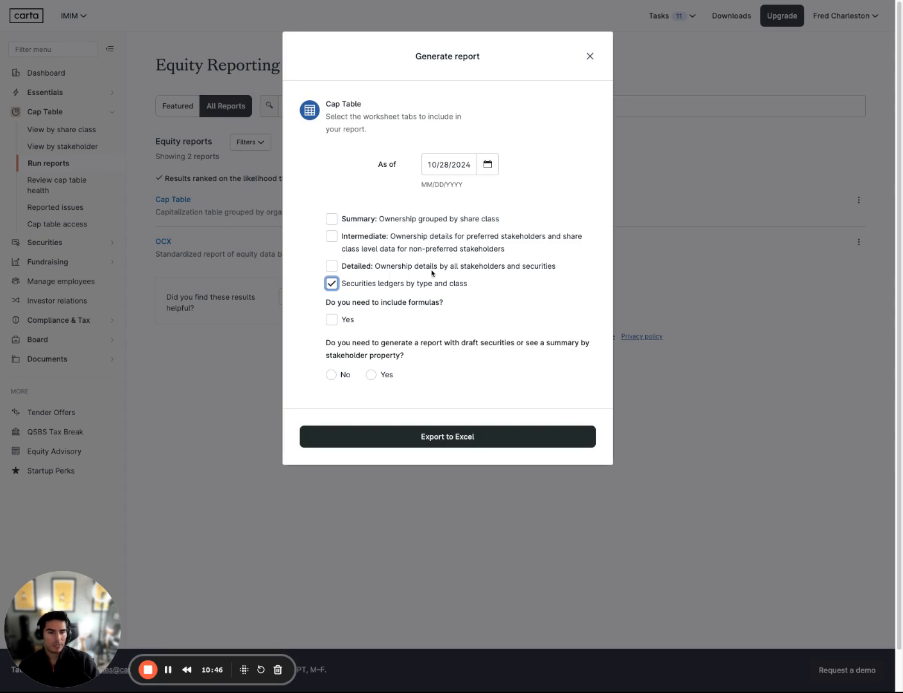
{"action": "mouse_move", "coordinate": [332, 362]}
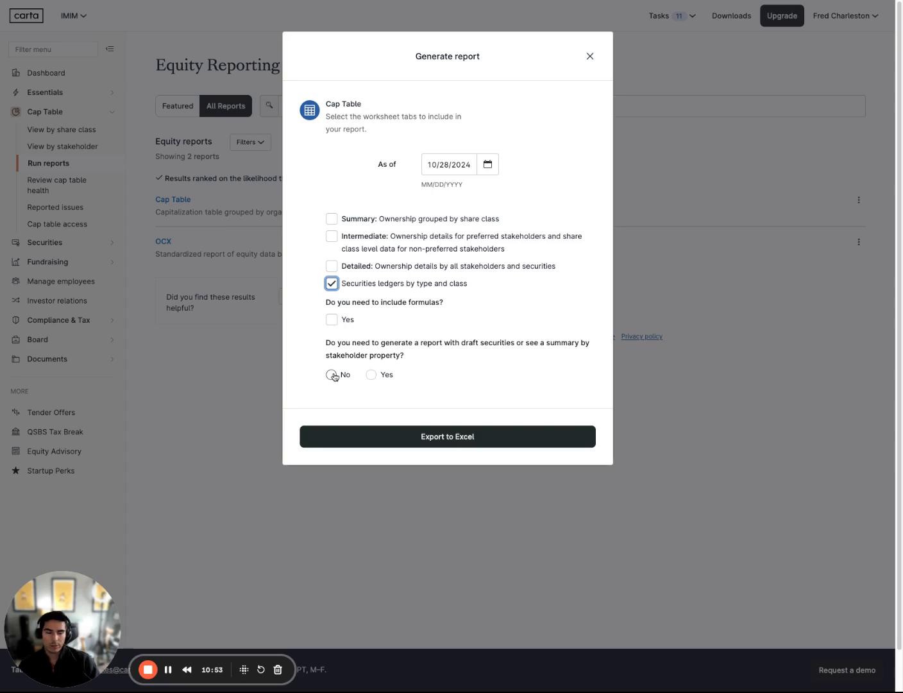
{"action": "left_click", "coordinate": [332, 320]}
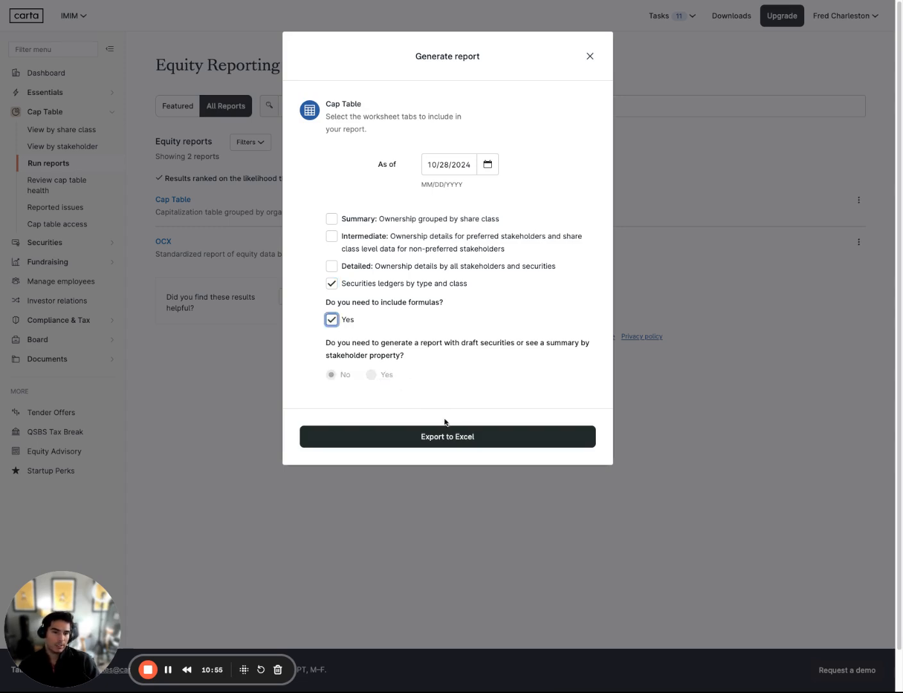
{"action": "left_click", "coordinate": [331, 319]}
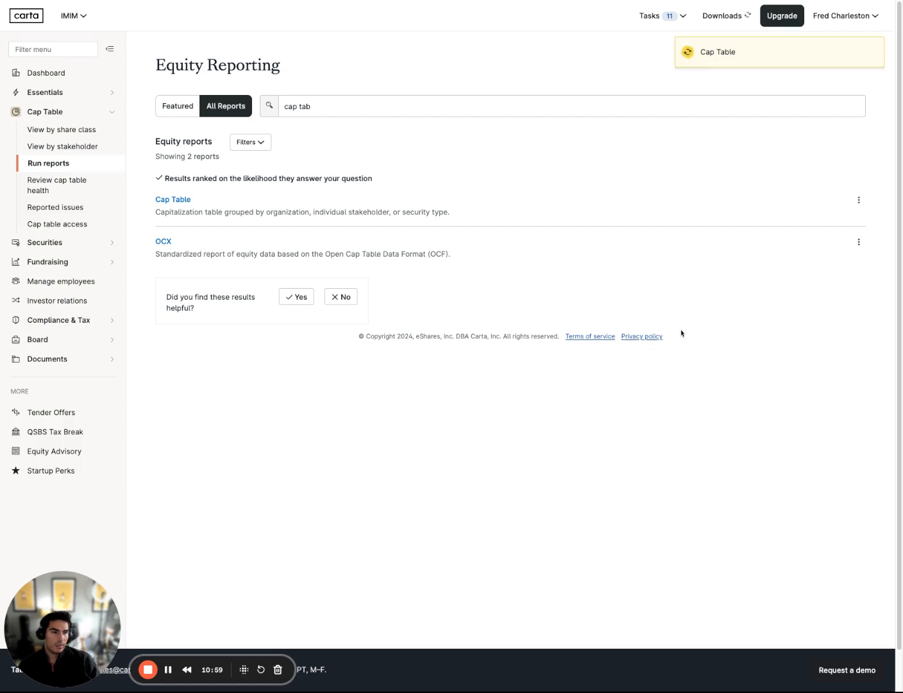
{"action": "mouse_move", "coordinate": [726, 16]}
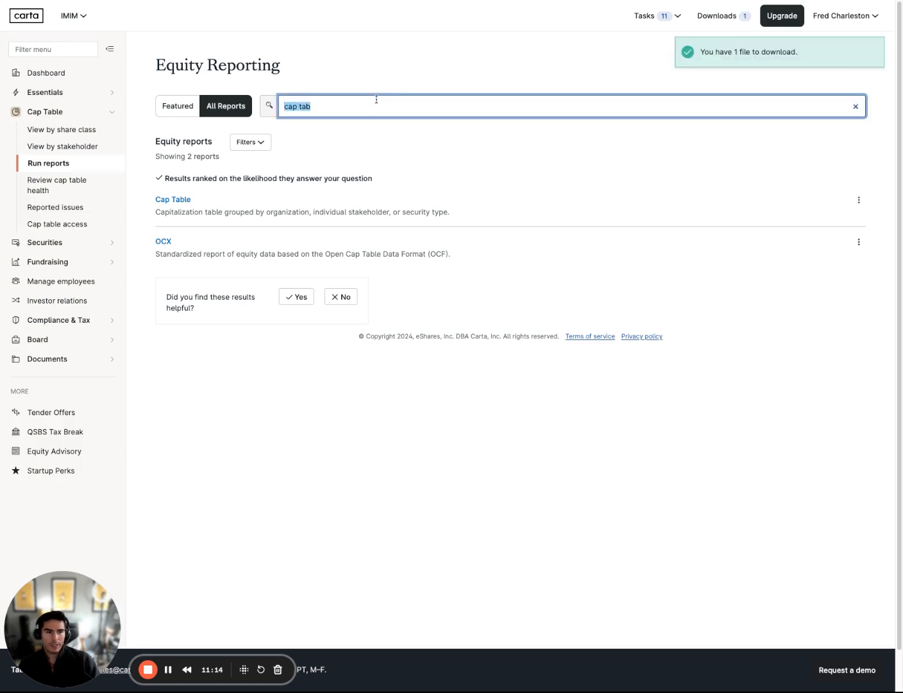
- Search reports for 'ex' to find Exercised and Settled, then select the search text to clear it
{"action": "type", "text": "e"}
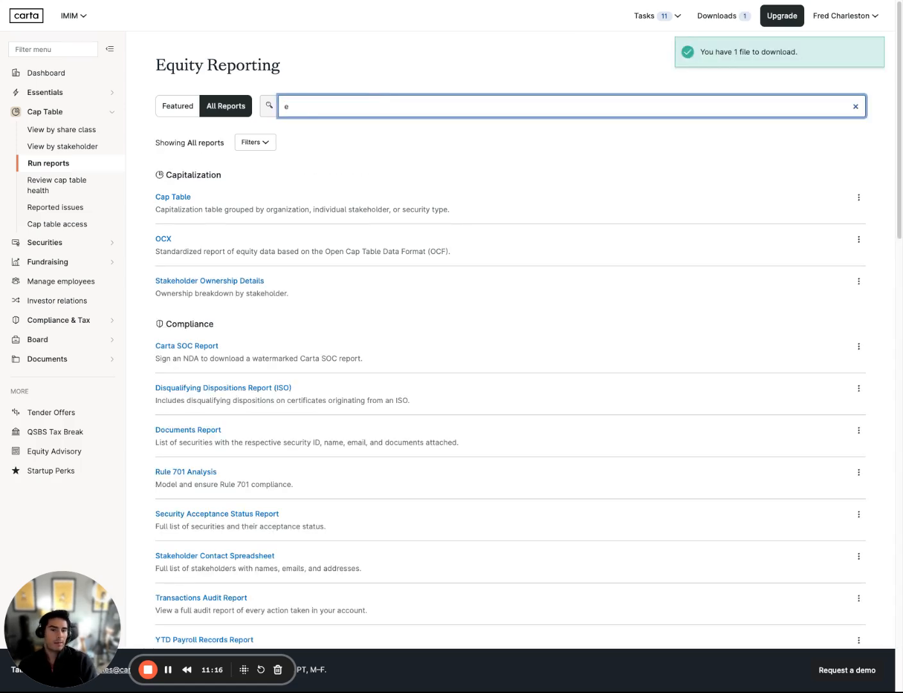
{"action": "type", "text": "xer"}
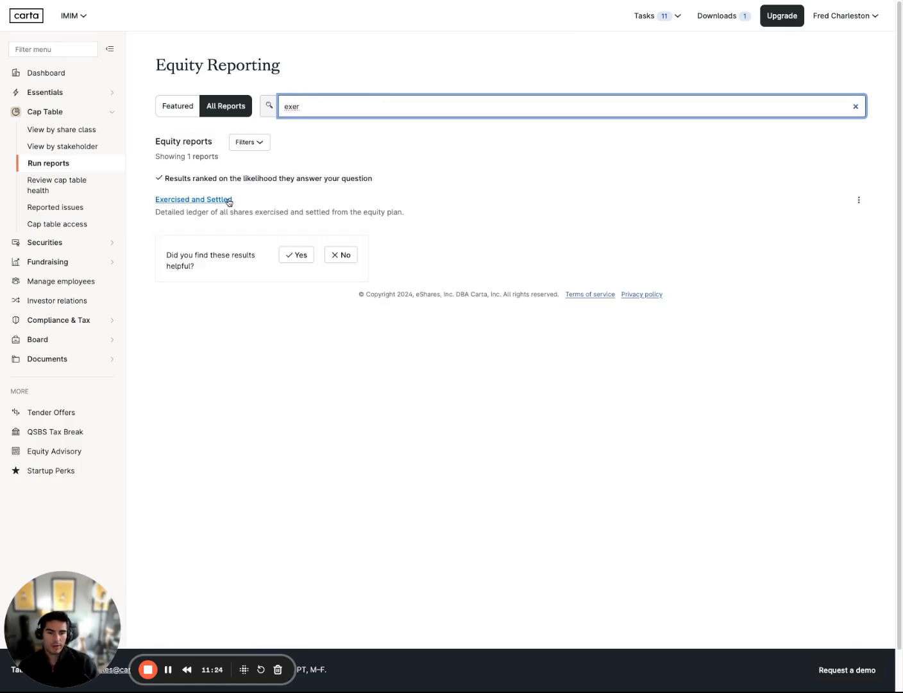
{"action": "mouse_move", "coordinate": [331, 82]}
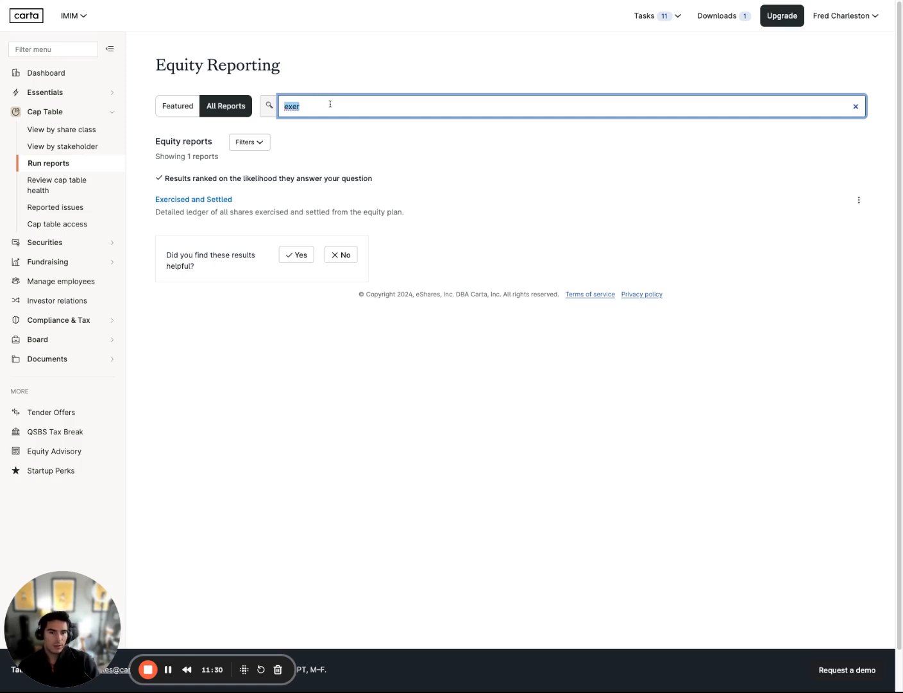
{"action": "left_click", "coordinate": [854, 107]}
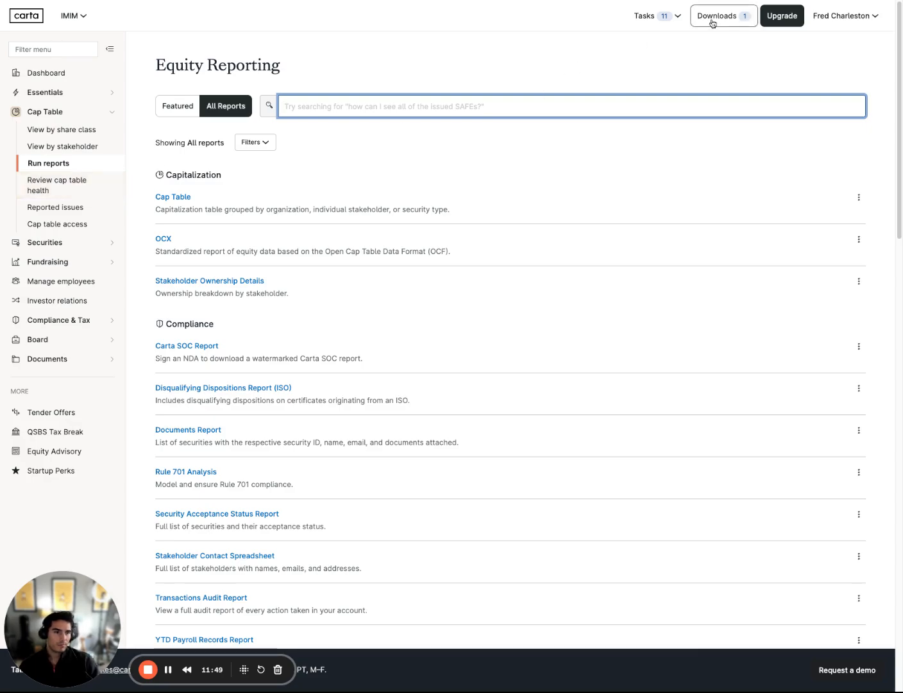
{"action": "left_click", "coordinate": [723, 16]}
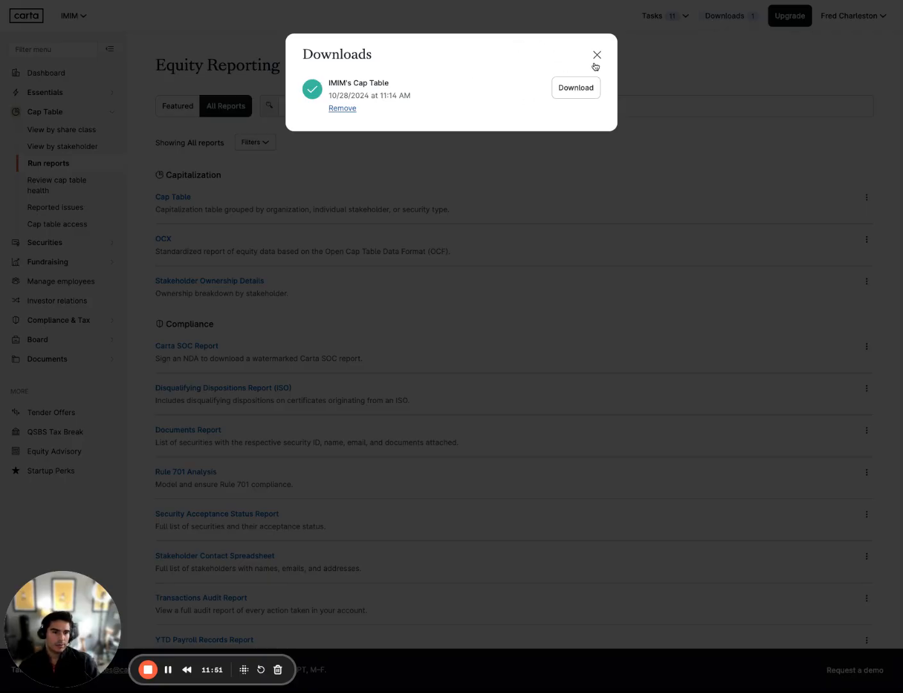
{"action": "left_click", "coordinate": [597, 54]}
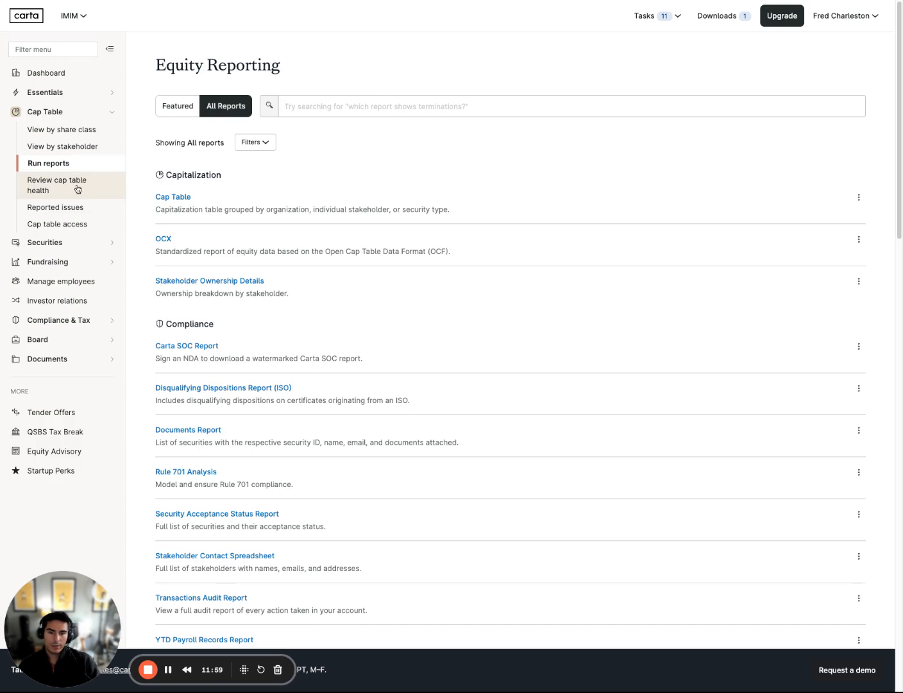
{"action": "mouse_move", "coordinate": [322, 295]}
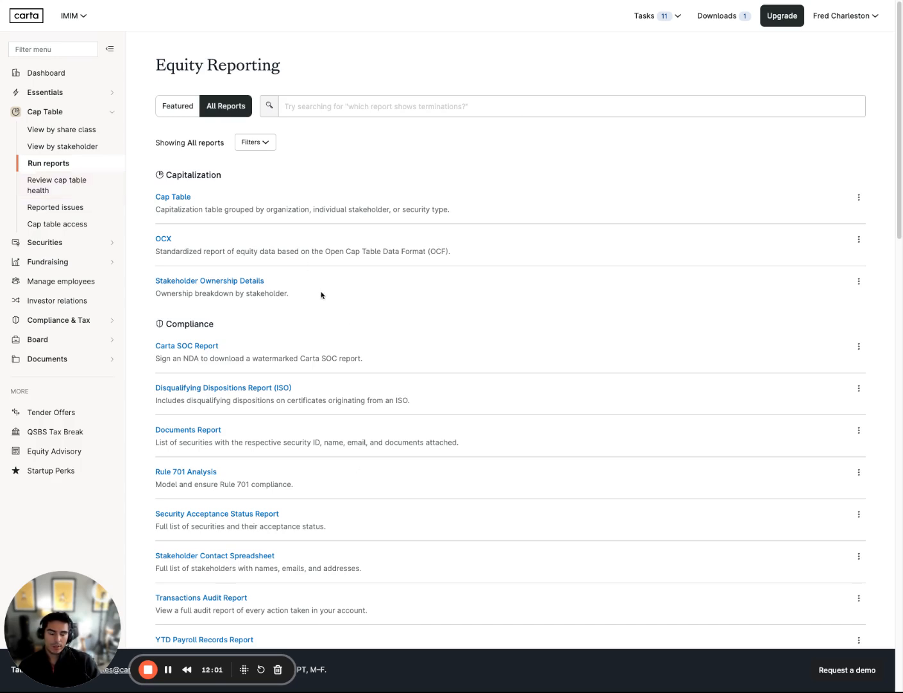
{"action": "mouse_move", "coordinate": [64, 185]}
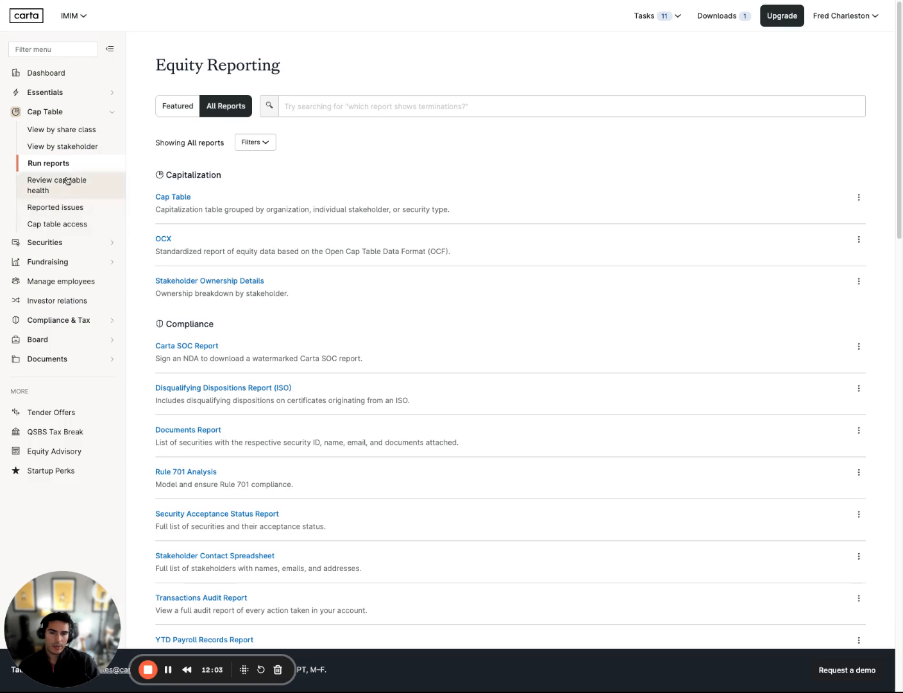
- Go to Review cap table health, listing four account errors for IMIM
{"action": "left_click", "coordinate": [58, 184]}
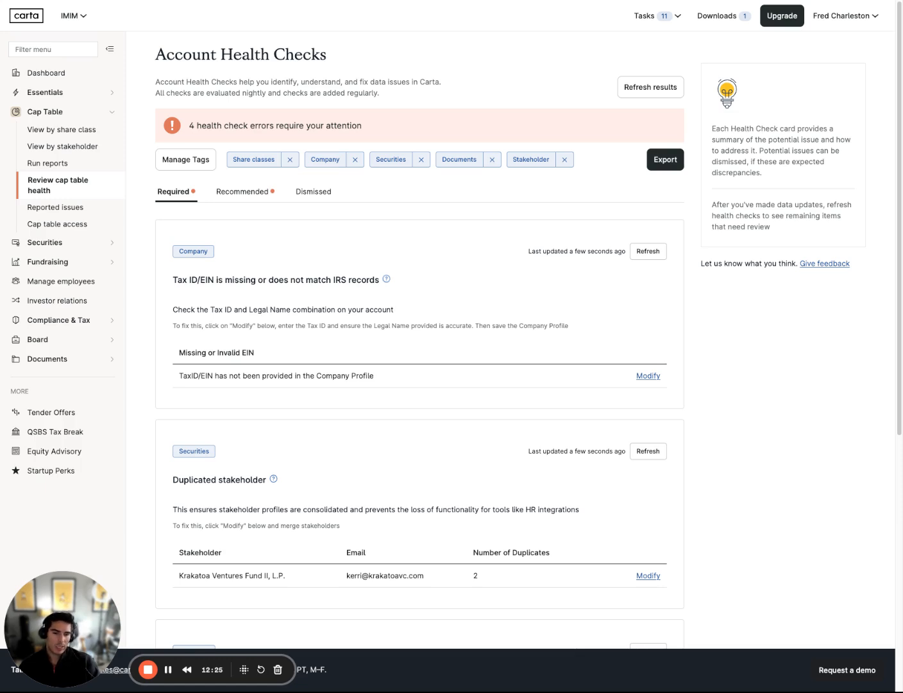
{"action": "mouse_move", "coordinate": [326, 333]}
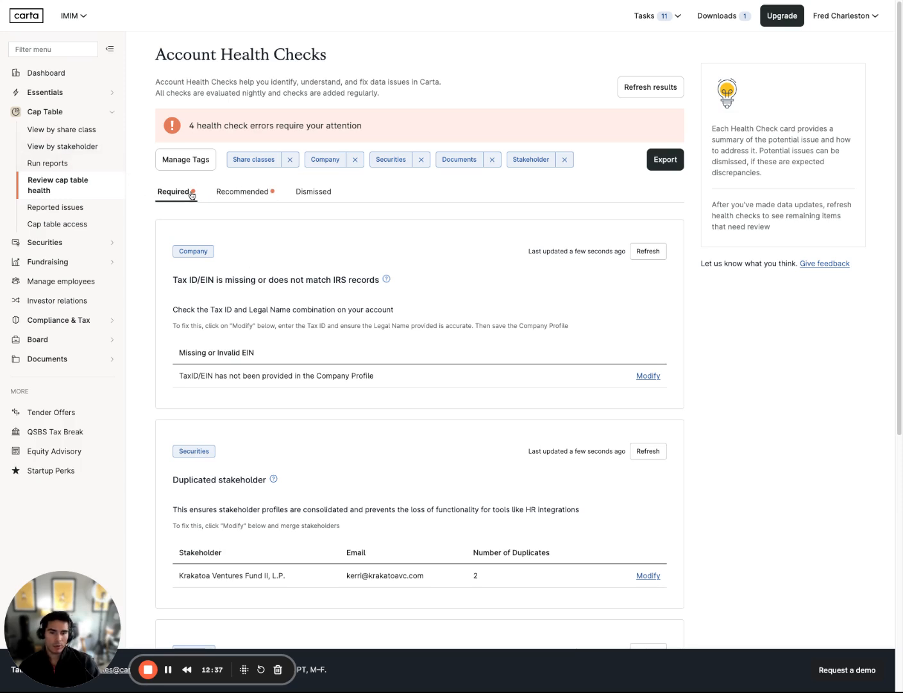
- Review the Recommended health checks, including Rule 144 date mismatches and defective option grant securities
{"action": "left_click", "coordinate": [241, 191]}
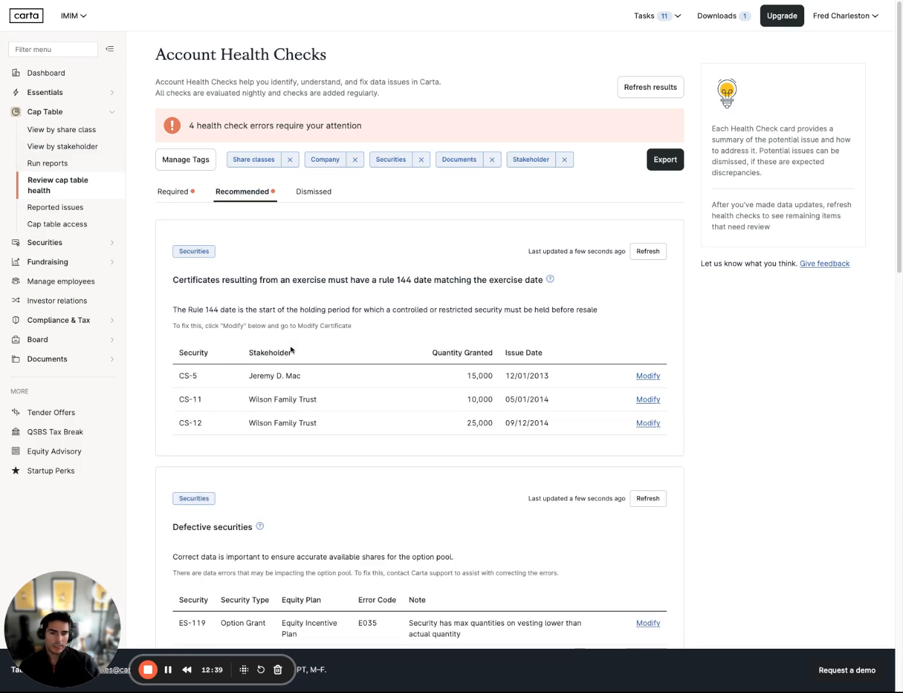
{"action": "left_click_drag", "start_coordinate": [198, 280], "coordinate": [277, 280]}
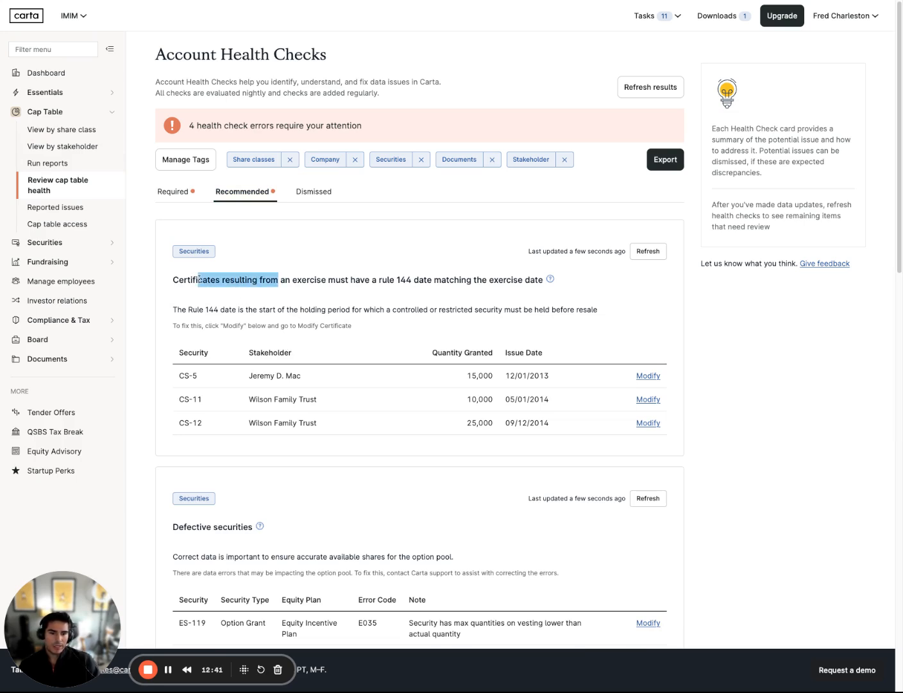
{"action": "left_click", "coordinate": [454, 289]}
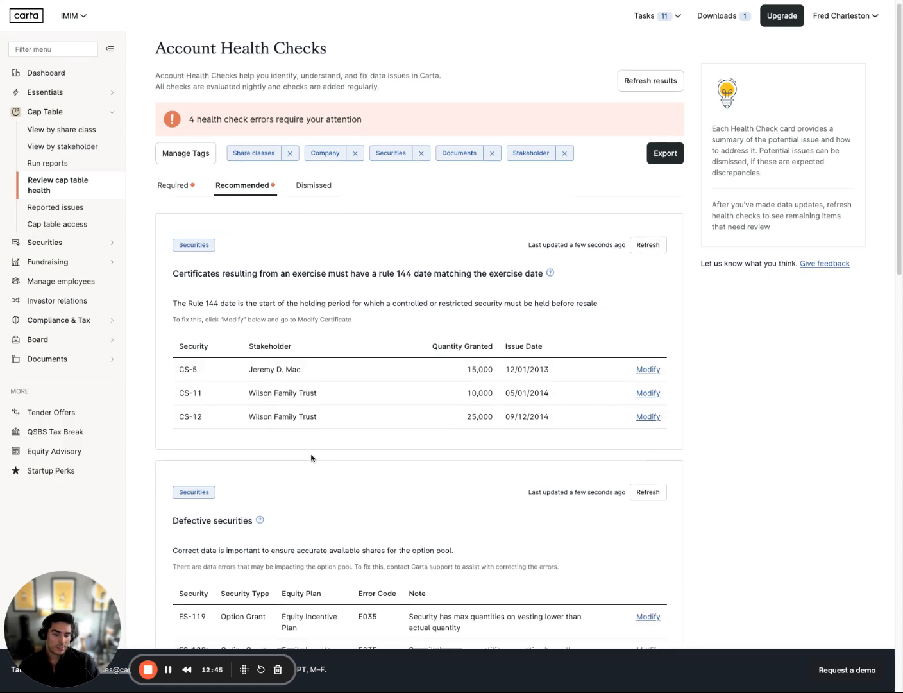
{"action": "scroll", "scroll_direction": "down", "scroll_amount": 3}
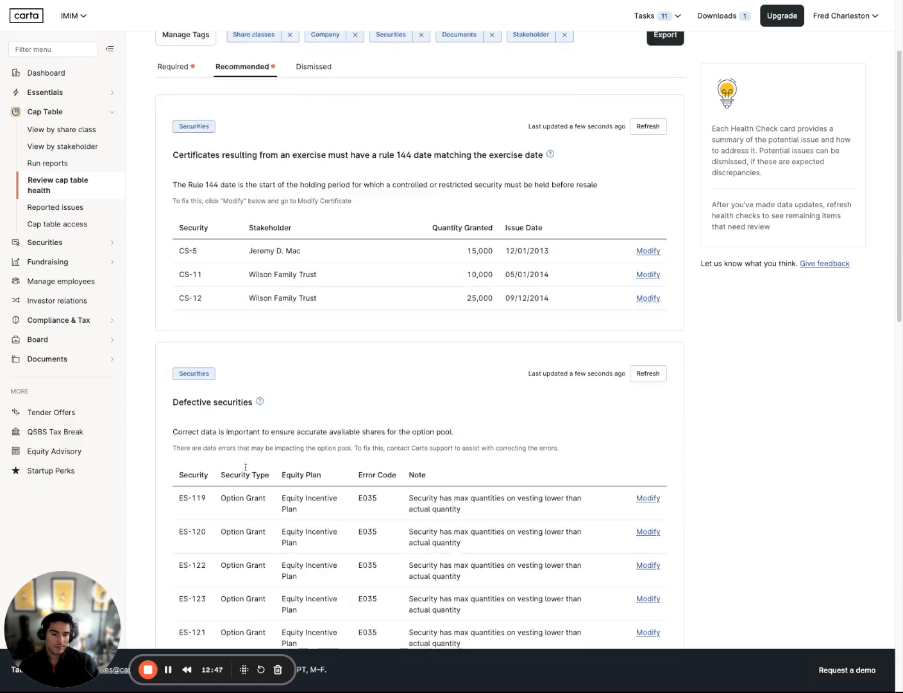
{"action": "scroll", "scroll_direction": "down", "scroll_amount": 3}
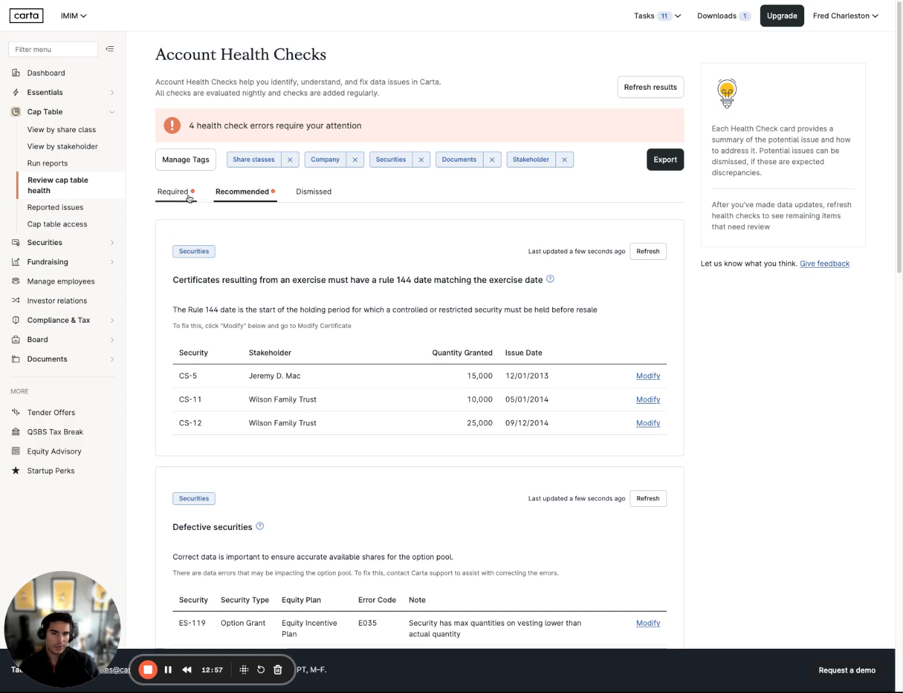
- Scroll through the Required health check cards, such as the missing Tax ID and duplicated stakeholder
{"action": "scroll", "scroll_direction": "down", "scroll_amount": 3}
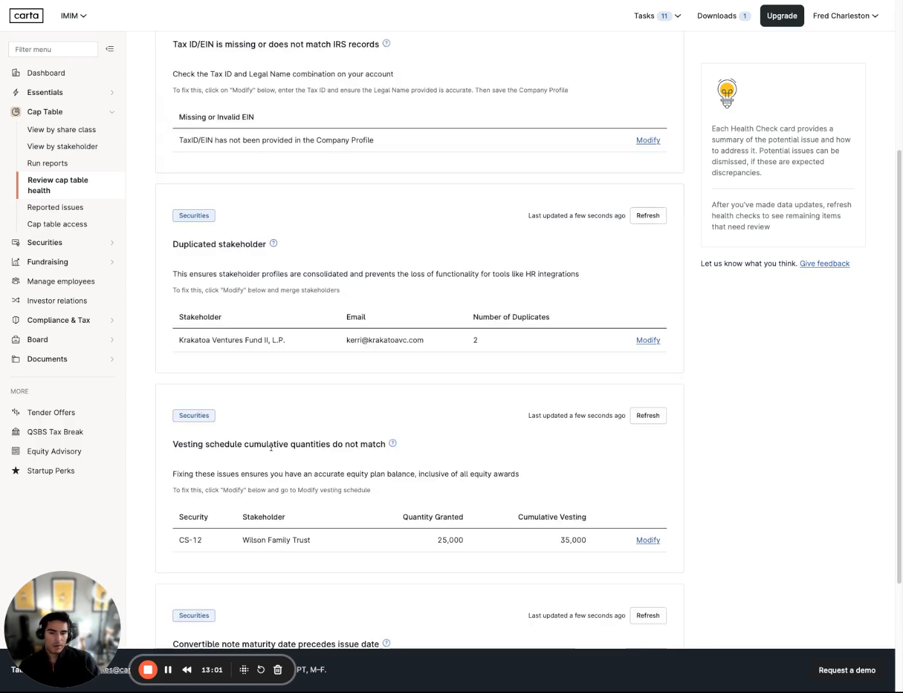
{"action": "scroll", "scroll_direction": "down", "scroll_amount": 3}
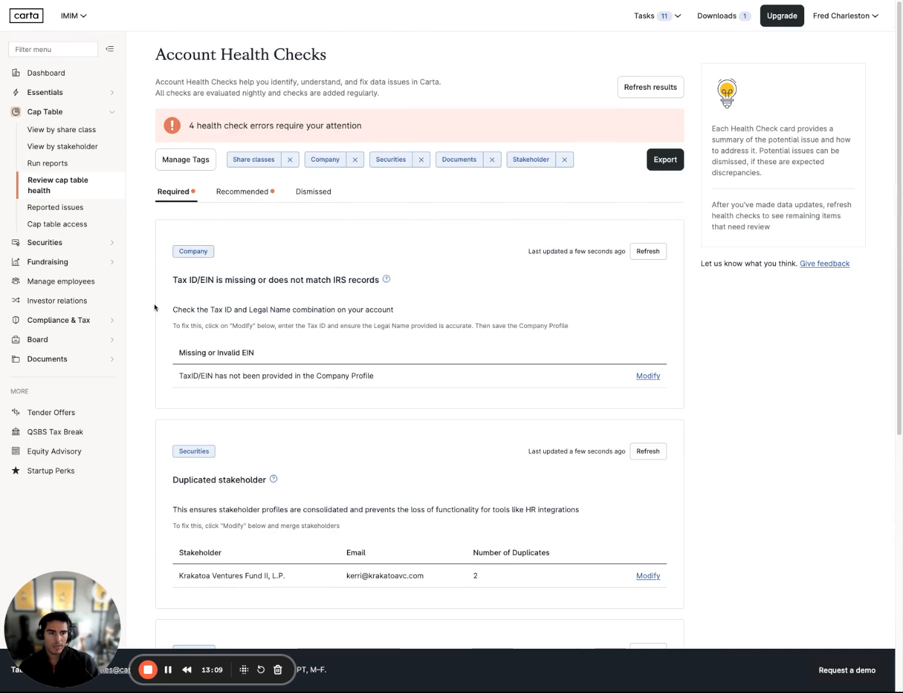
{"action": "mouse_move", "coordinate": [57, 207]}
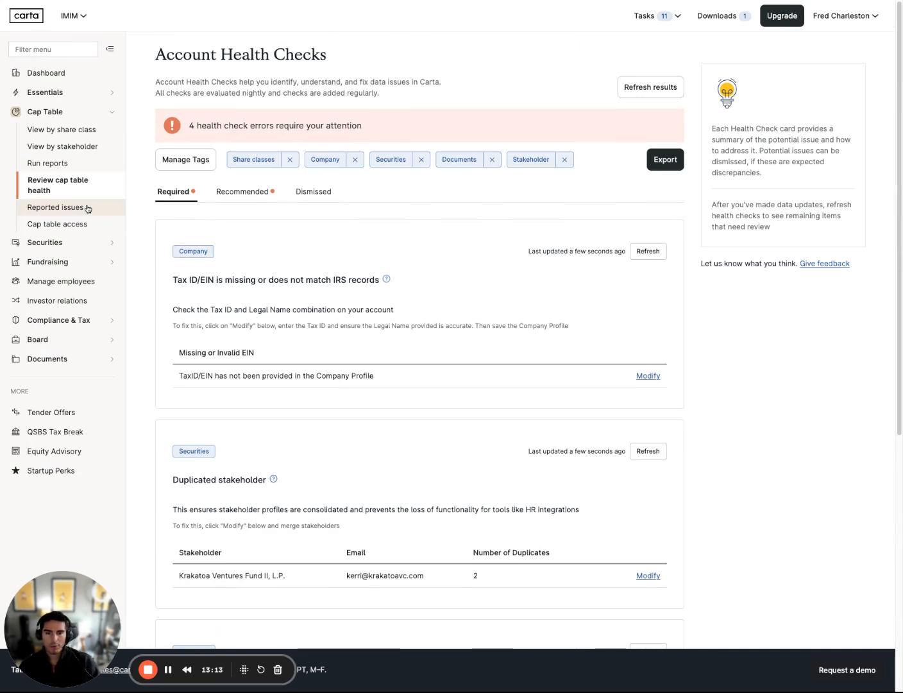
- View the Reported cap table issues and their Archived list, both showing no unresolved issues
{"action": "left_click", "coordinate": [57, 207]}
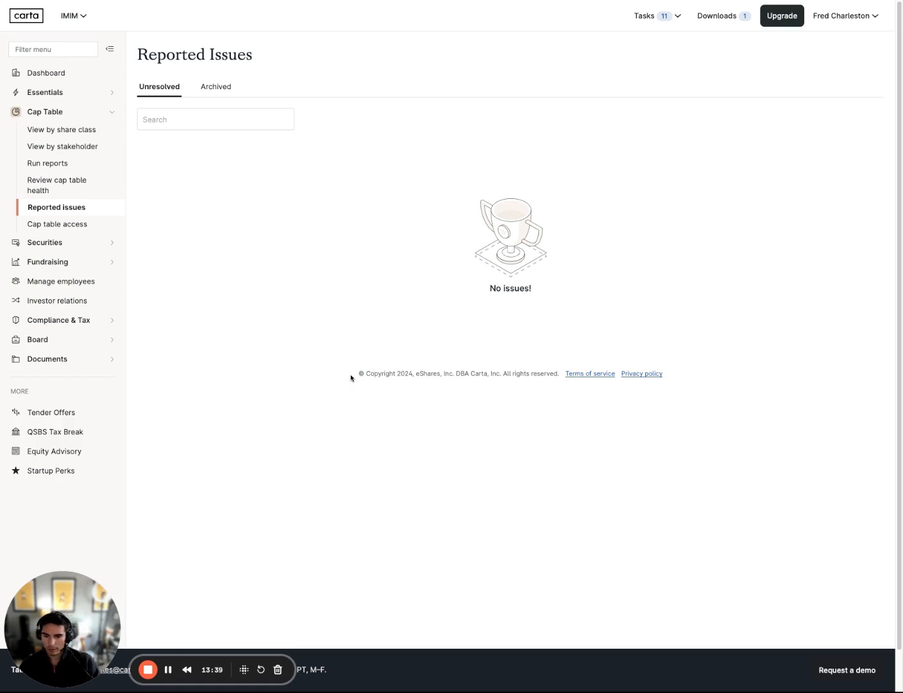
{"action": "mouse_move", "coordinate": [336, 344]}
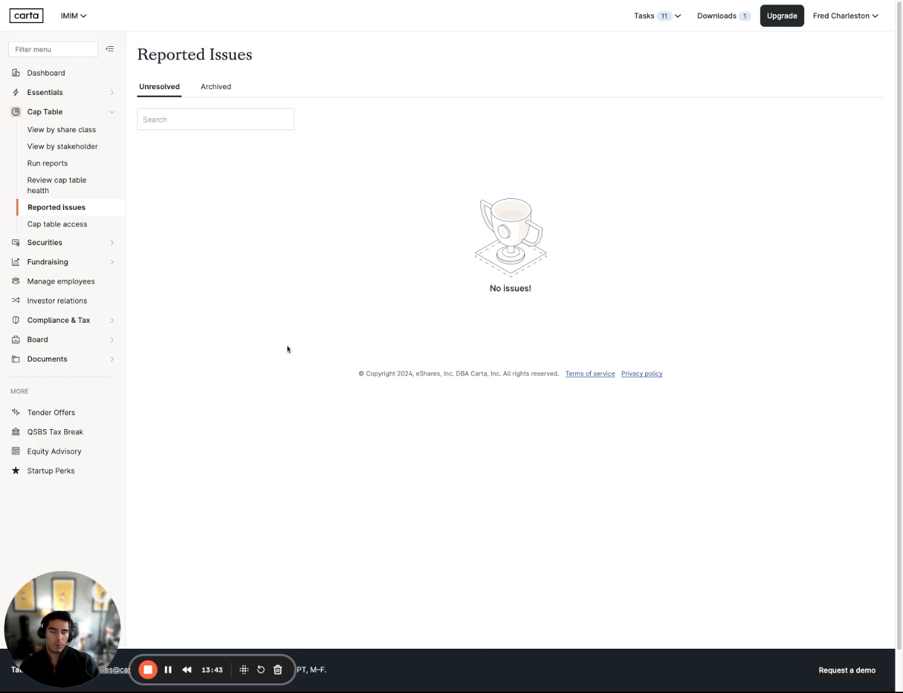
{"action": "mouse_move", "coordinate": [240, 79]}
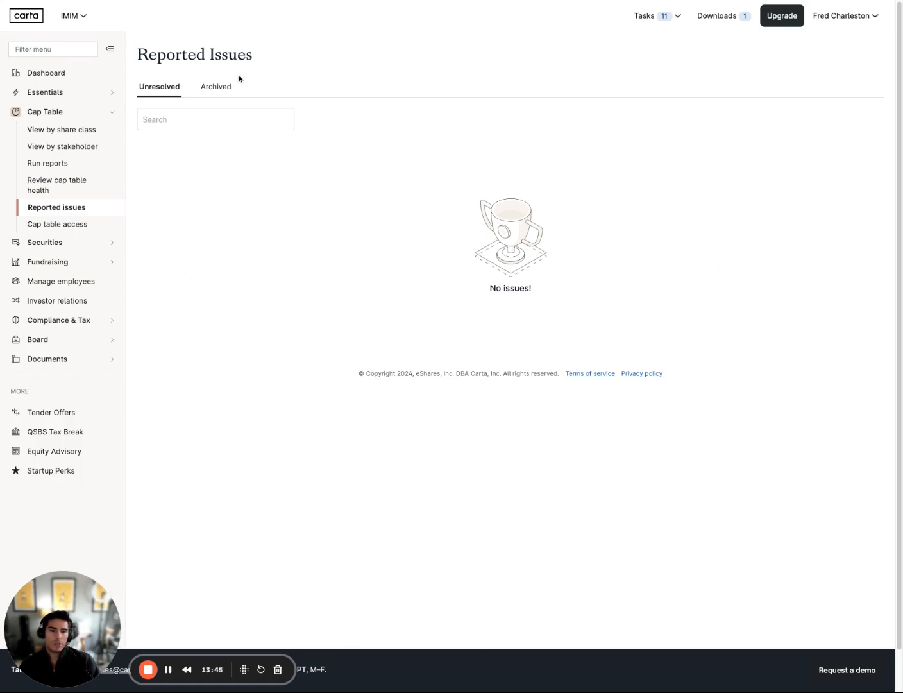
{"action": "left_click", "coordinate": [215, 87]}
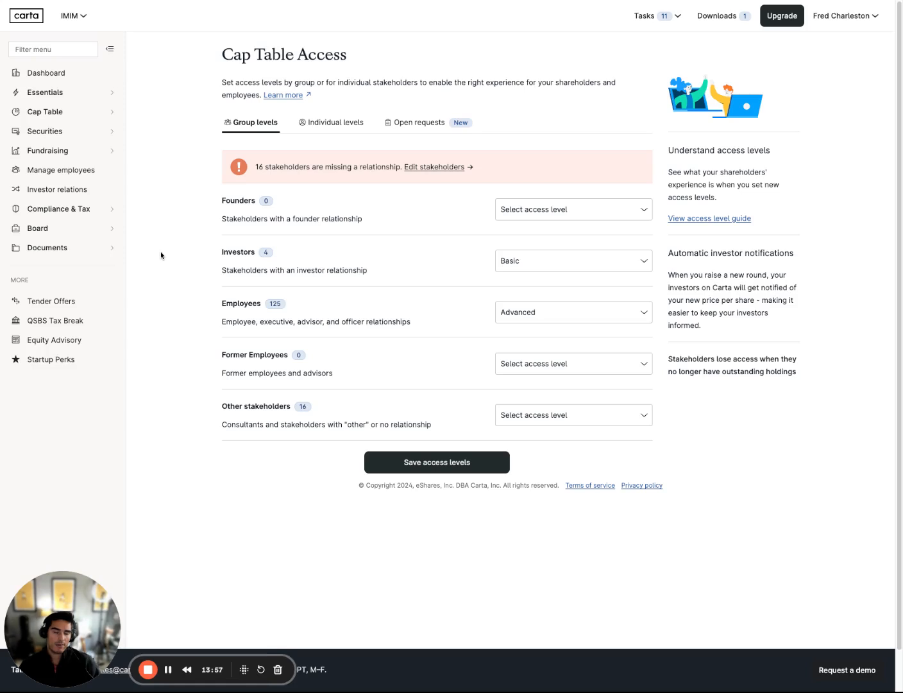
{"action": "mouse_move", "coordinate": [218, 260]}
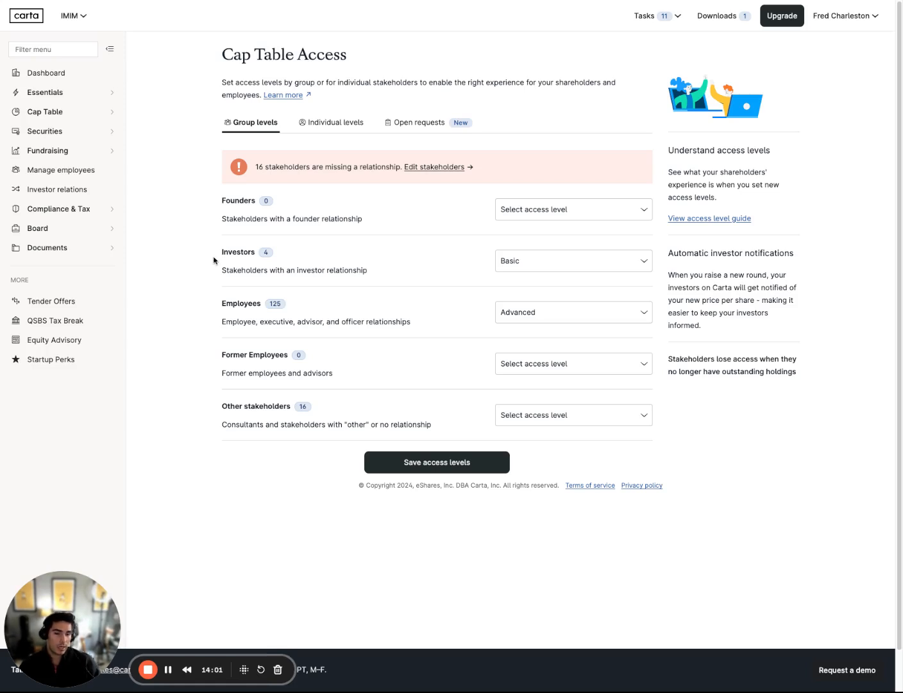
{"action": "mouse_move", "coordinate": [289, 174]}
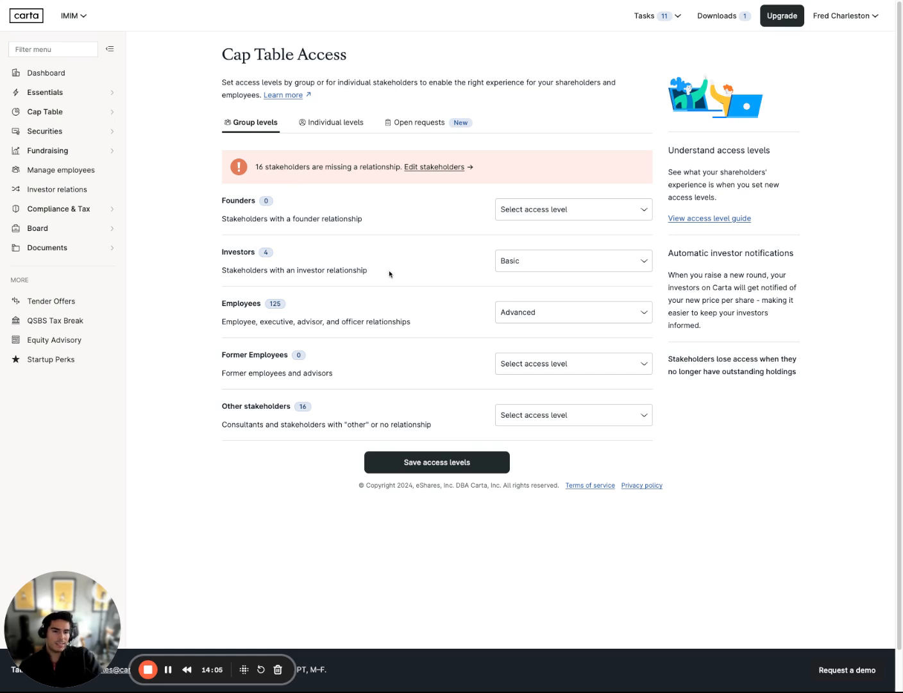
- Give the Investors group Advanced access and the Employees group Basic access
{"action": "left_click", "coordinate": [572, 209]}
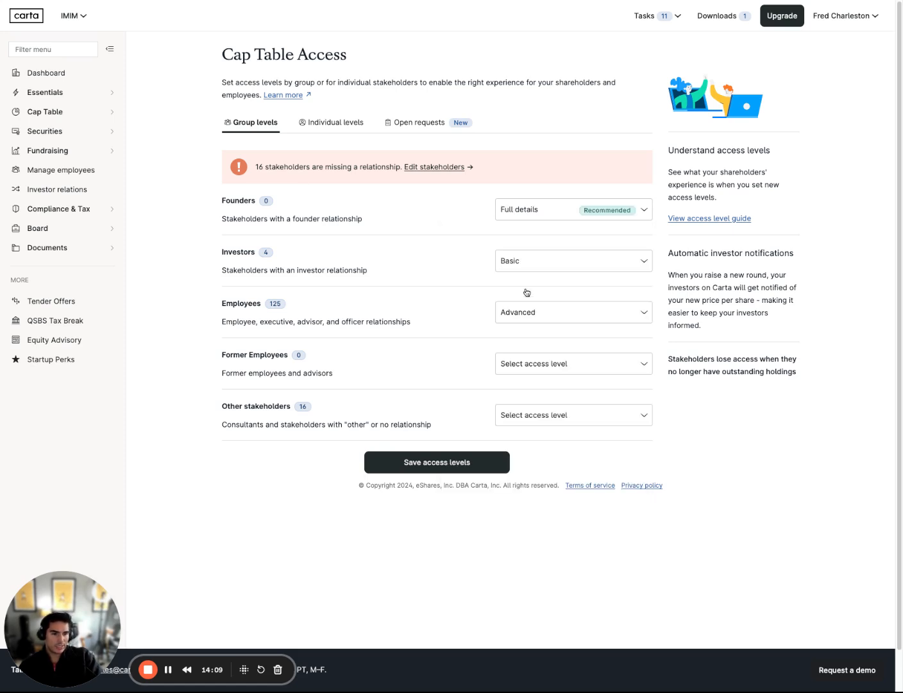
{"action": "left_click", "coordinate": [572, 260]}
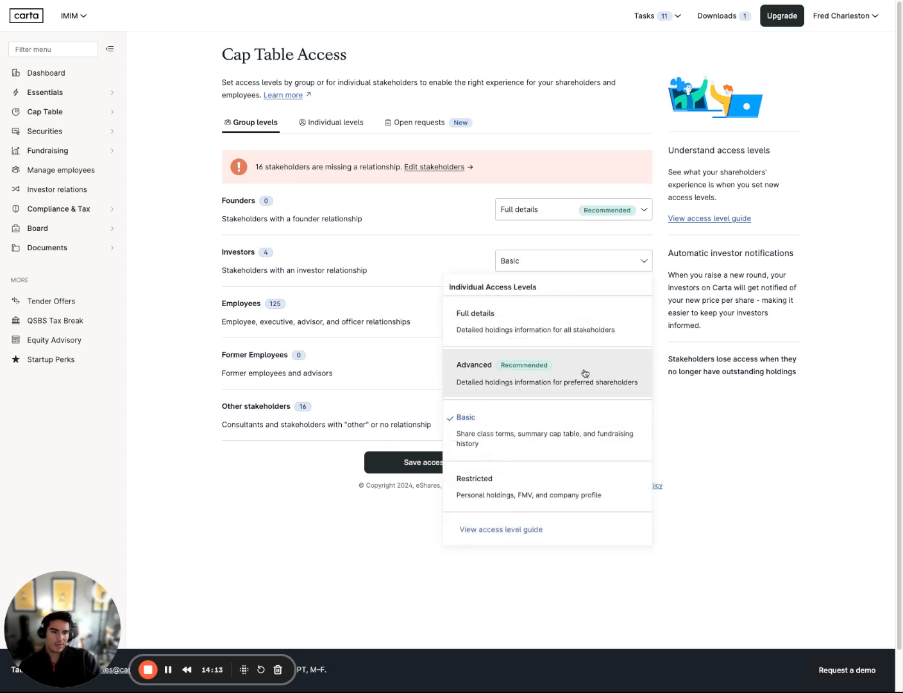
{"action": "left_click", "coordinate": [473, 364]}
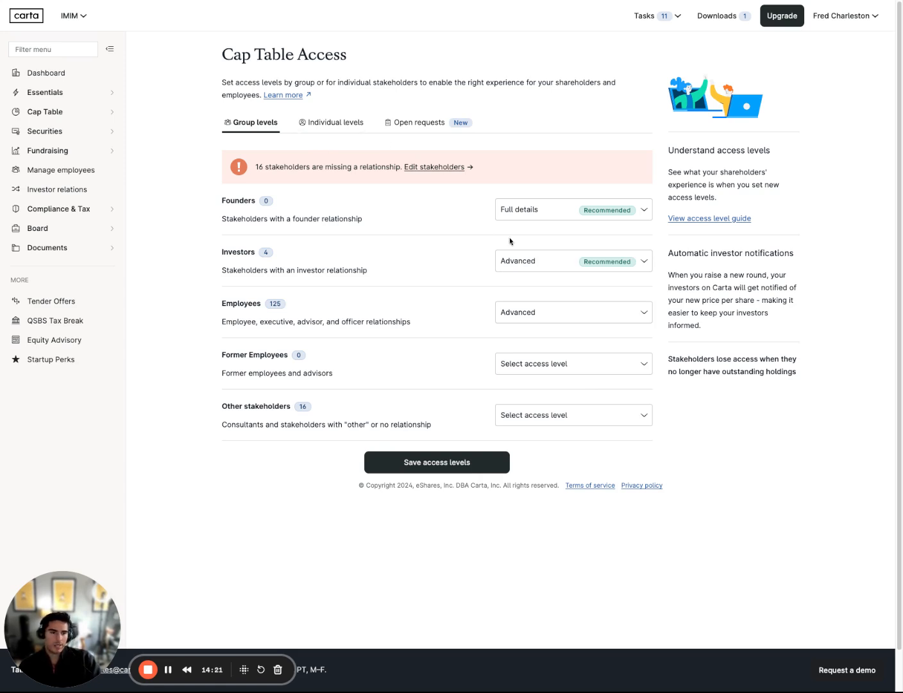
{"action": "mouse_move", "coordinate": [542, 270]}
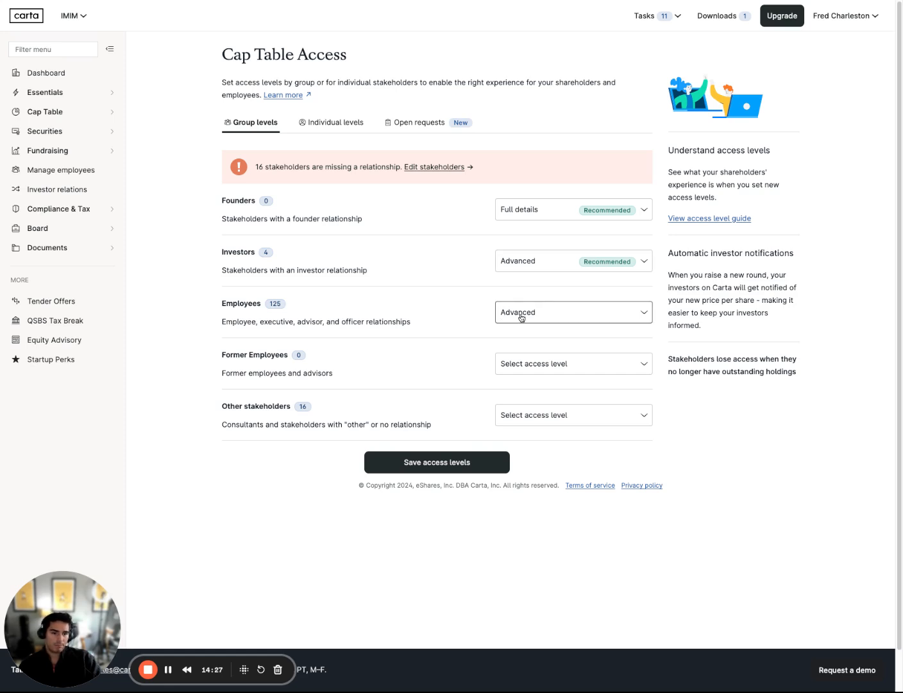
{"action": "left_click", "coordinate": [572, 312]}
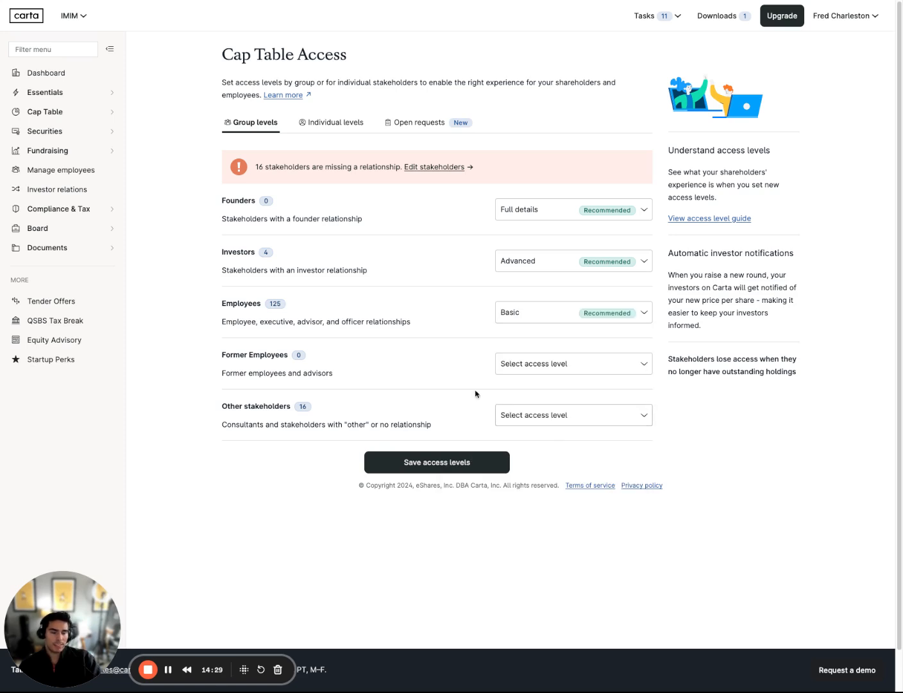
{"action": "mouse_move", "coordinate": [460, 369]}
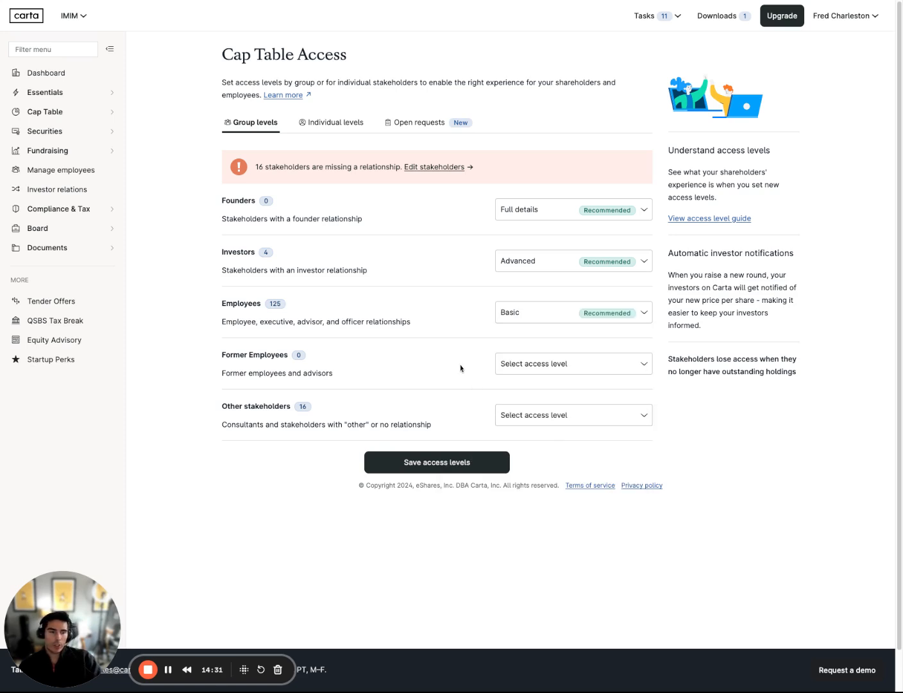
{"action": "mouse_move", "coordinate": [464, 356]}
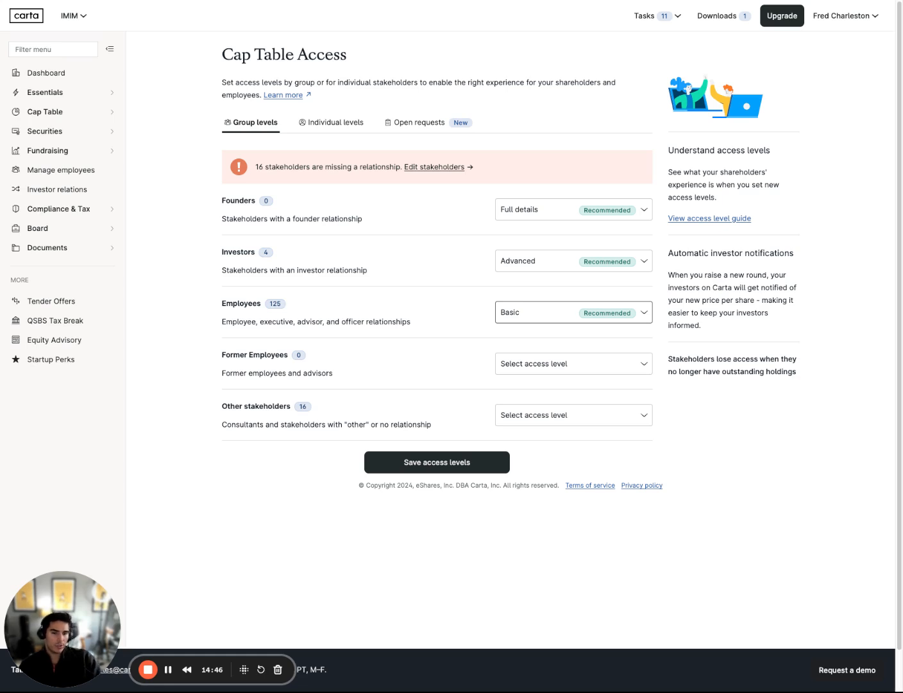
- Set Former Employees and Other stakeholders to Restricted access
{"action": "left_click", "coordinate": [572, 364]}
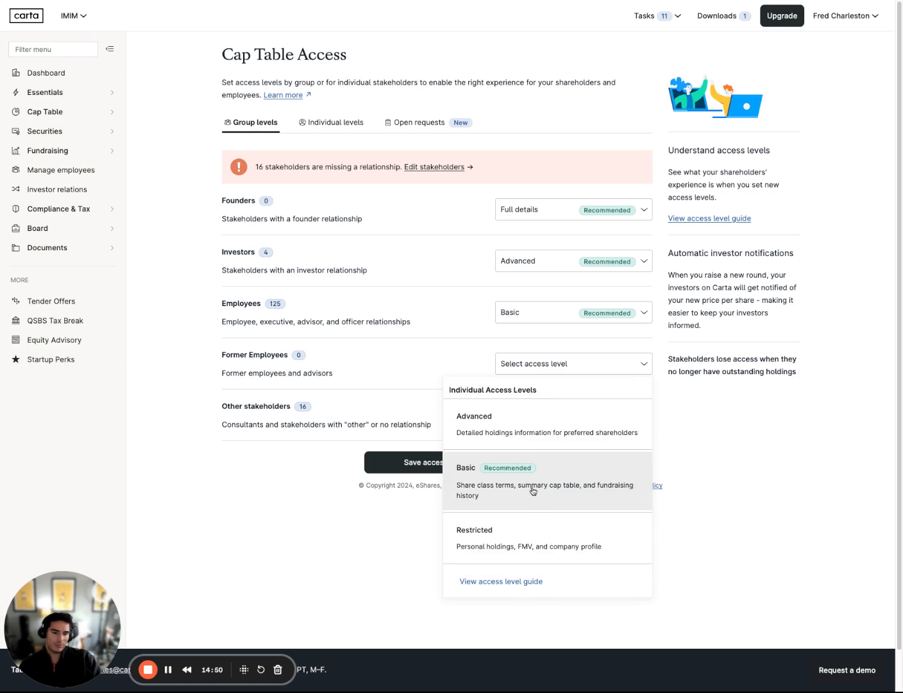
{"action": "left_click", "coordinate": [543, 480]}
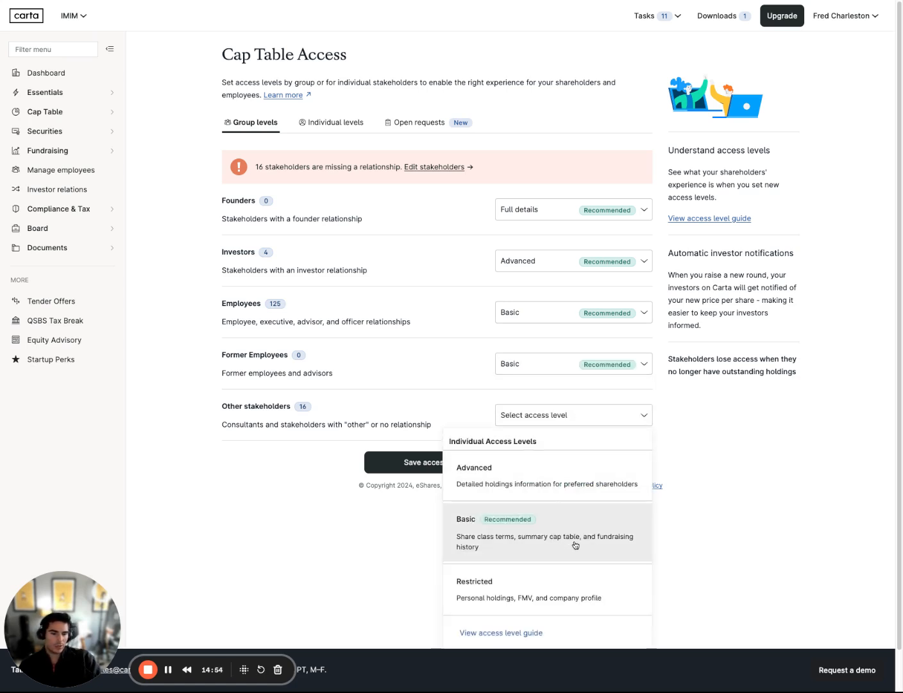
{"action": "left_click", "coordinate": [474, 587]}
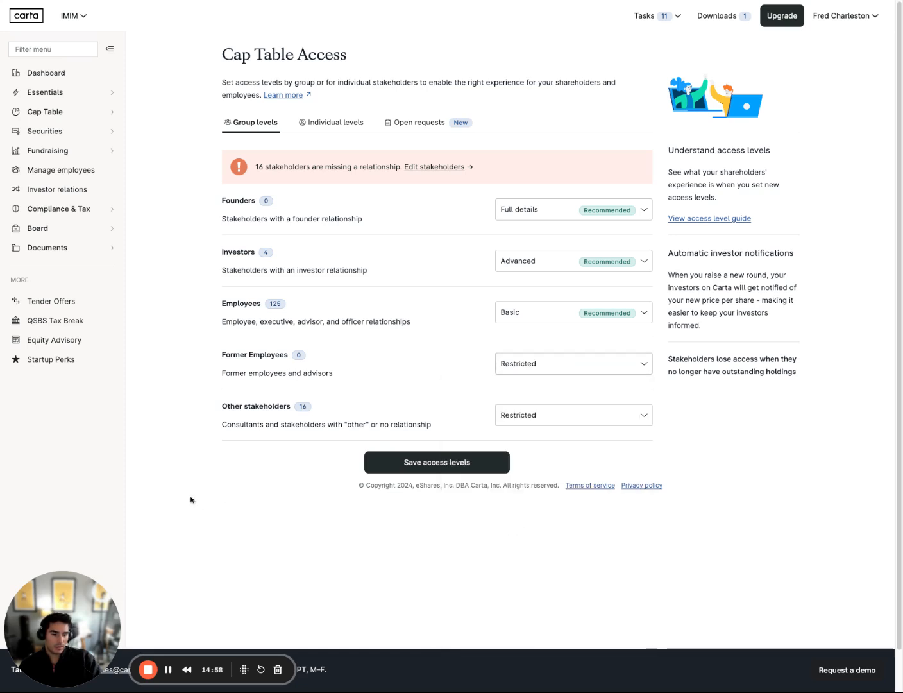
{"action": "mouse_move", "coordinate": [332, 138]}
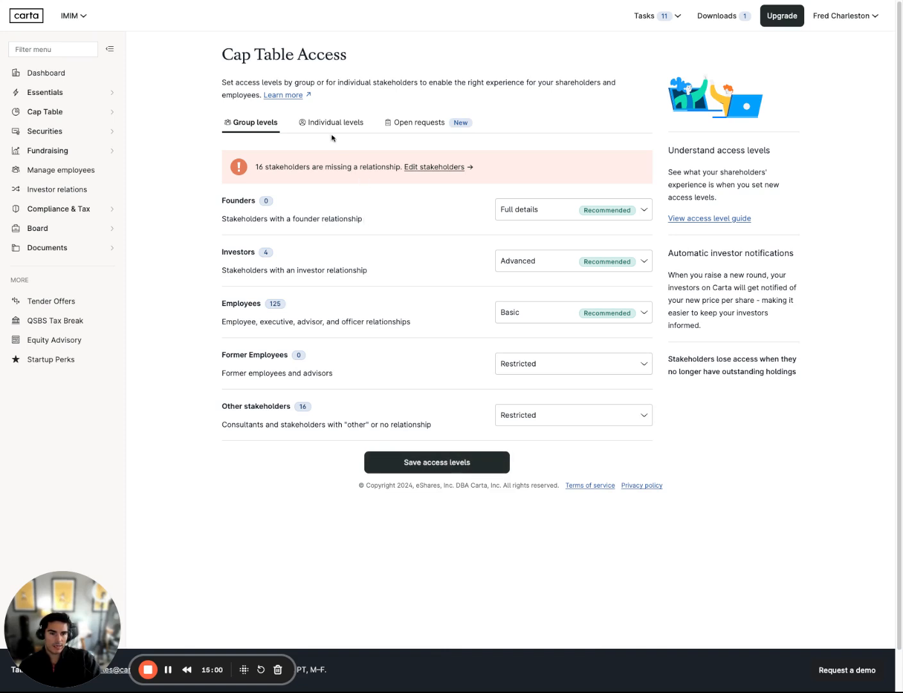
{"action": "left_click", "coordinate": [331, 123]}
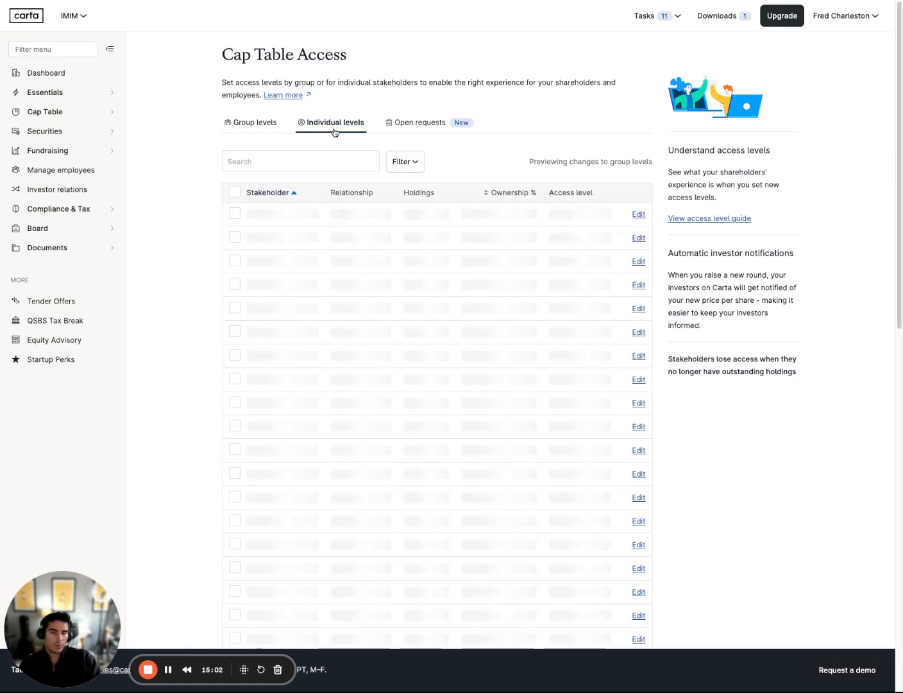
{"action": "type", "text": "T"}
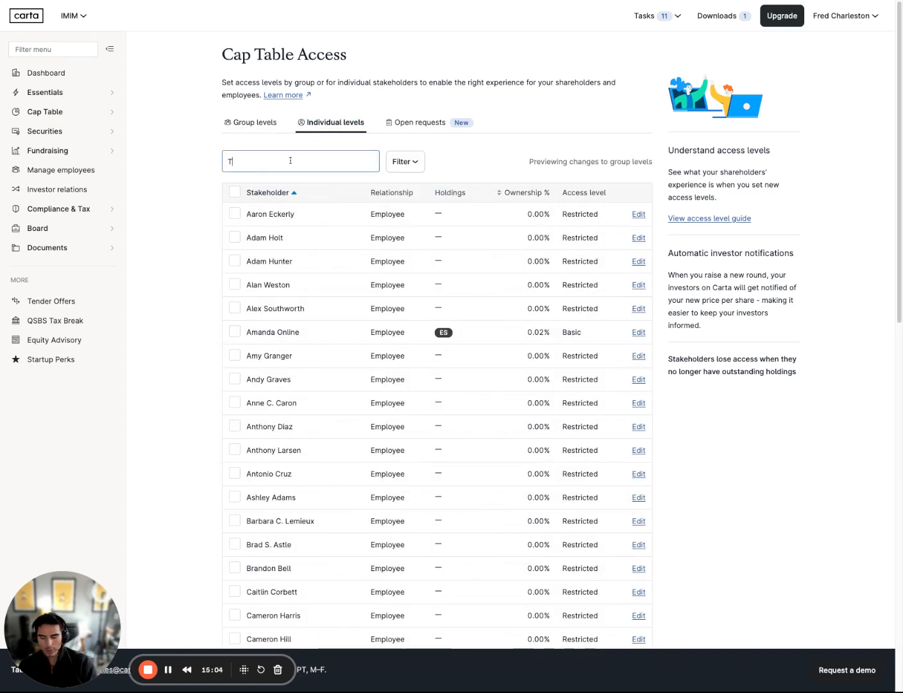
{"action": "type", "text": "agg"}
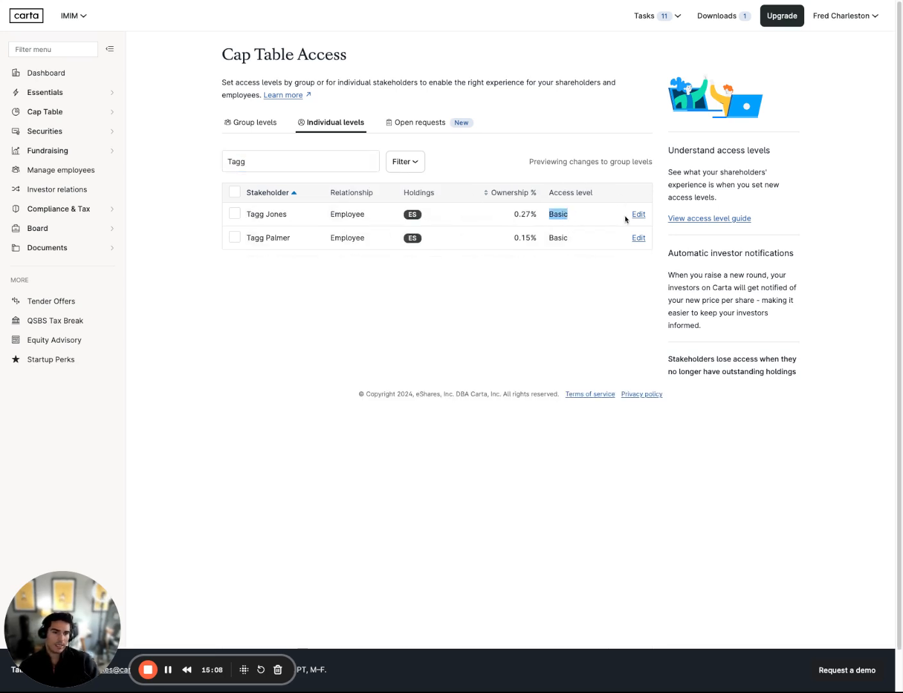
{"action": "left_click", "coordinate": [639, 213]}
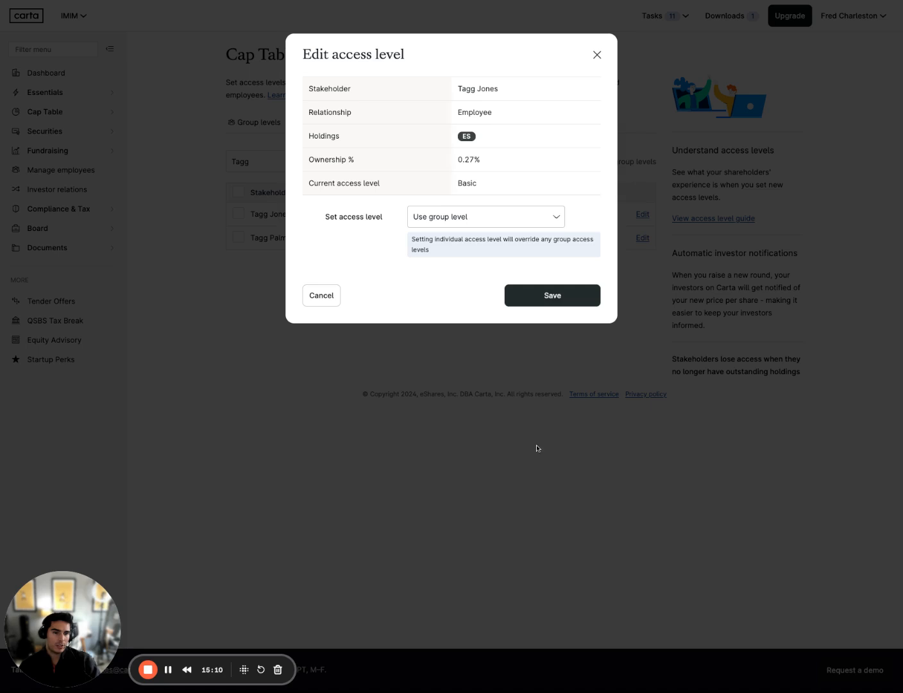
{"action": "left_click", "coordinate": [485, 216]}
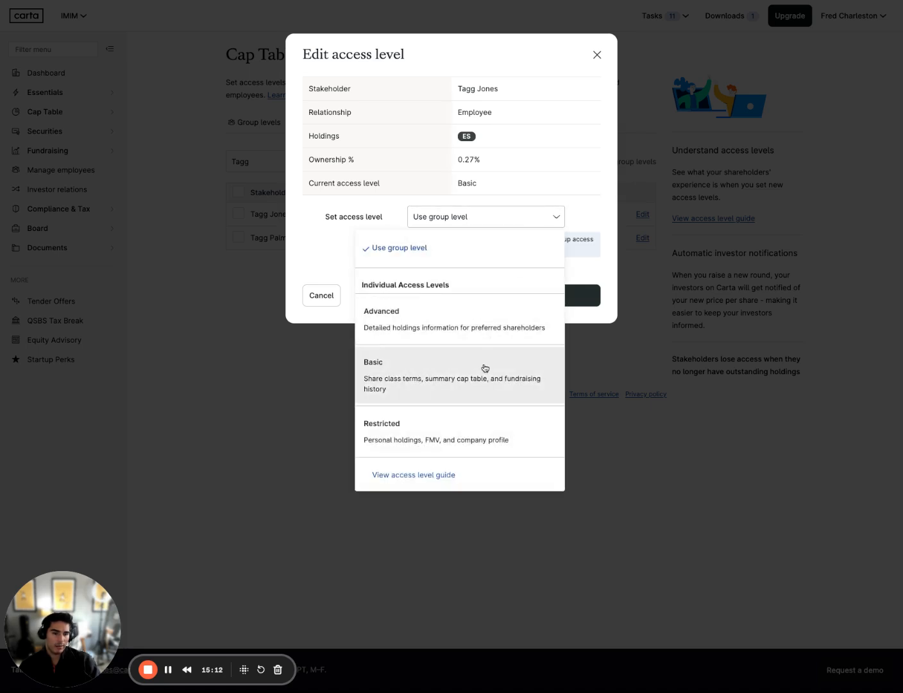
{"action": "left_click", "coordinate": [374, 362]}
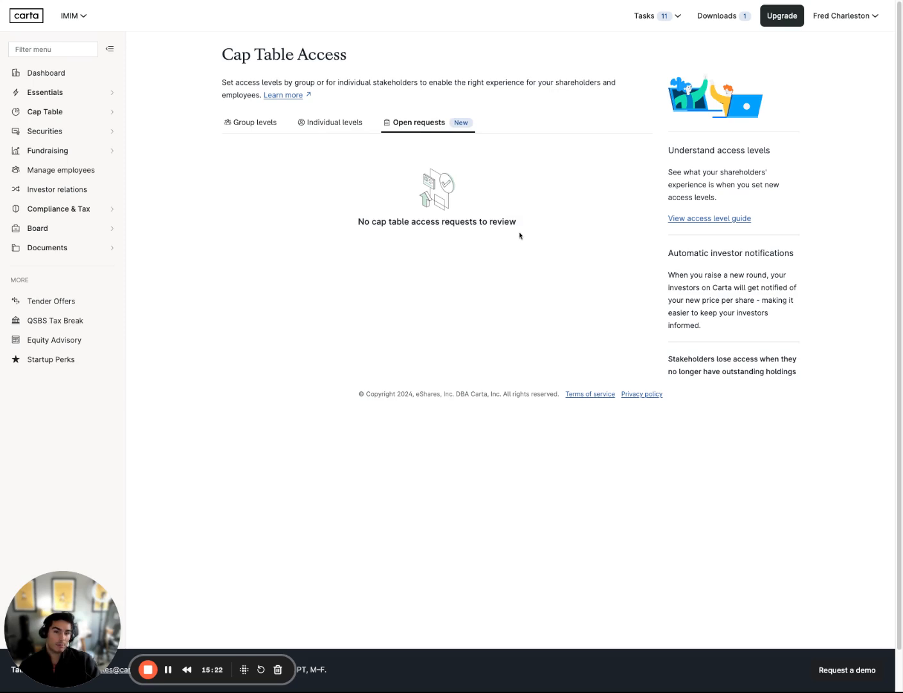
{"action": "mouse_move", "coordinate": [431, 158]}
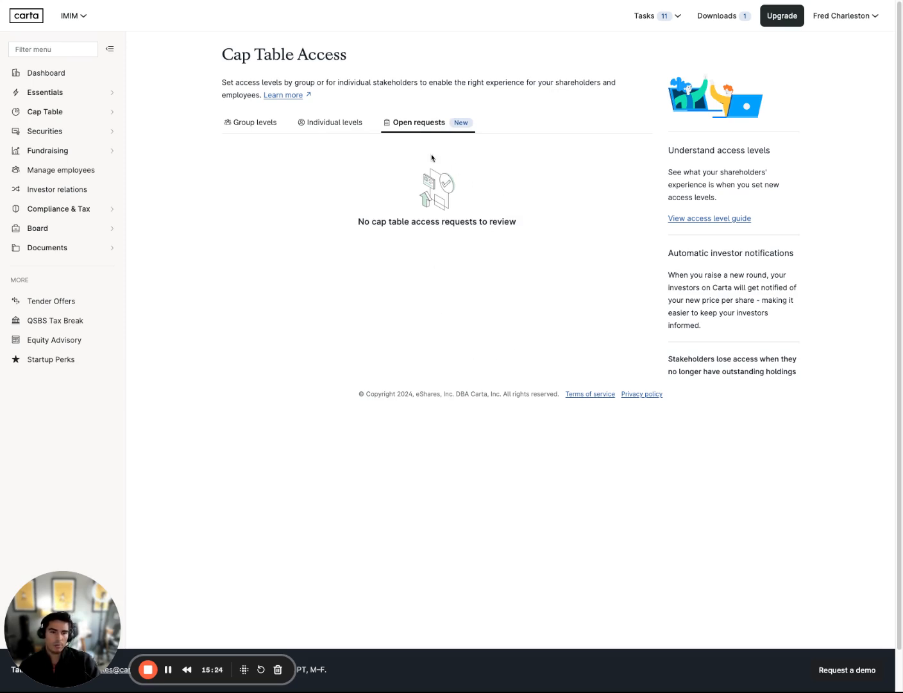
{"action": "mouse_move", "coordinate": [364, 178]}
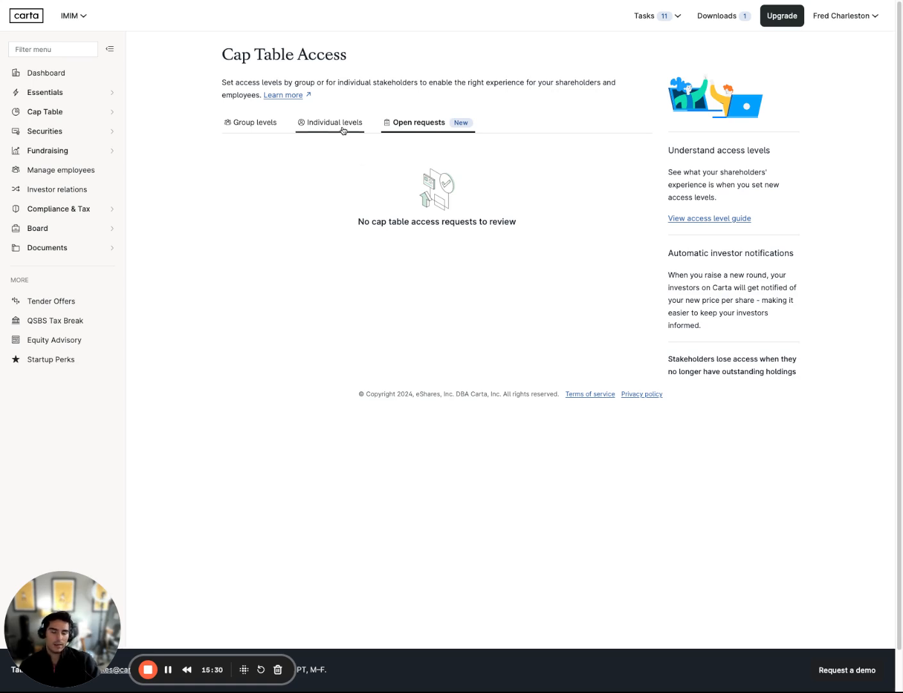
{"action": "mouse_move", "coordinate": [352, 128]}
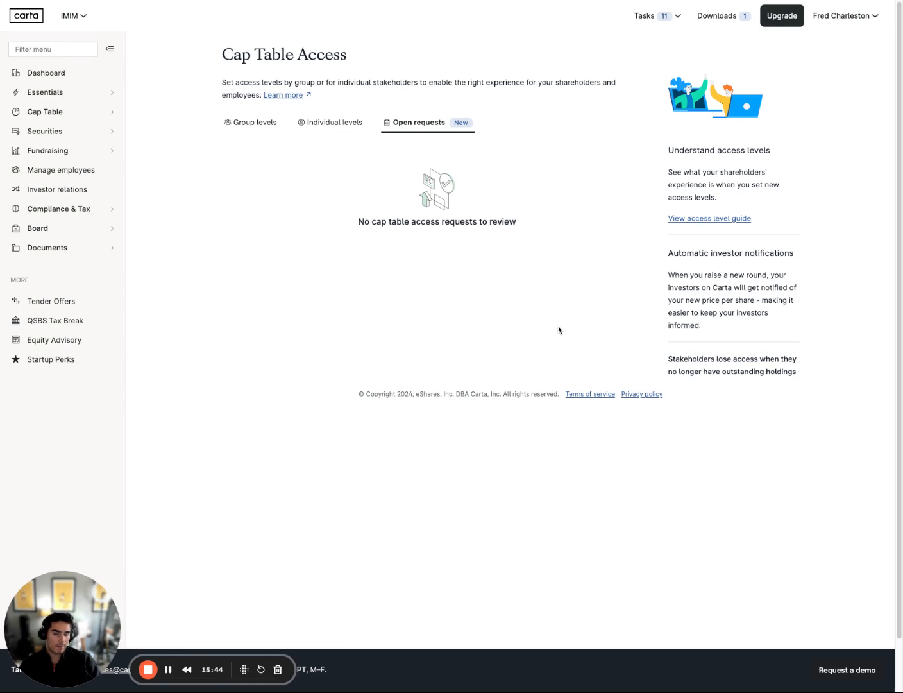
{"action": "mouse_move", "coordinate": [272, 226]}
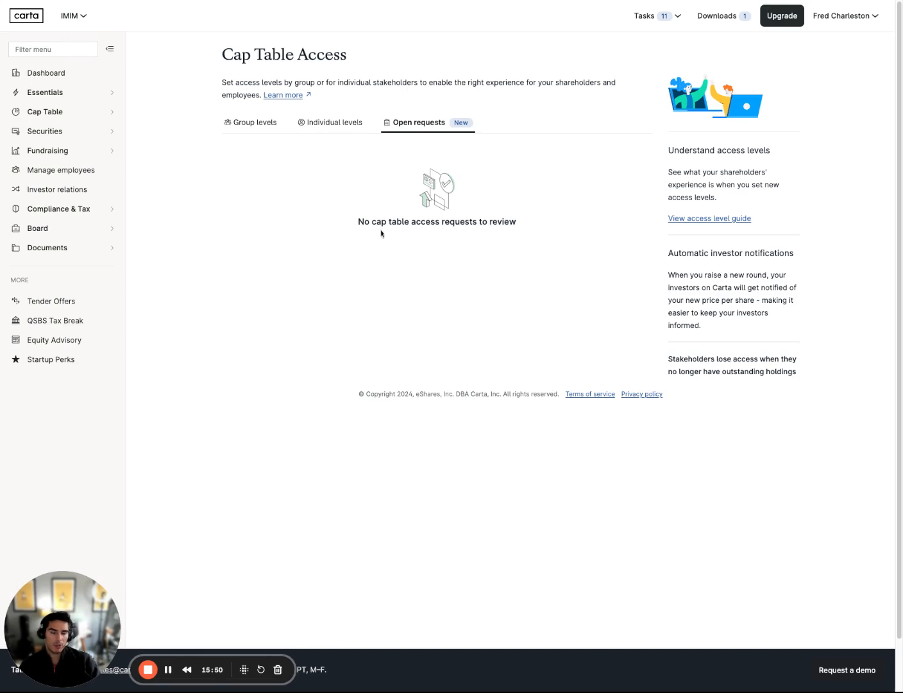
{"action": "mouse_move", "coordinate": [328, 190]}
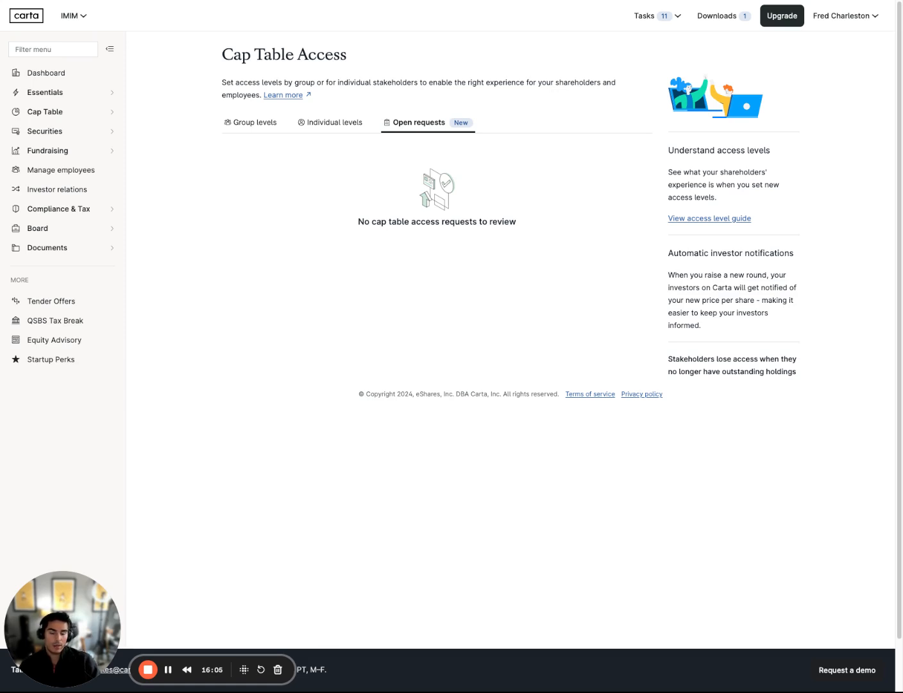
{"action": "mouse_move", "coordinate": [322, 224]}
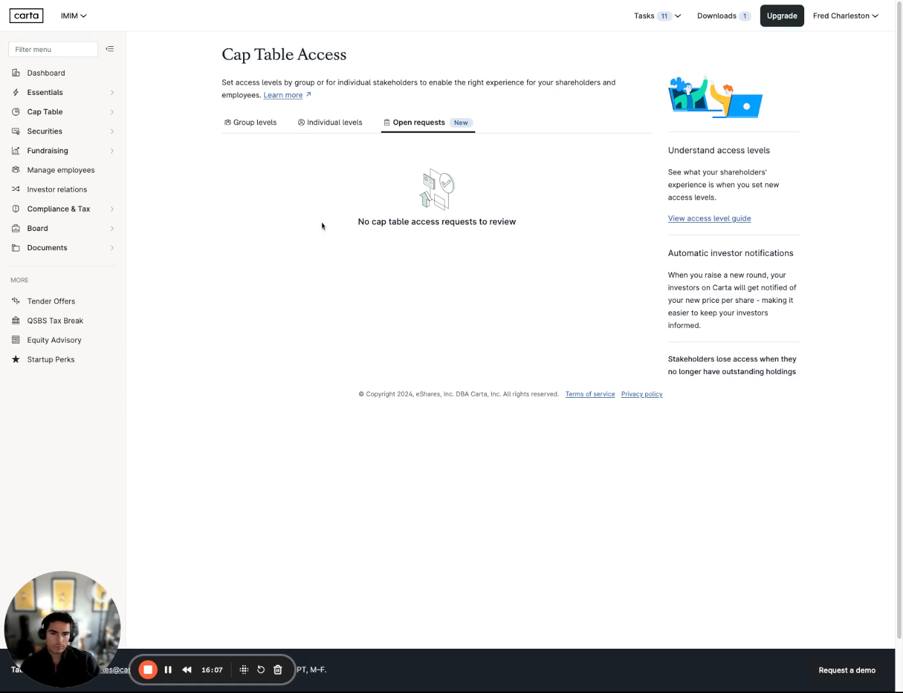
{"action": "mouse_move", "coordinate": [306, 228]}
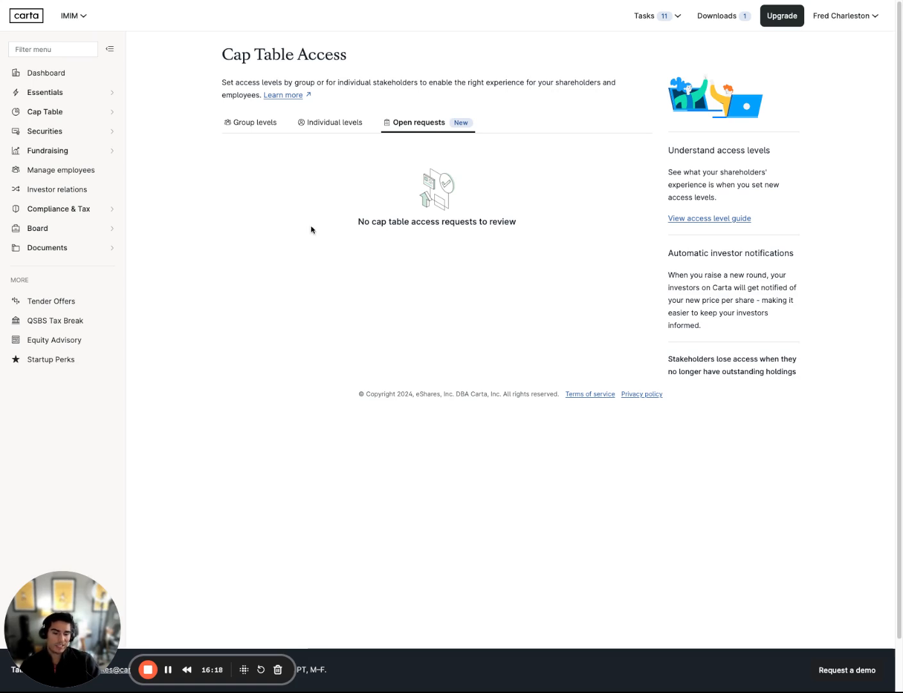
{"action": "mouse_move", "coordinate": [329, 226]}
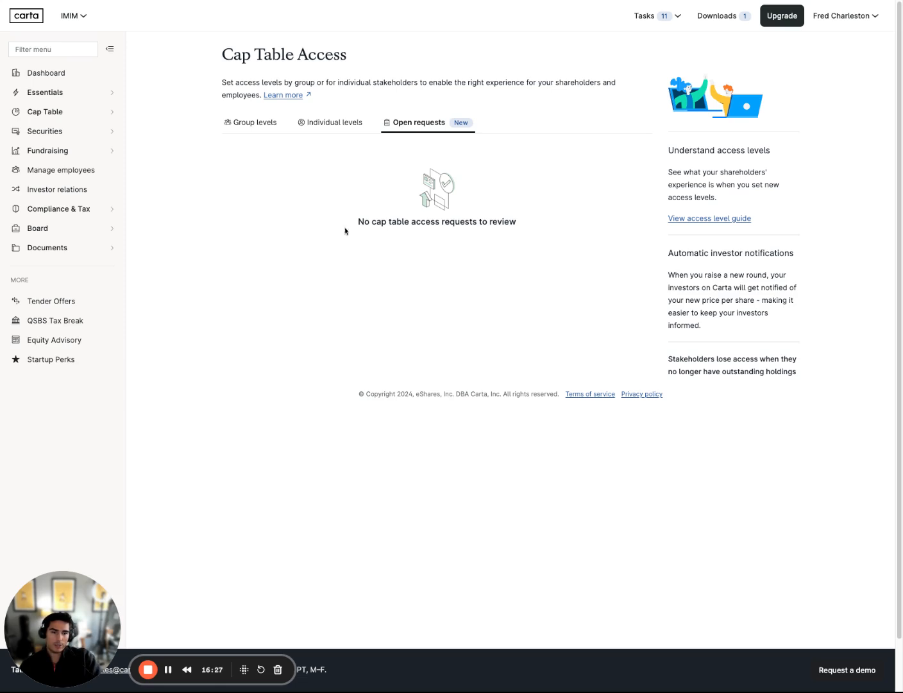
{"action": "mouse_move", "coordinate": [345, 230]}
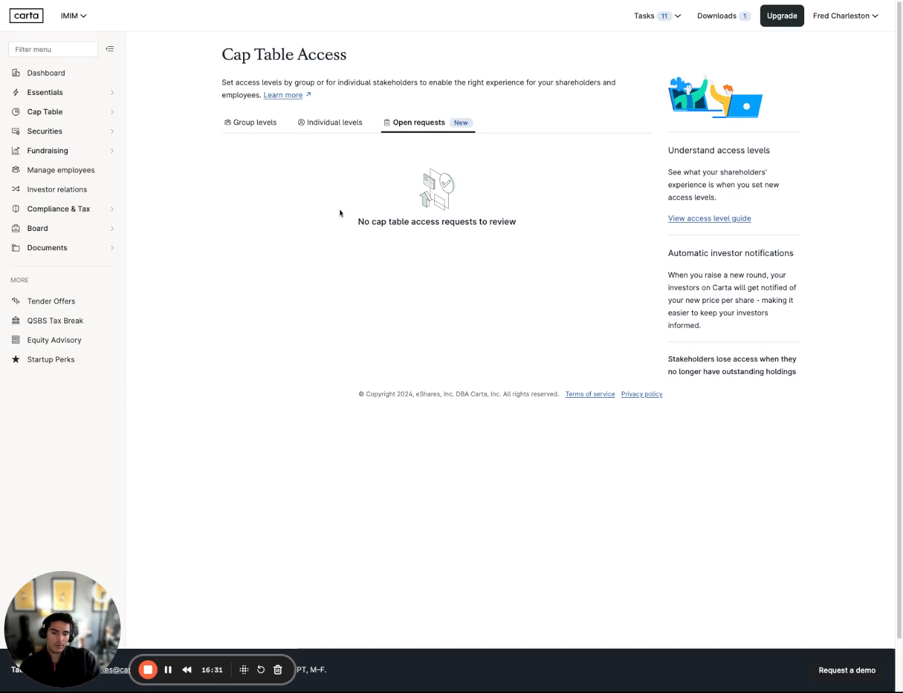